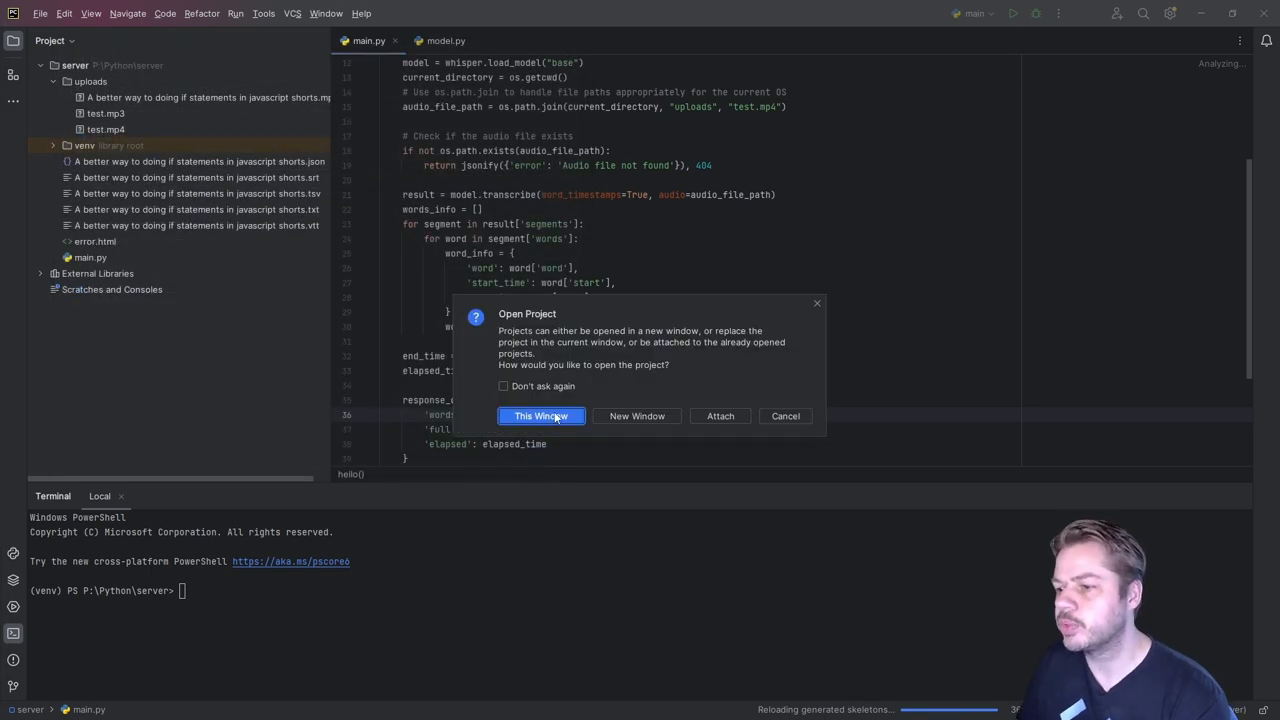
- Open the linear_regression project in this window, replacing the current project
click(540, 416)
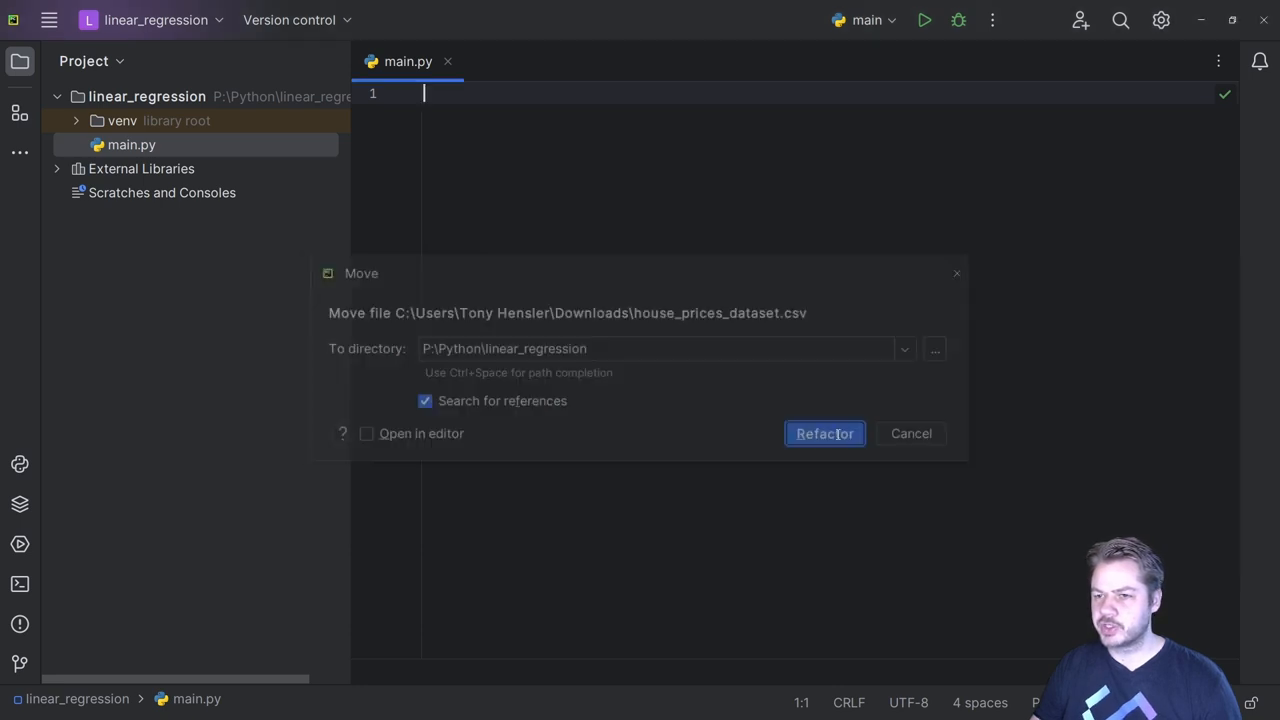
- Move house_prices_dataset.csv into the project, then into a new 'data' directory
click(824, 432)
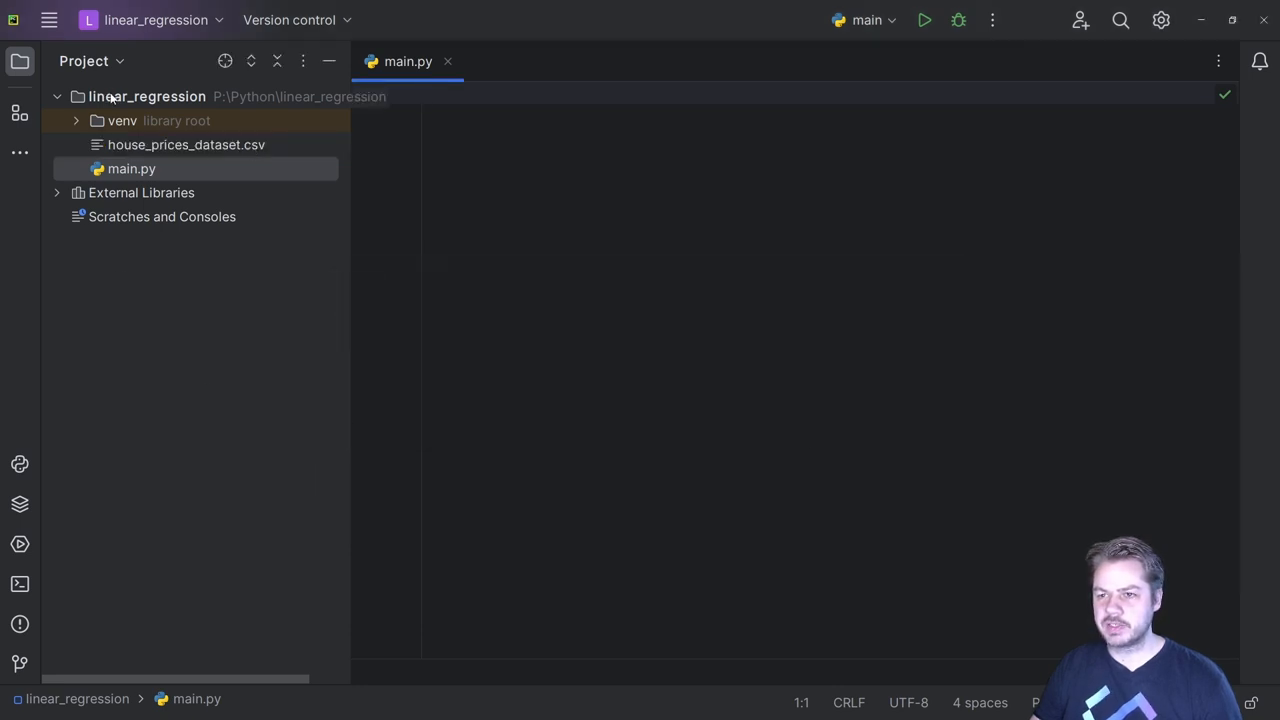
right_click(146, 96)
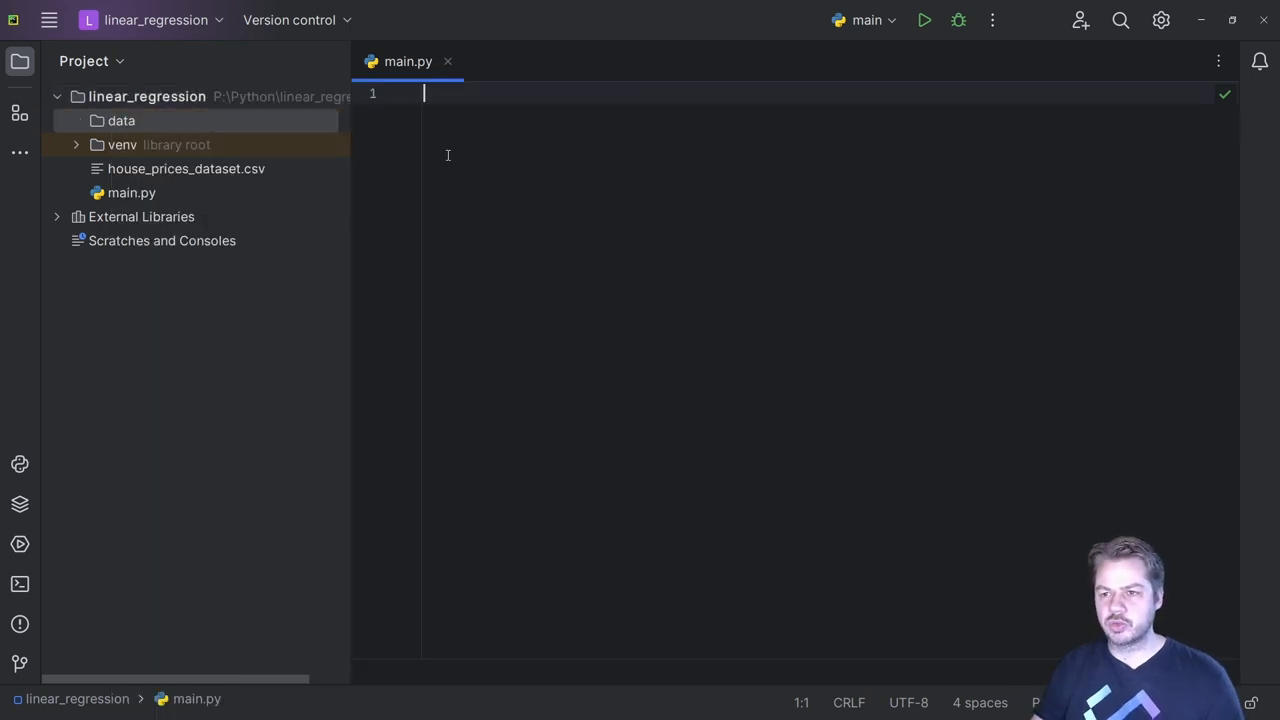
click(186, 168)
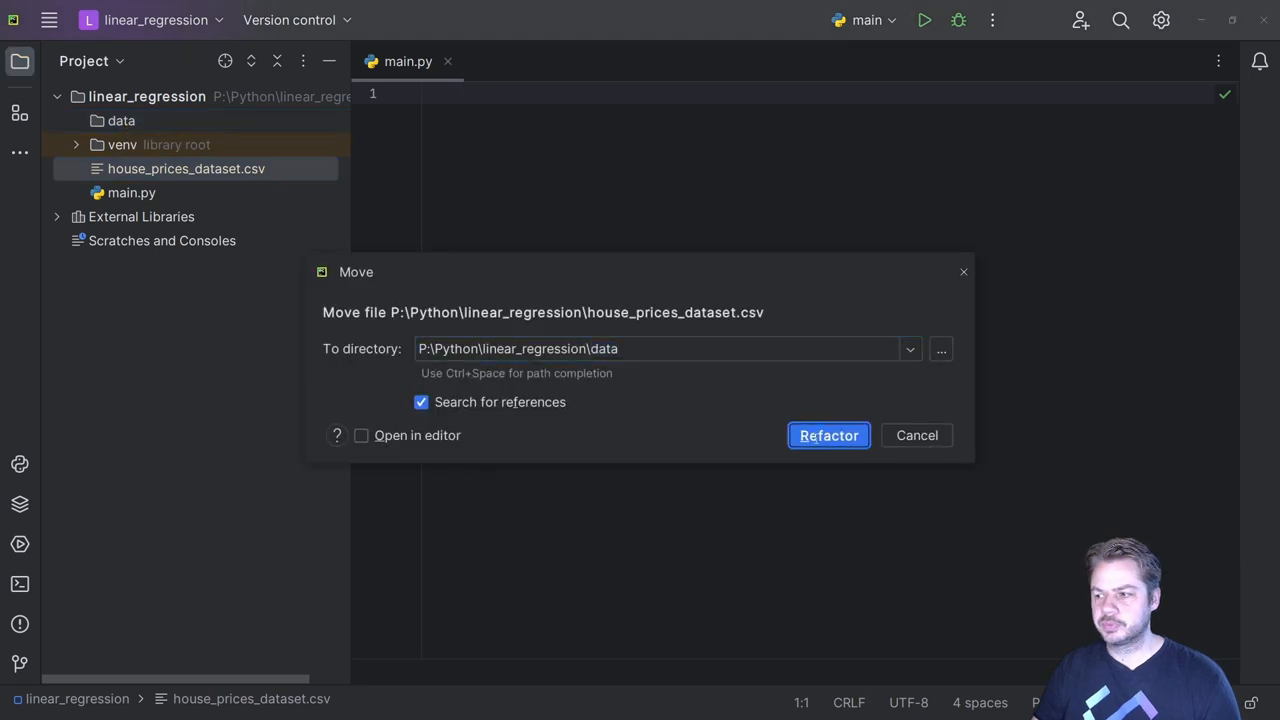
click(828, 436)
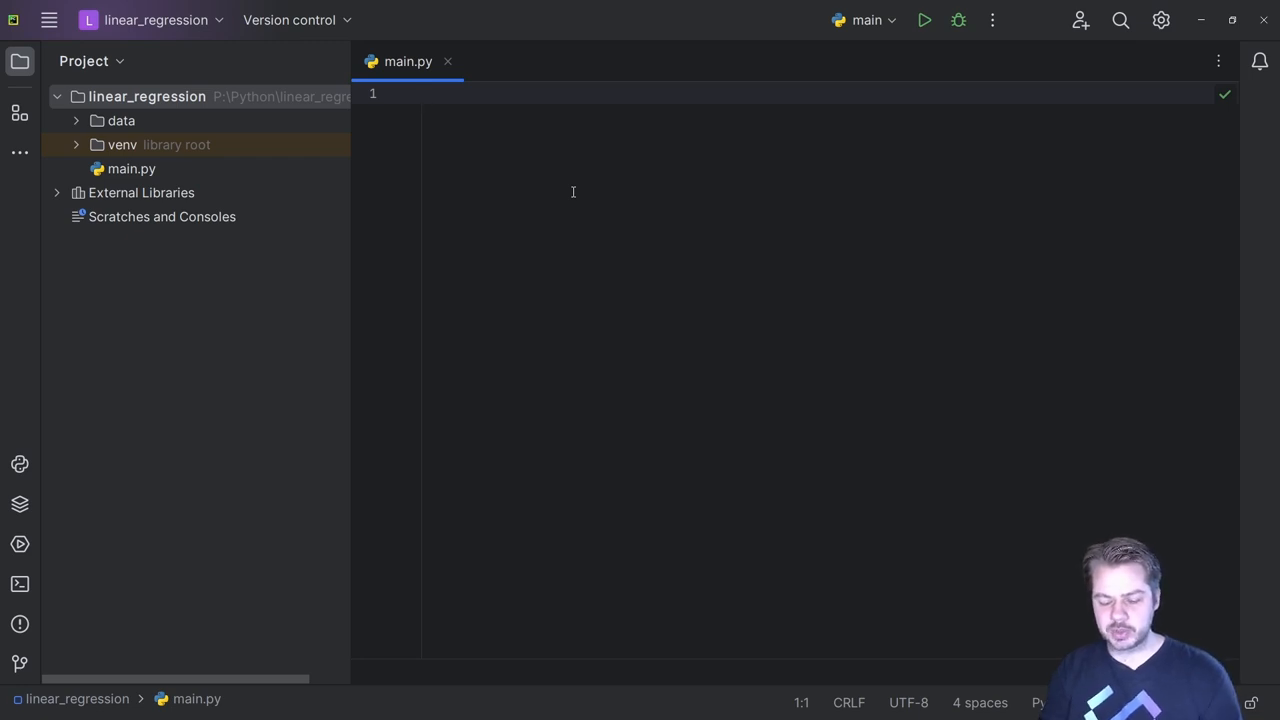
- Import pandas as pd, matplotlib.pyplot as plt, and sklearn's LinearRegression, metrics and train_test_split
text(import pand)
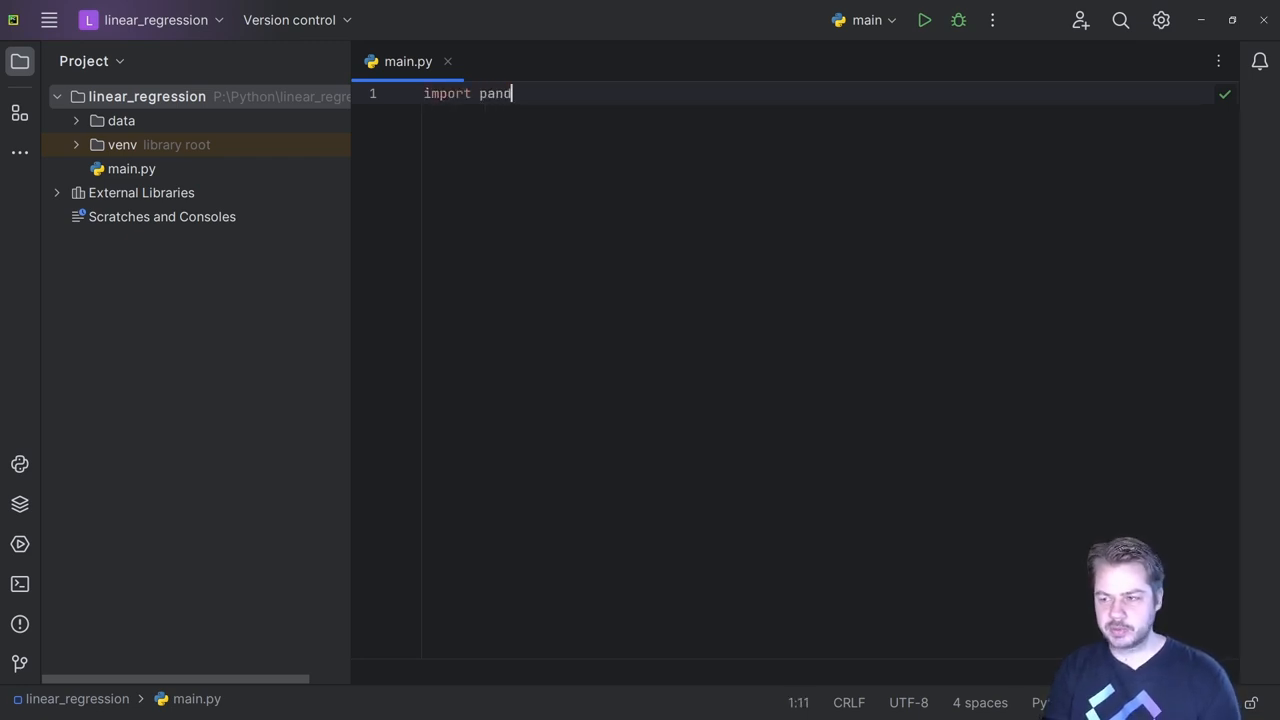
text(as as)
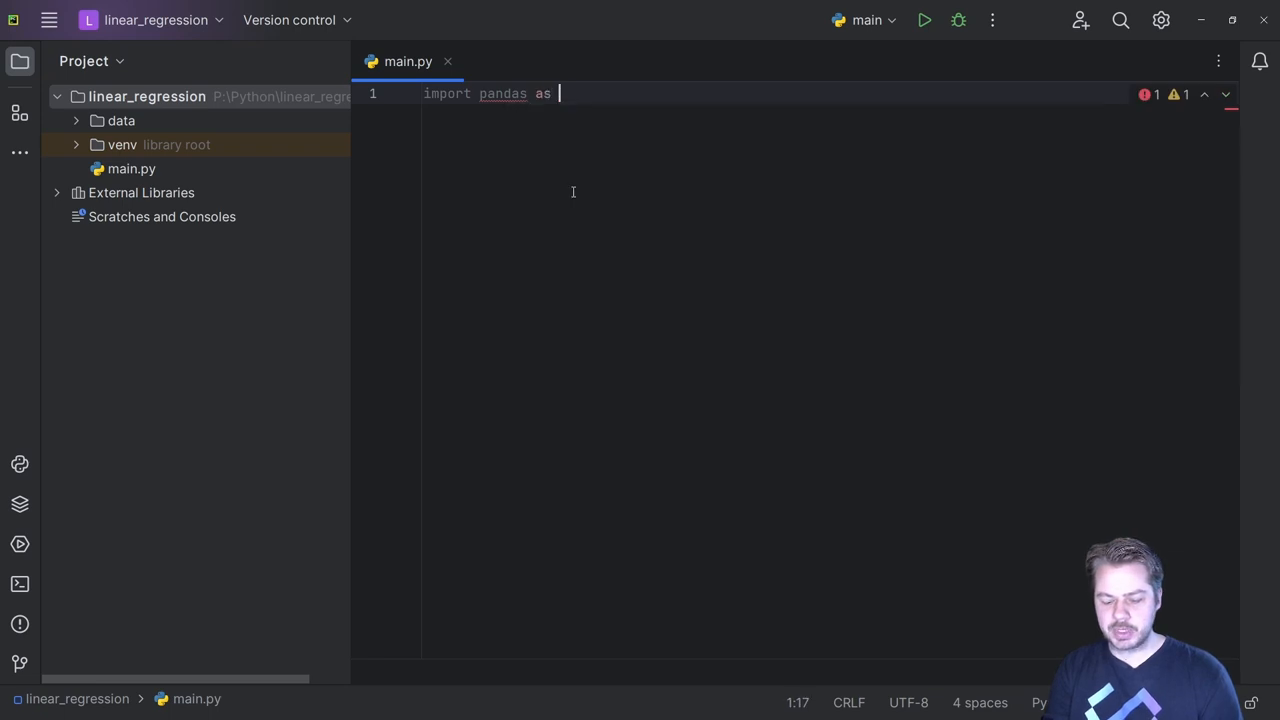
text(pd)
text(impoert matp)
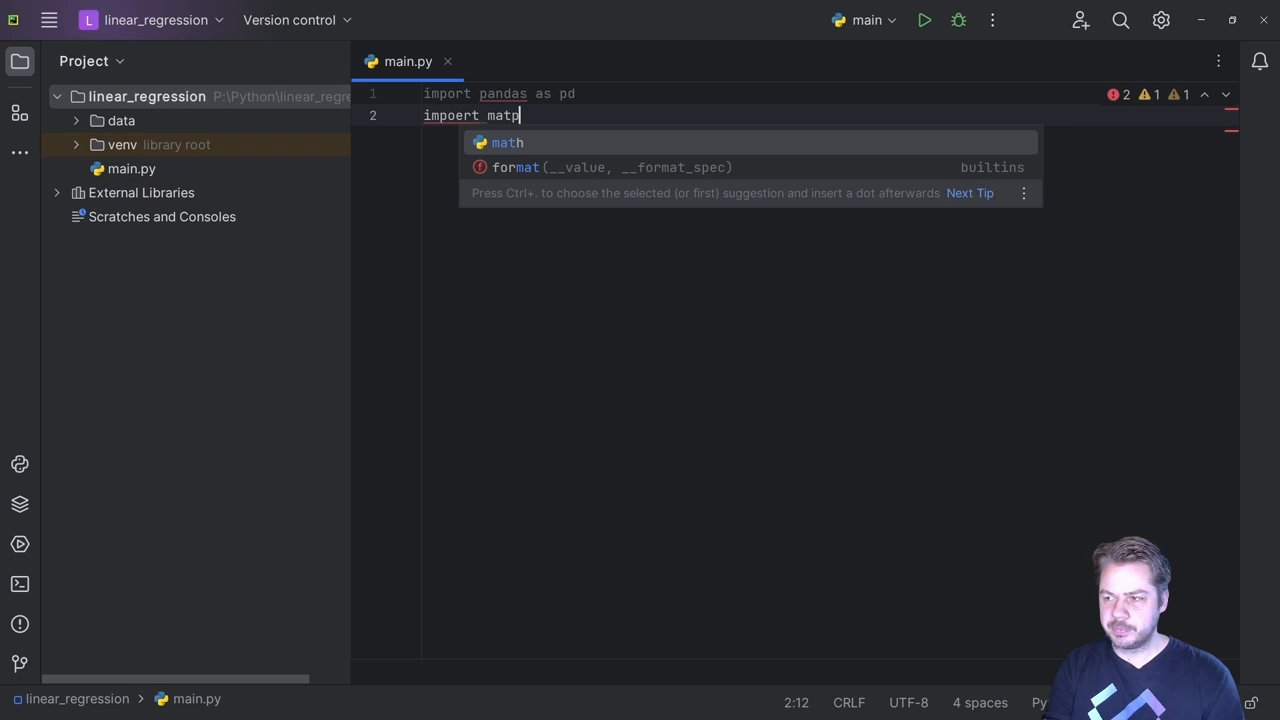
text(otl)
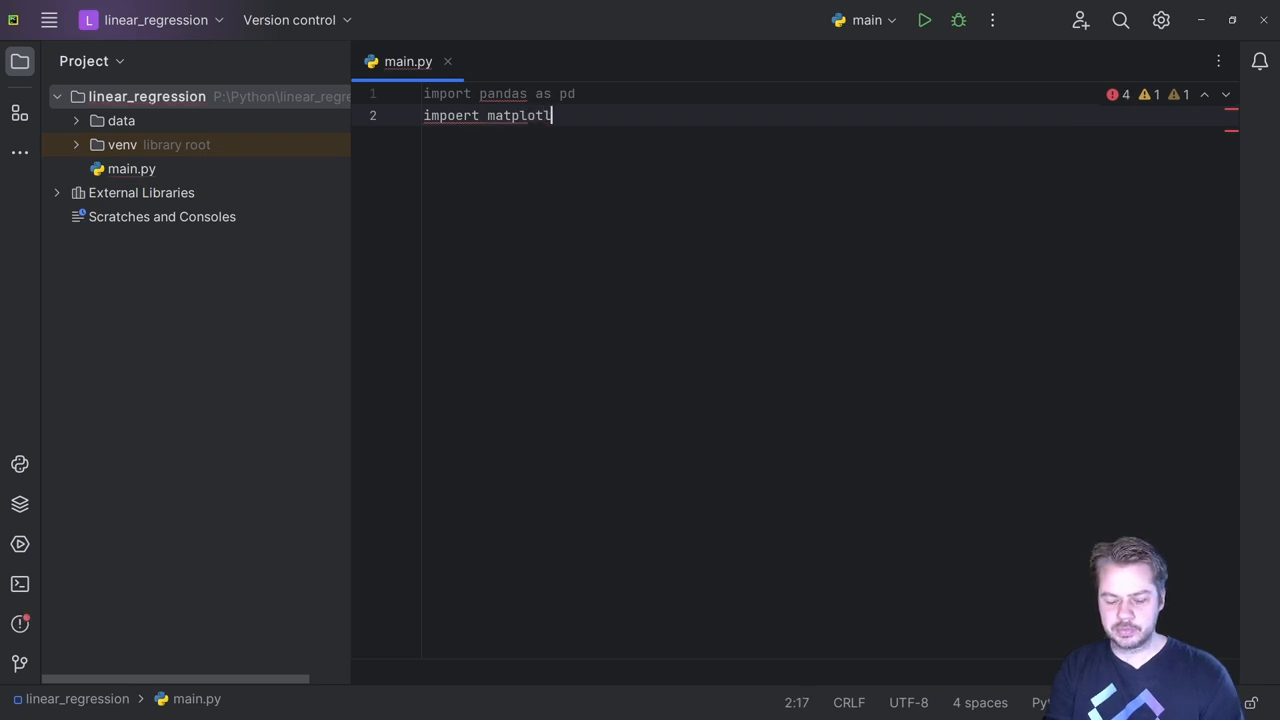
text(ib.pyplot as)
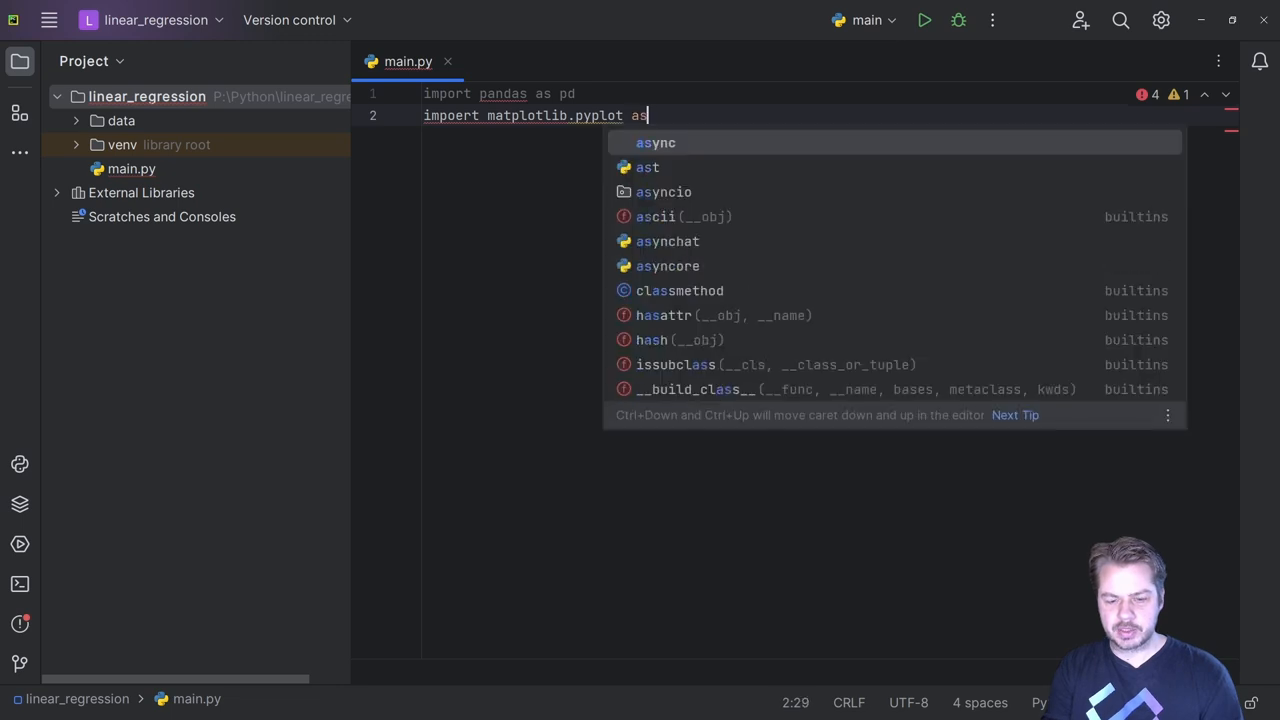
text(plt)
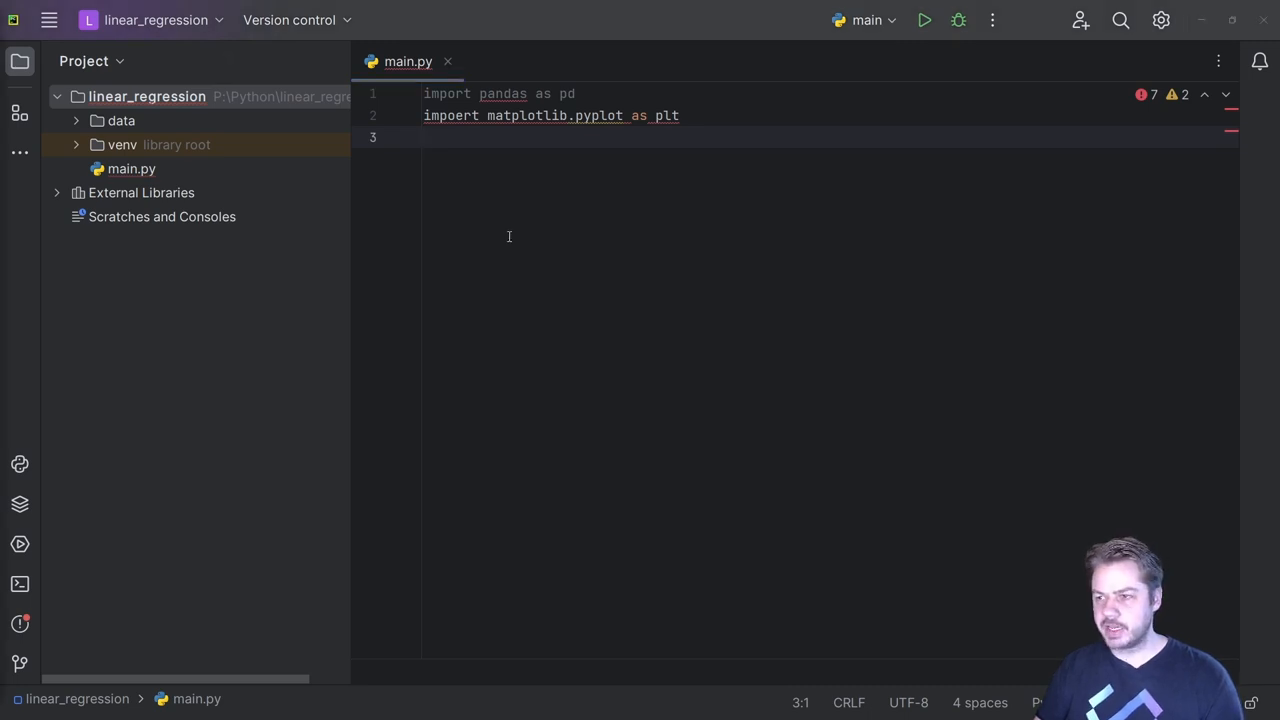
text(from sklearn.linear_model import LinearRegression)
text(from sklearn.model_selection import train_test_split)
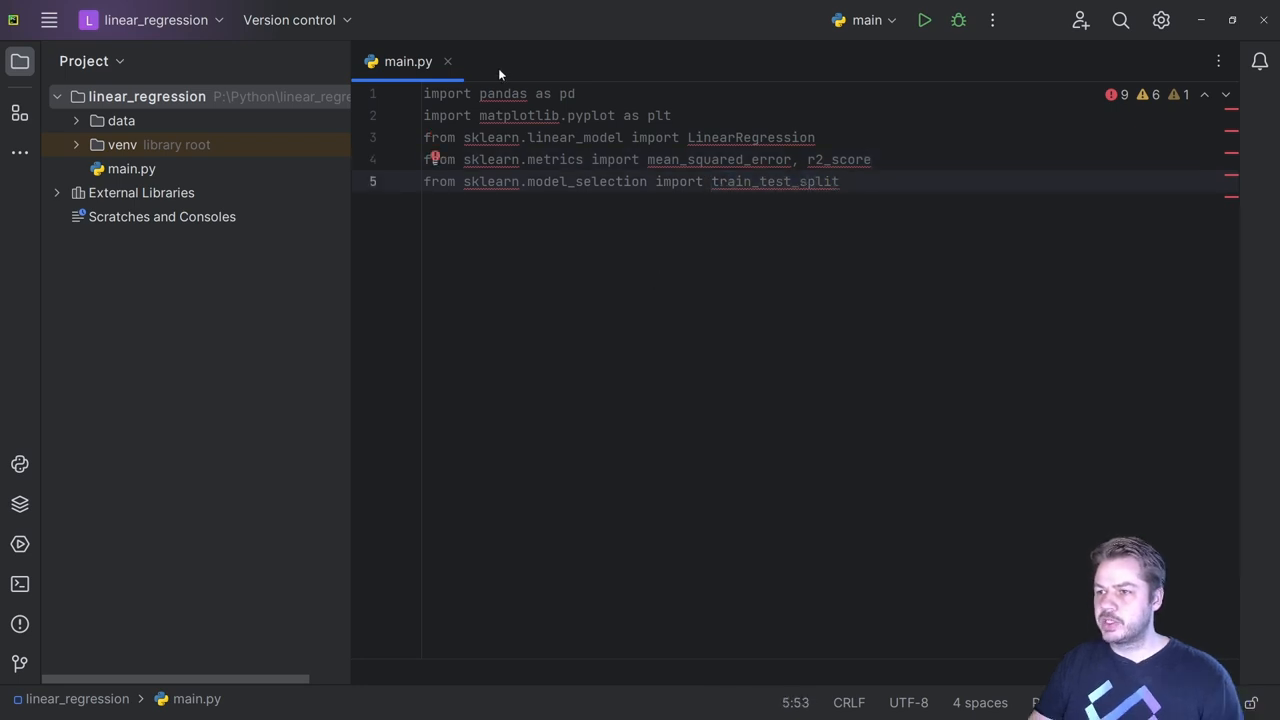
mouse_move(502, 94)
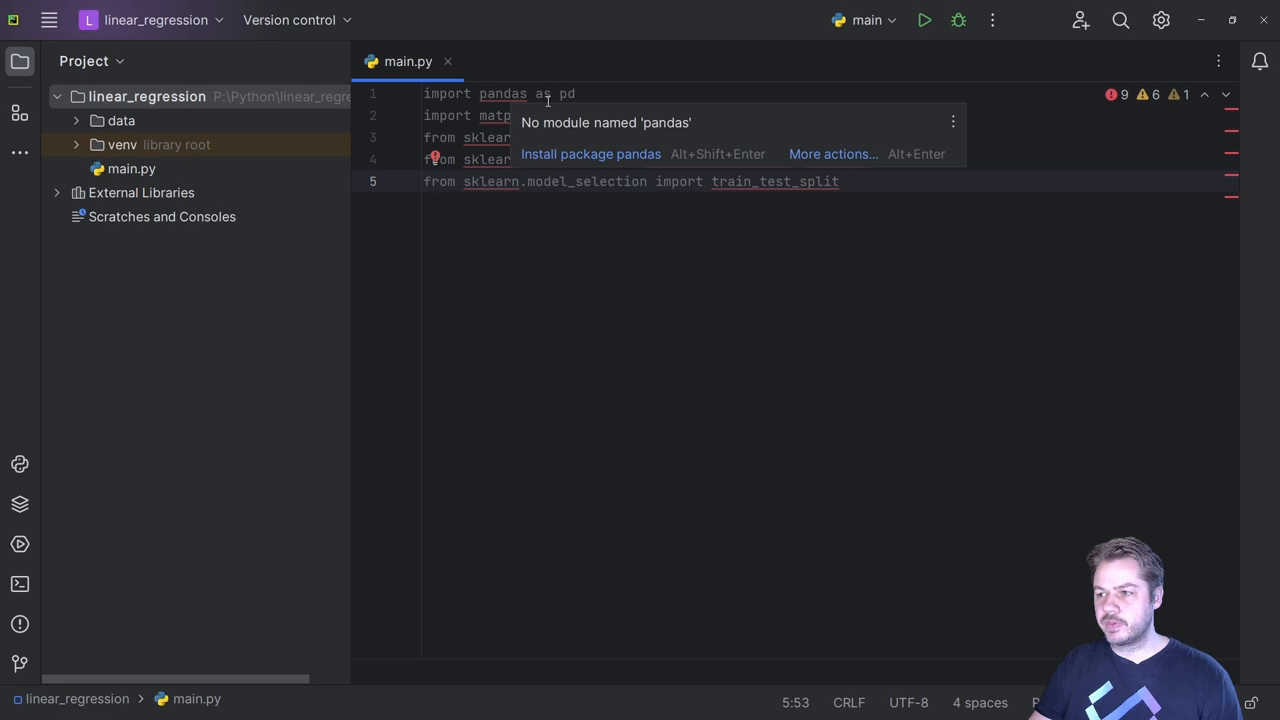
- Install the missing pandas package from the unresolved-import tooltip
click(590, 154)
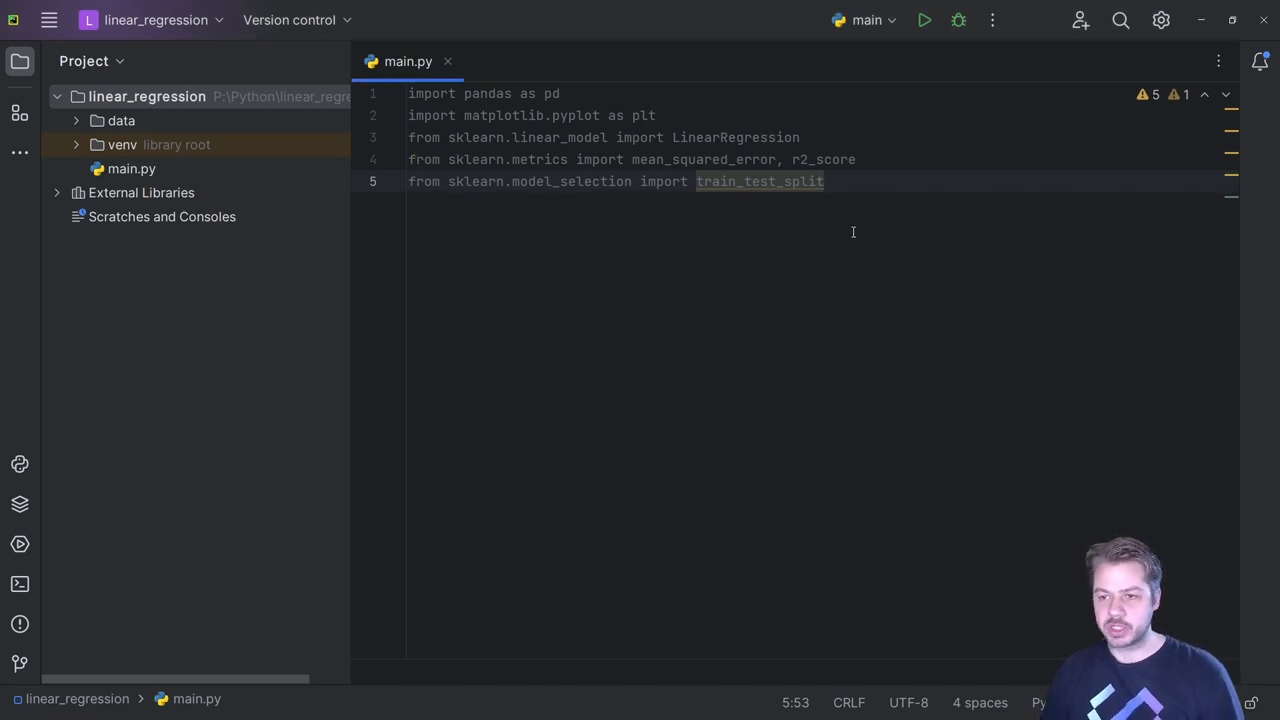
- Load './data/house_prices_dataset.csv' into DataFrame df with pd.read_csv and start the X assignment
text(d)
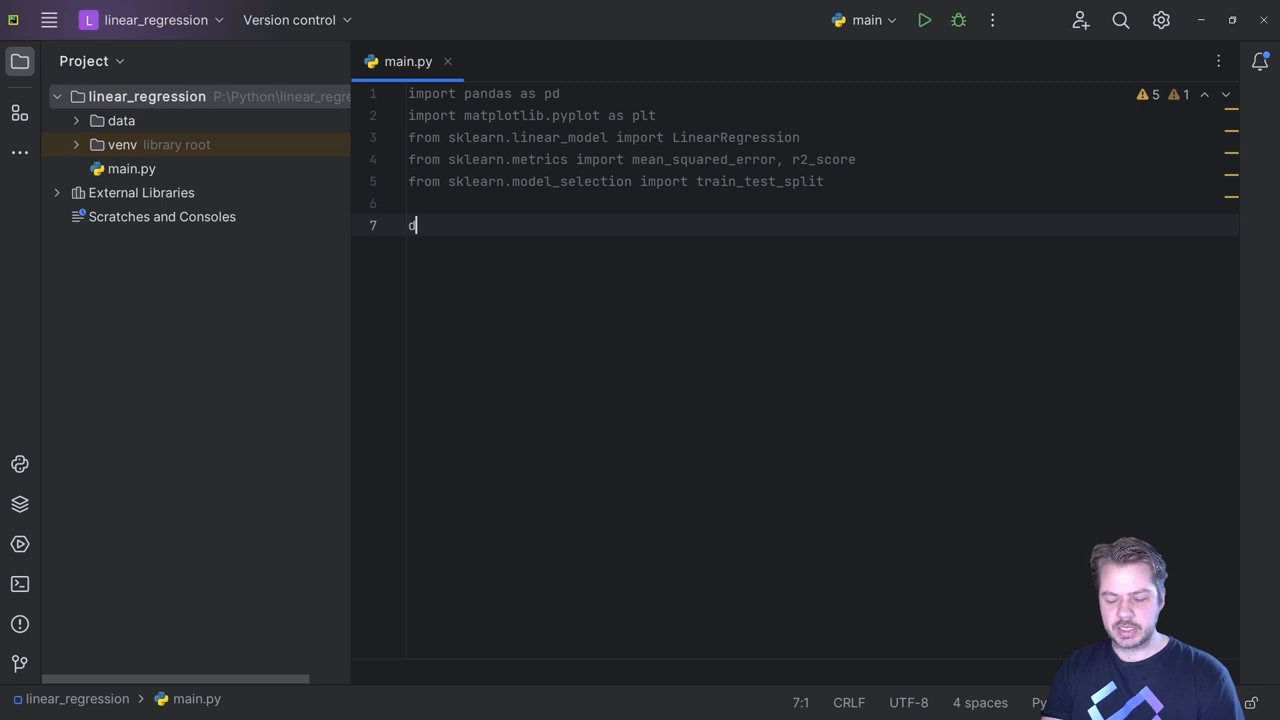
text(df =)
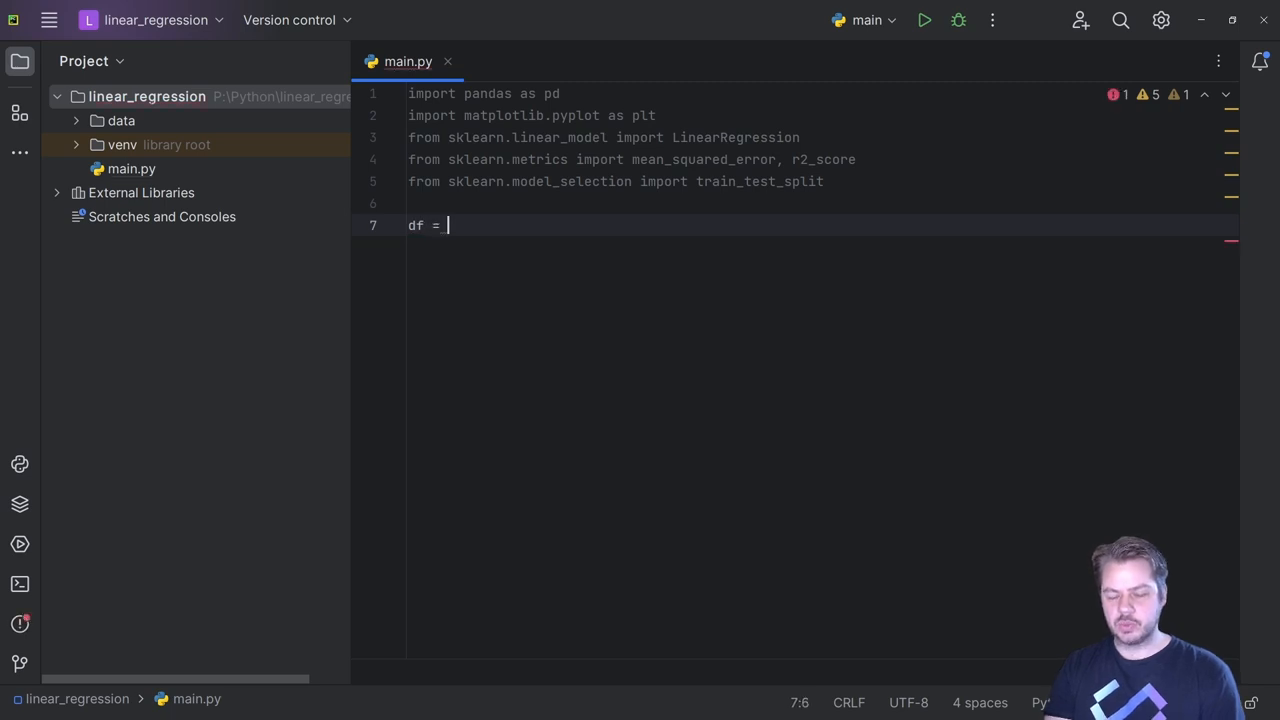
text(pd.read_csv)
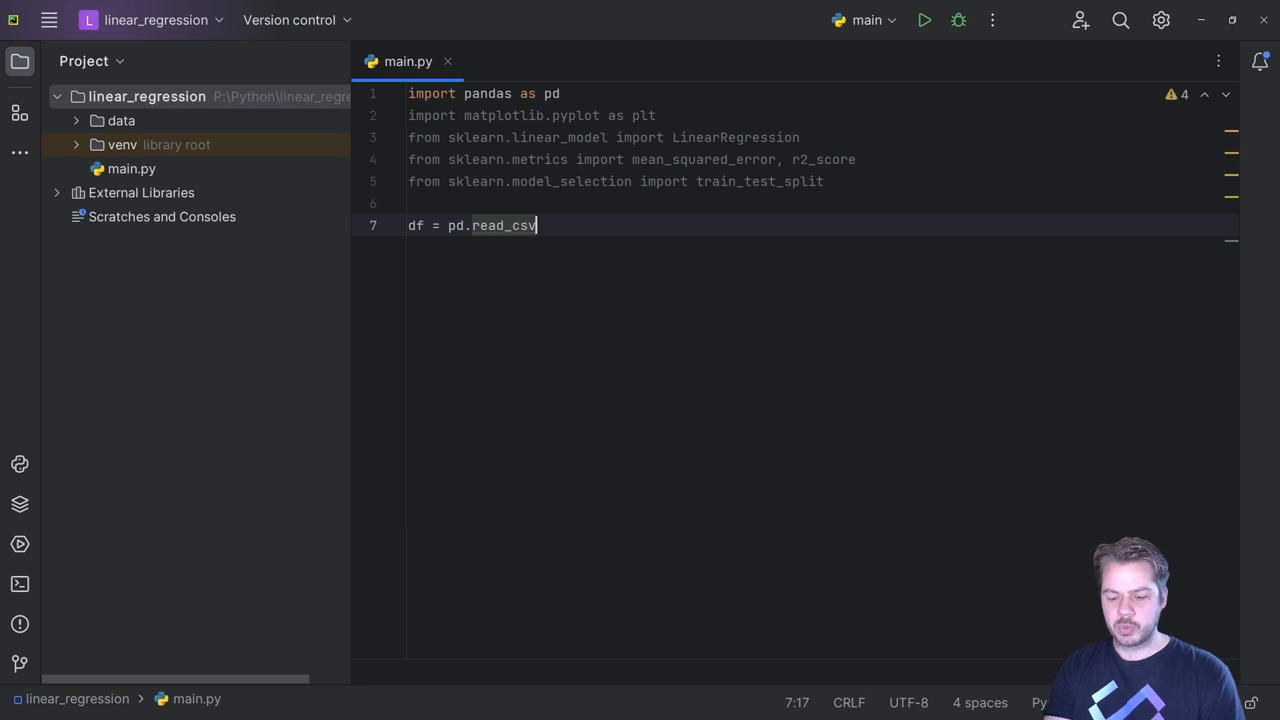
text(()
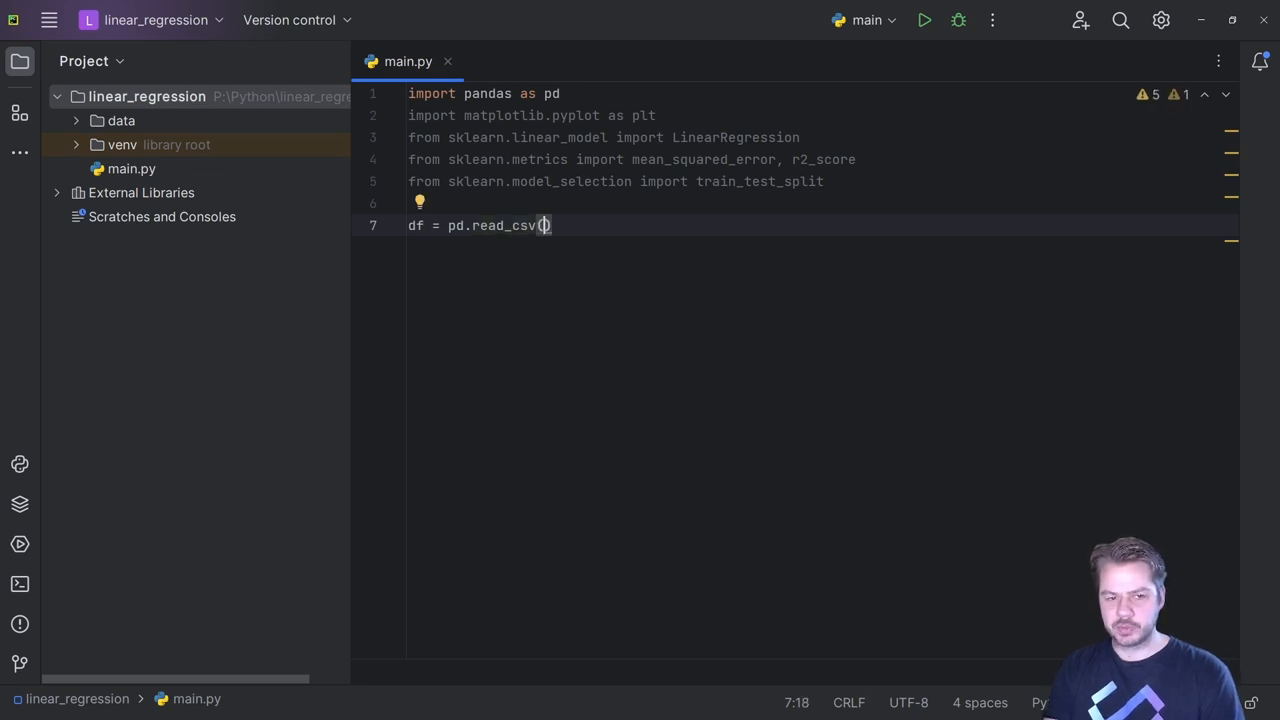
text('./data)
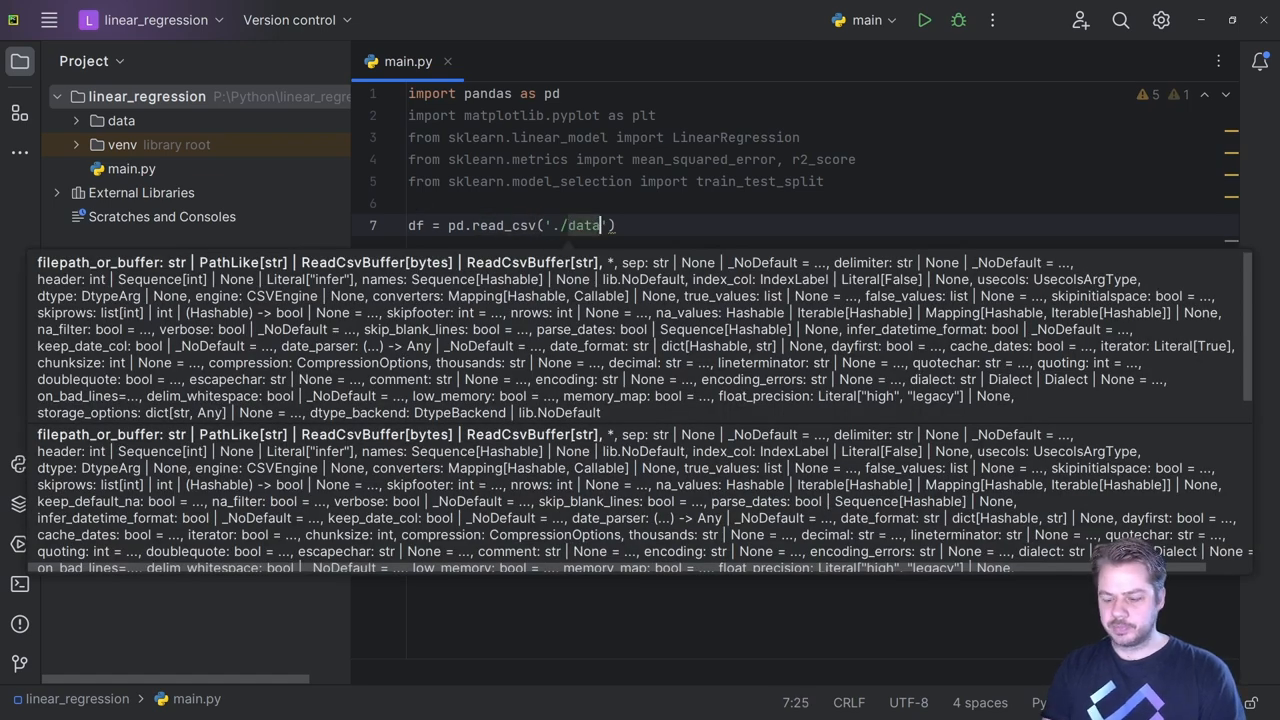
text(/)
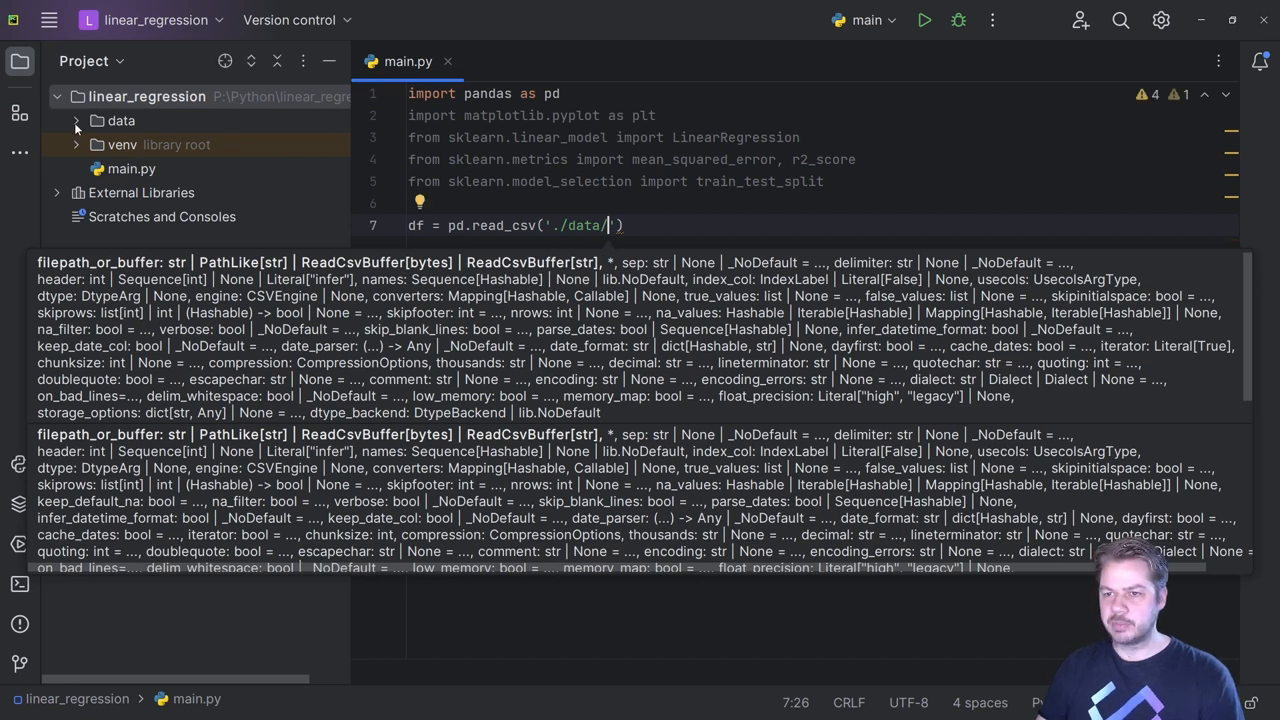
right_click(164, 144)
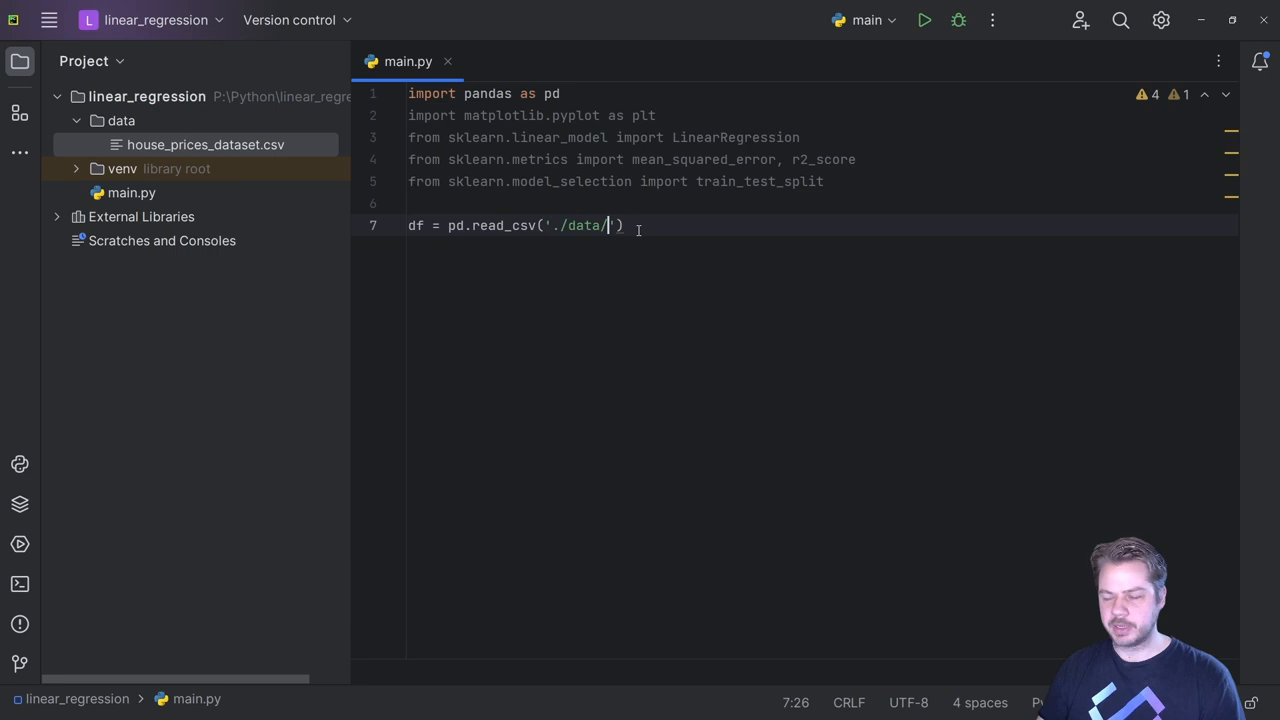
text(house_prices_dataset.csv)
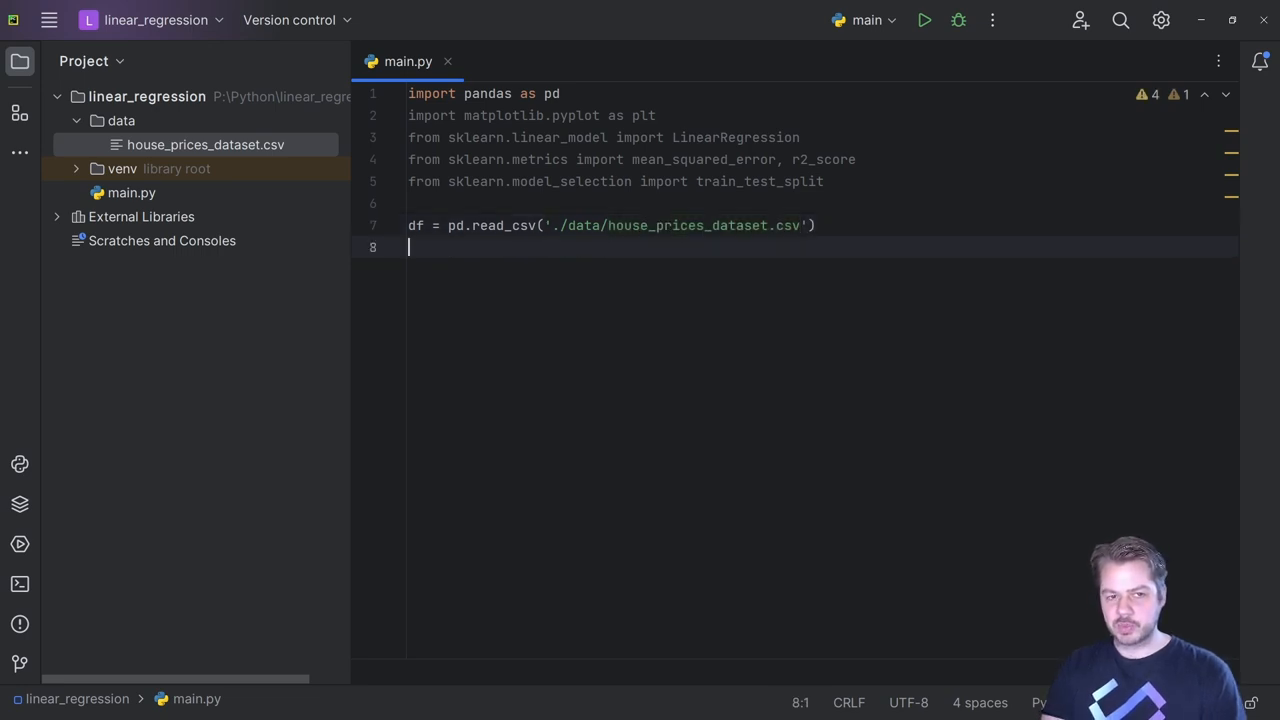
text(X = df[['S)
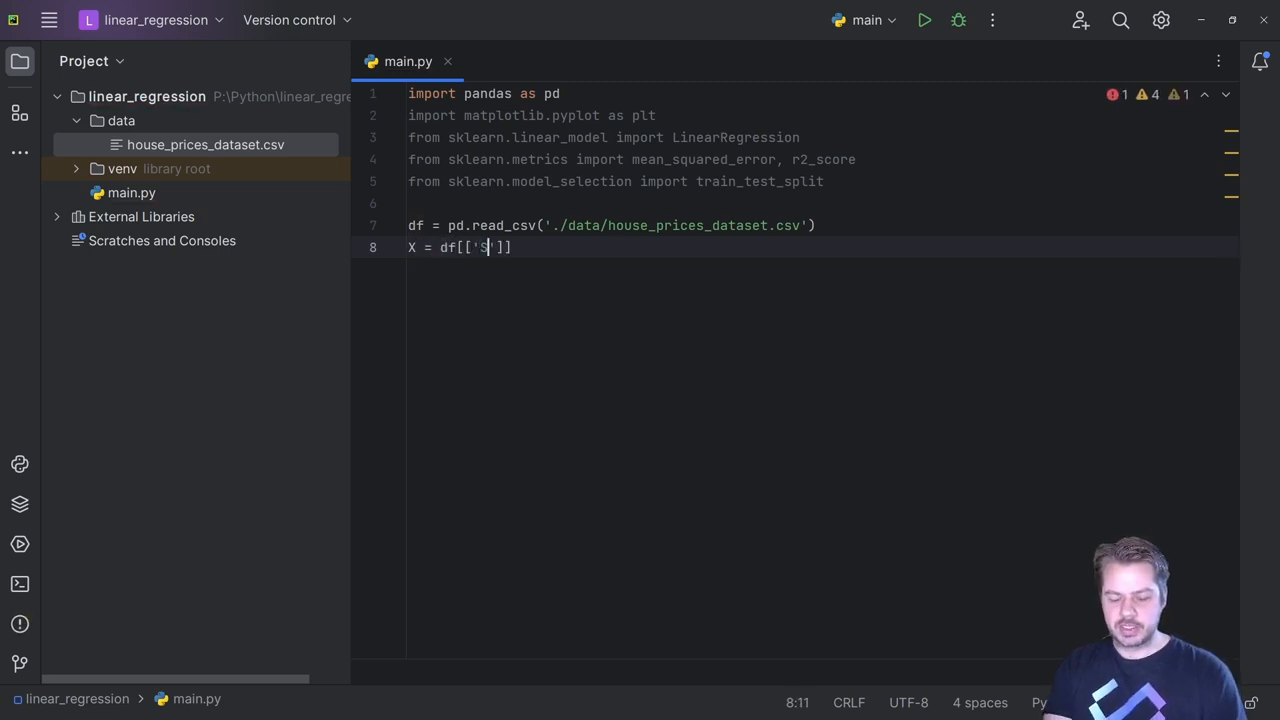
- Assign X from the 'Size (sqft)' column values and y from 'Price ($k)' values
text(ize (sqft)
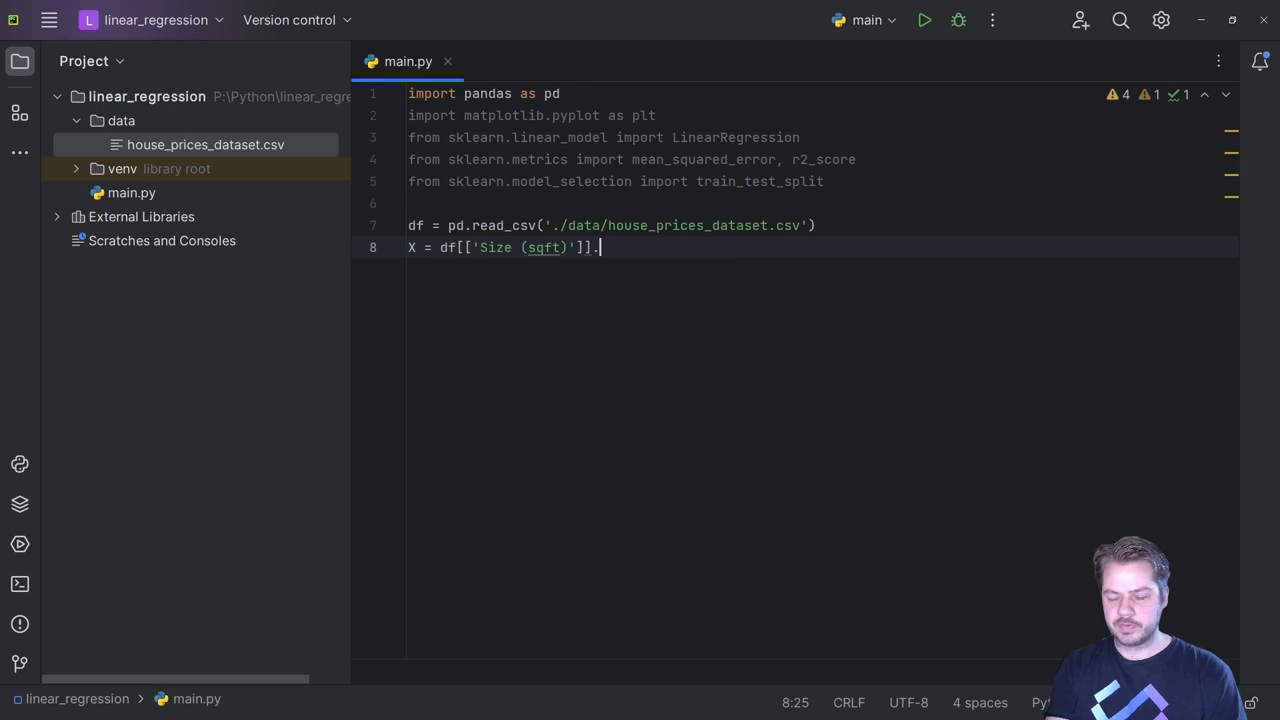
text(values)
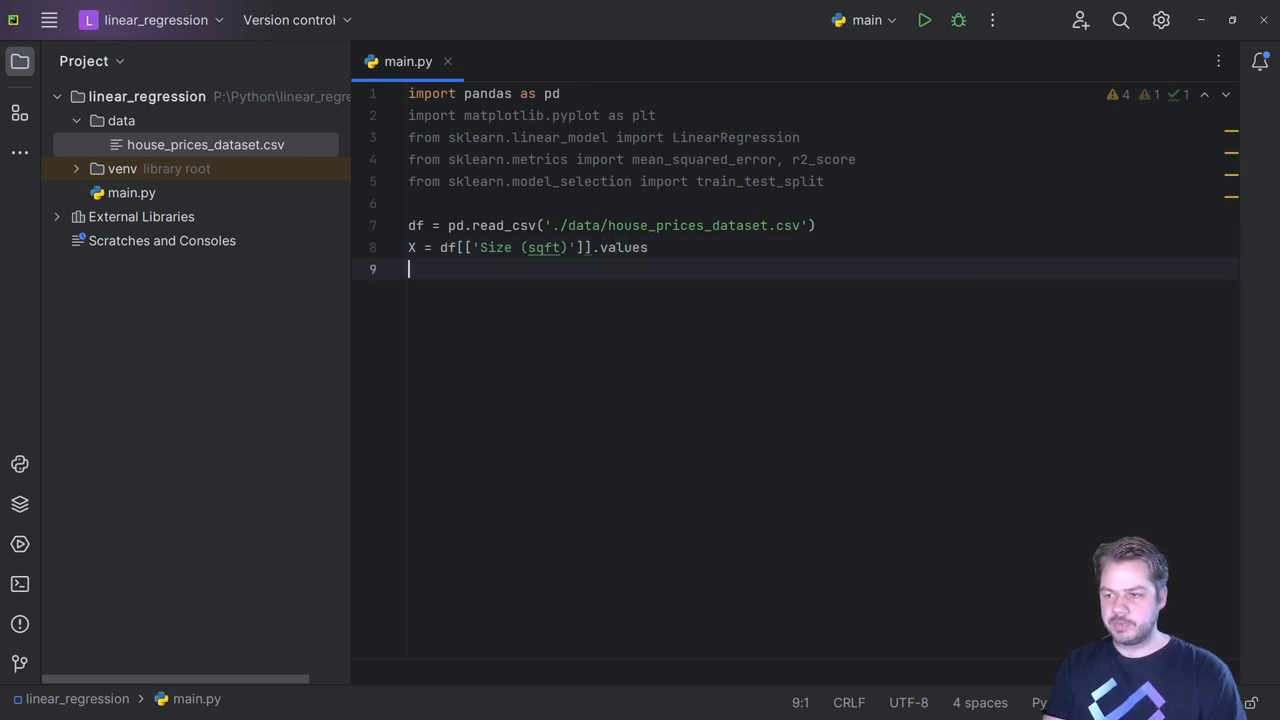
text(y = df[')
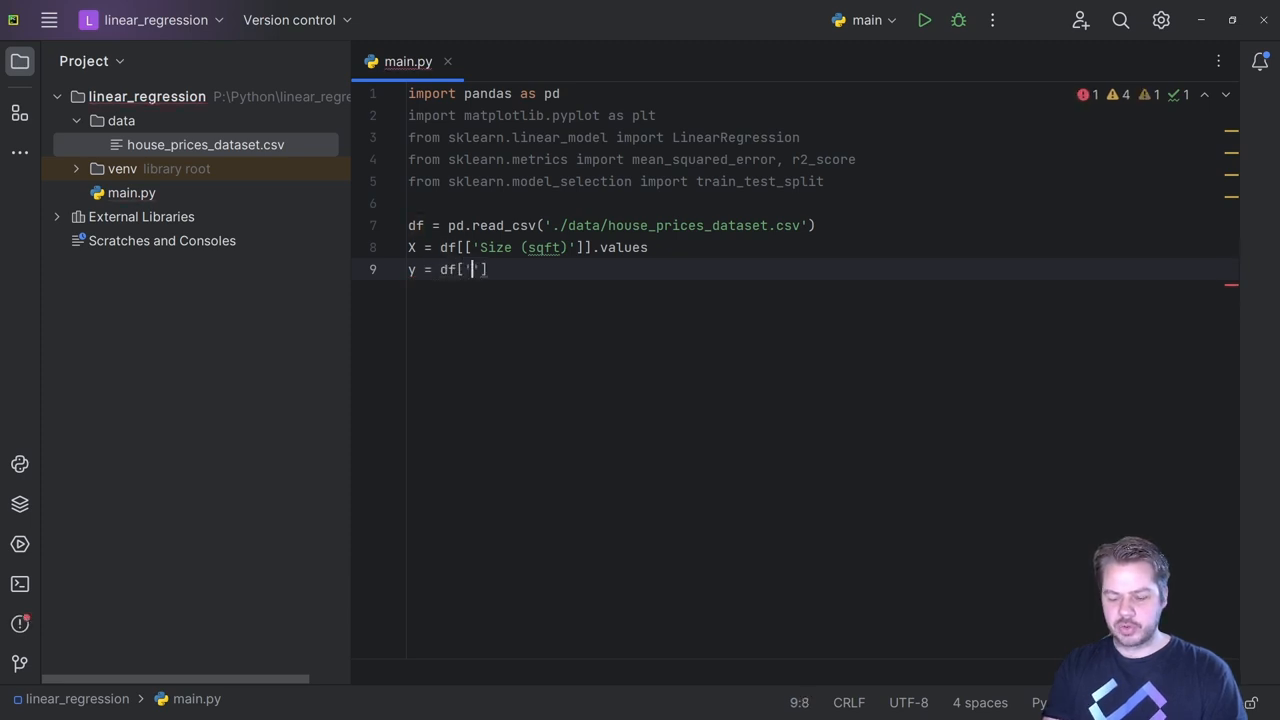
text(Price ($k)
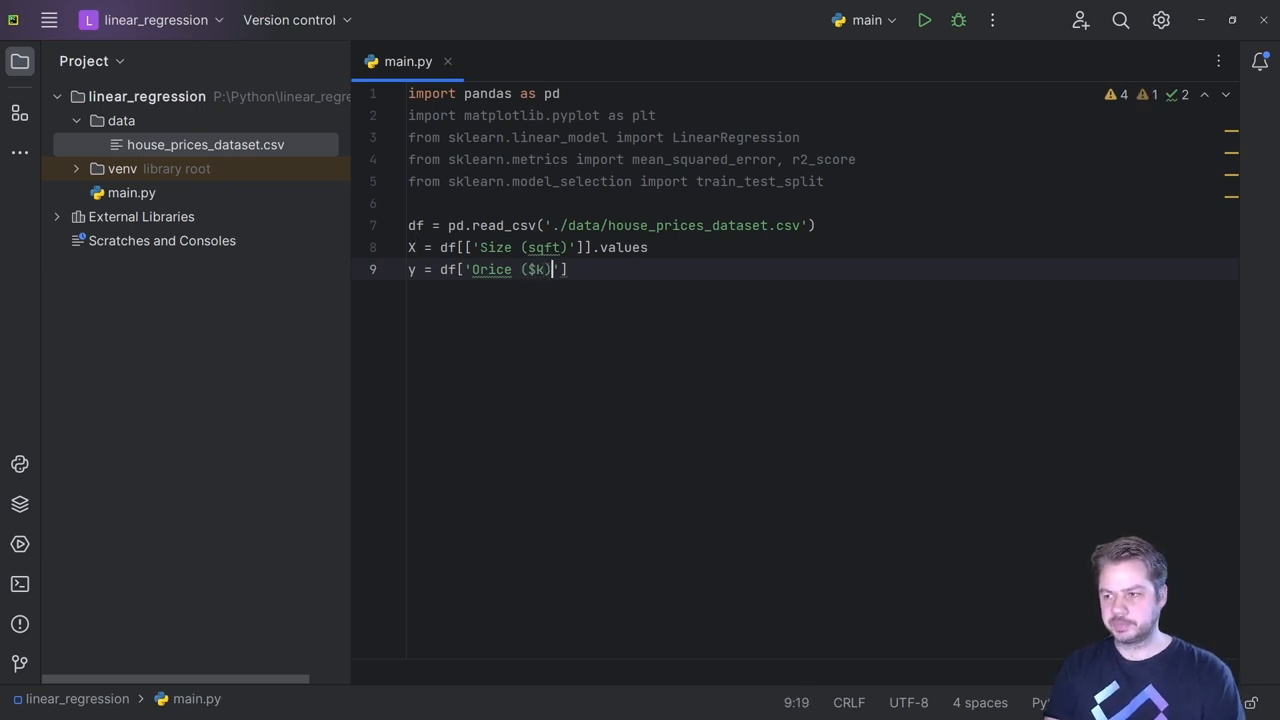
text(.values)
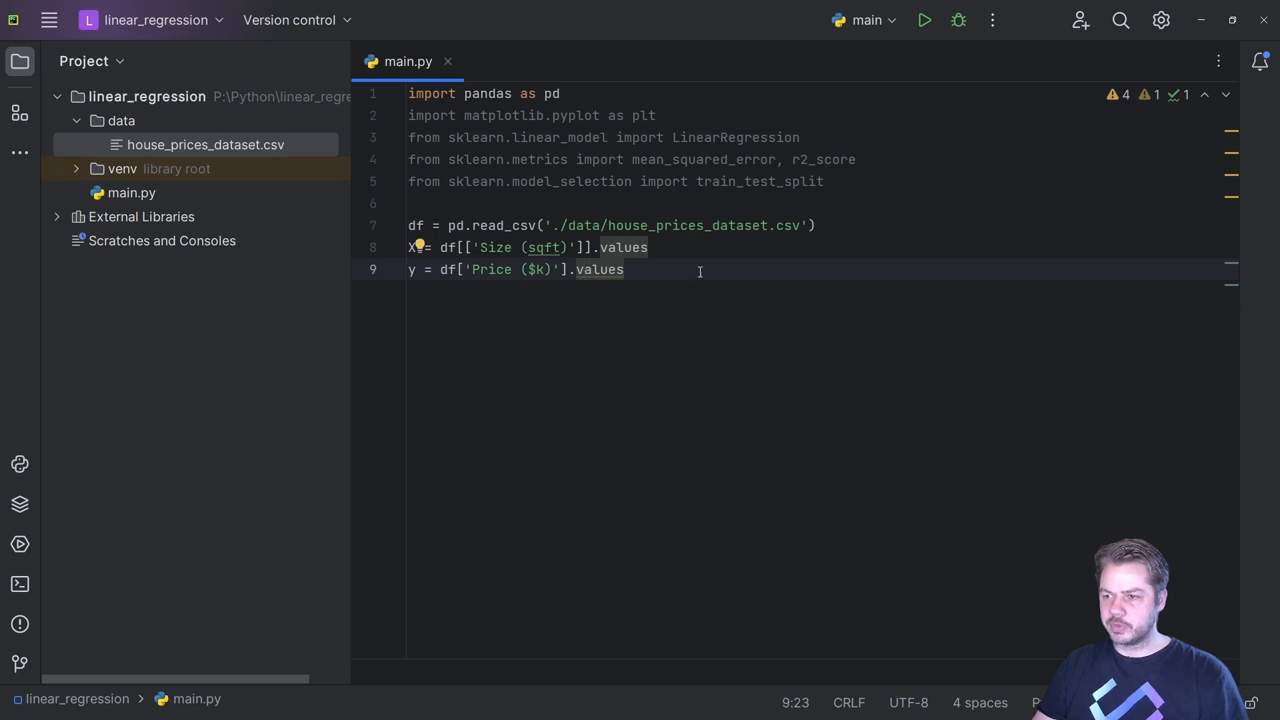
key(enter)
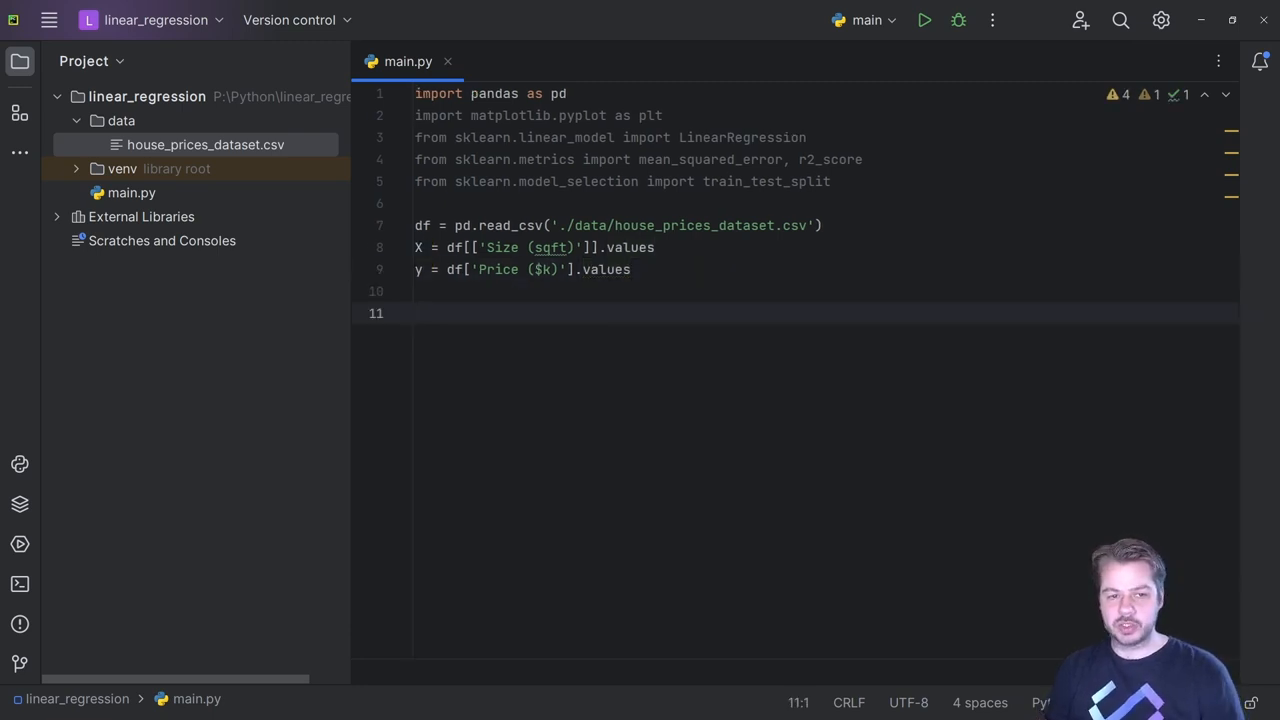
- Create a matplotlib figure with figsize (10, 6)
text(plt.)
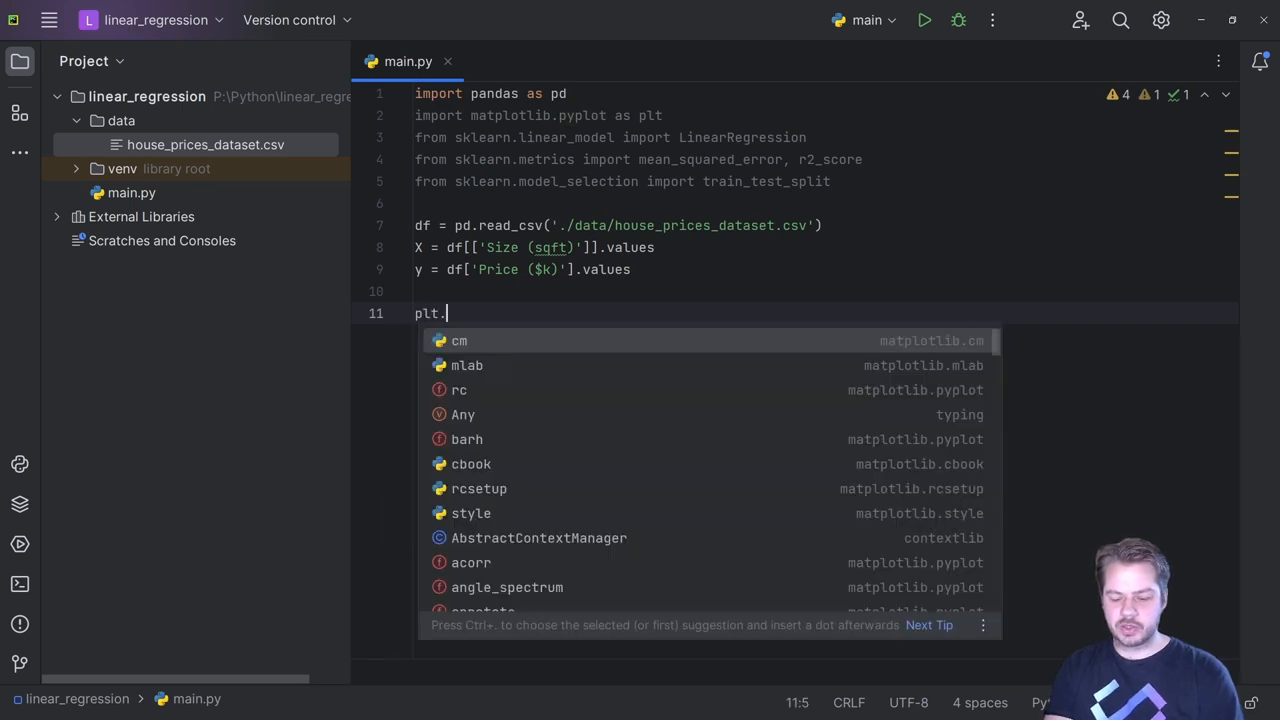
text(figure)
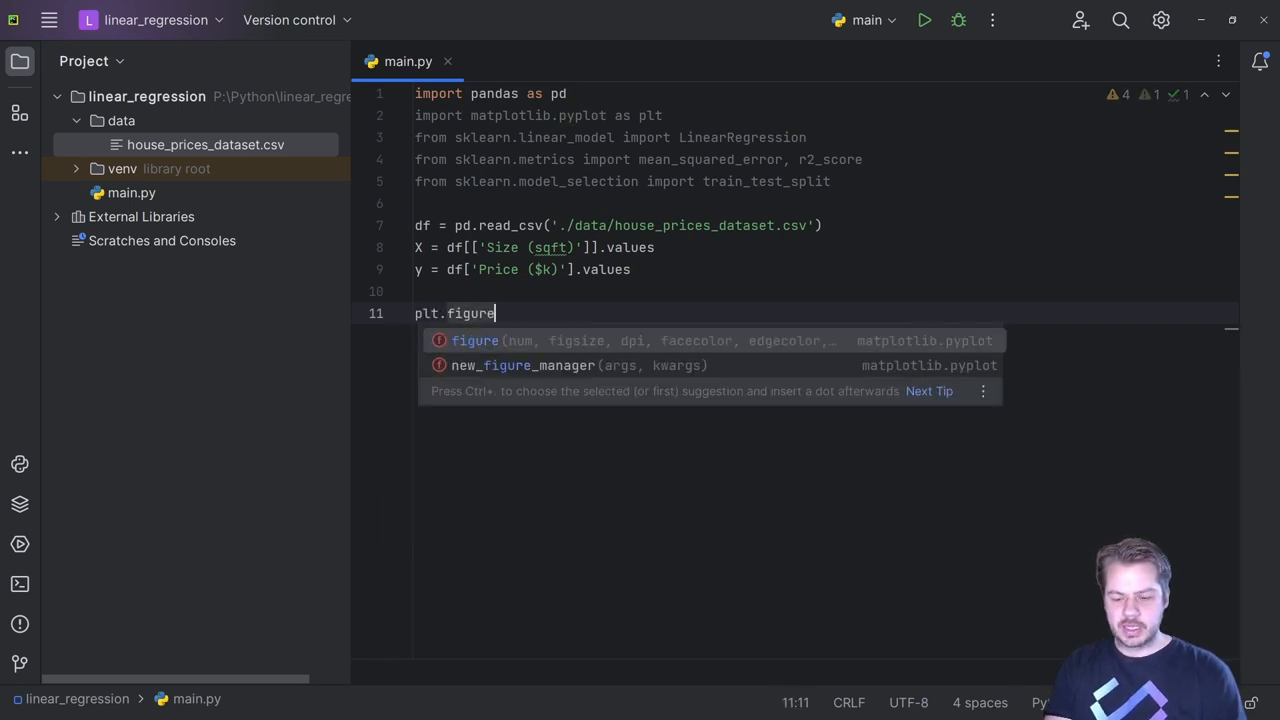
text((figsize=)
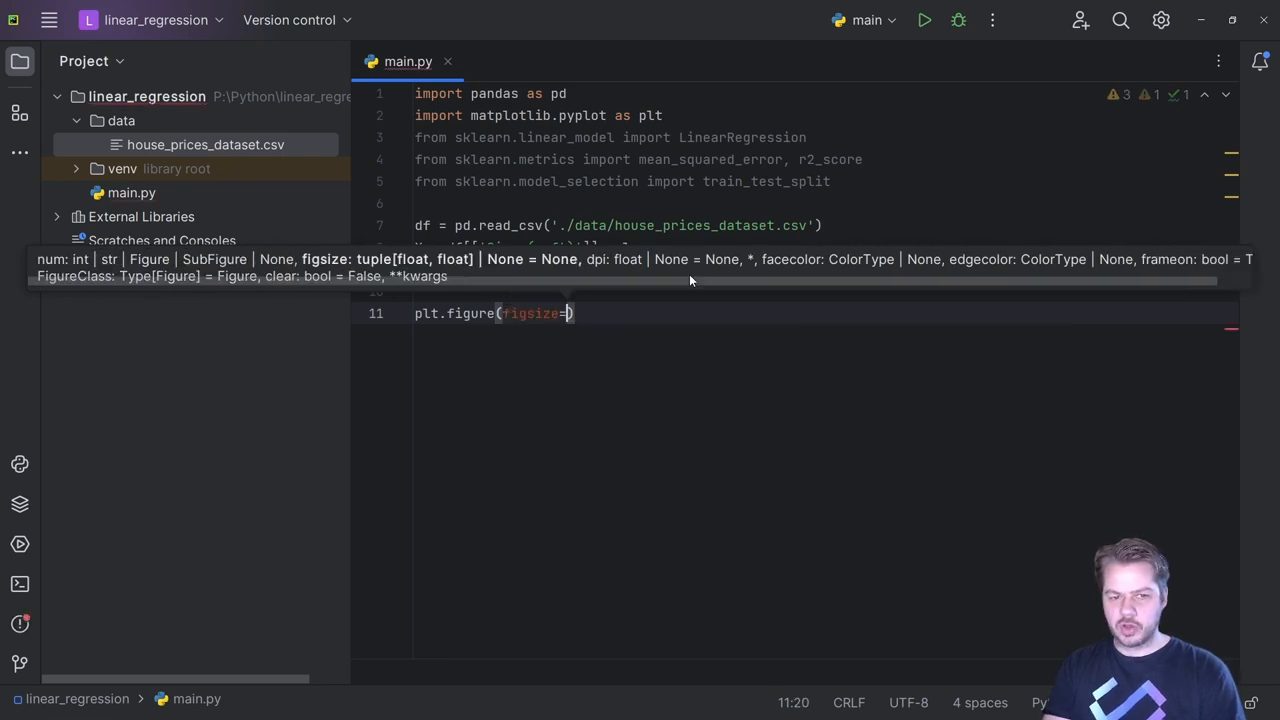
text((10, 6))
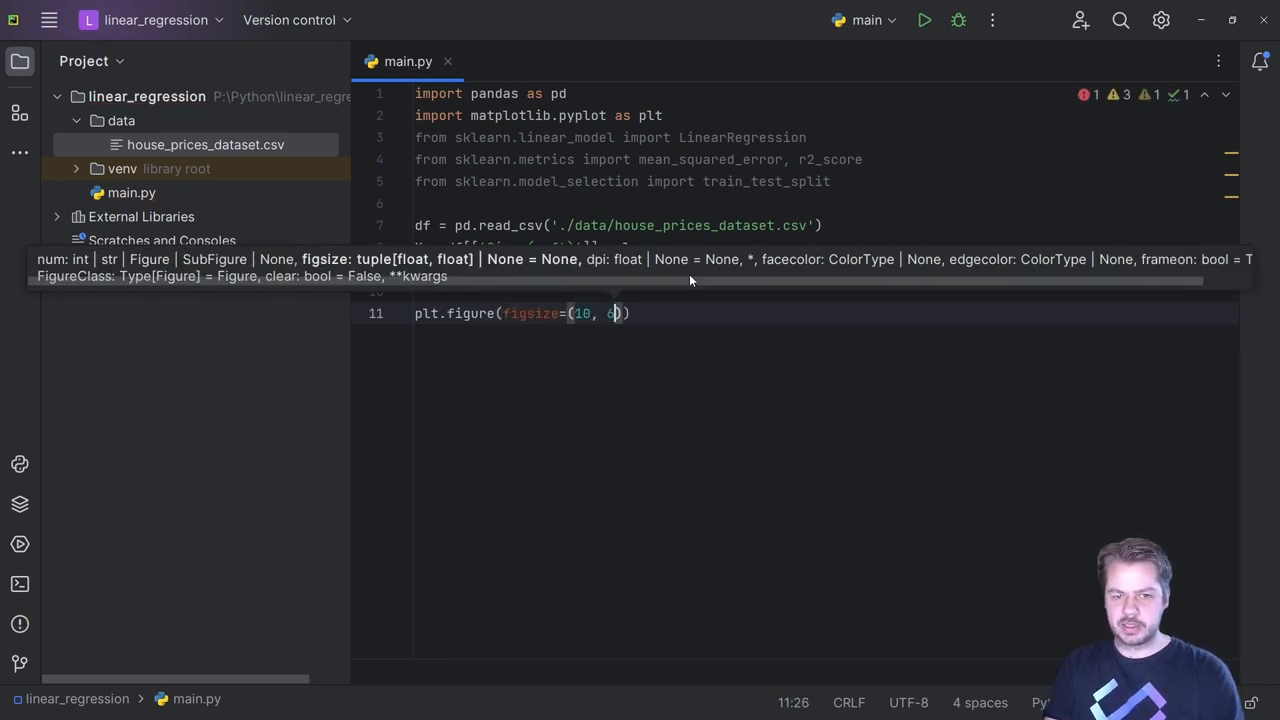
- Scatter-plot Size (sqft) against Price ($k) in grey, labelled 'Data Points'
text(plt.scatter()
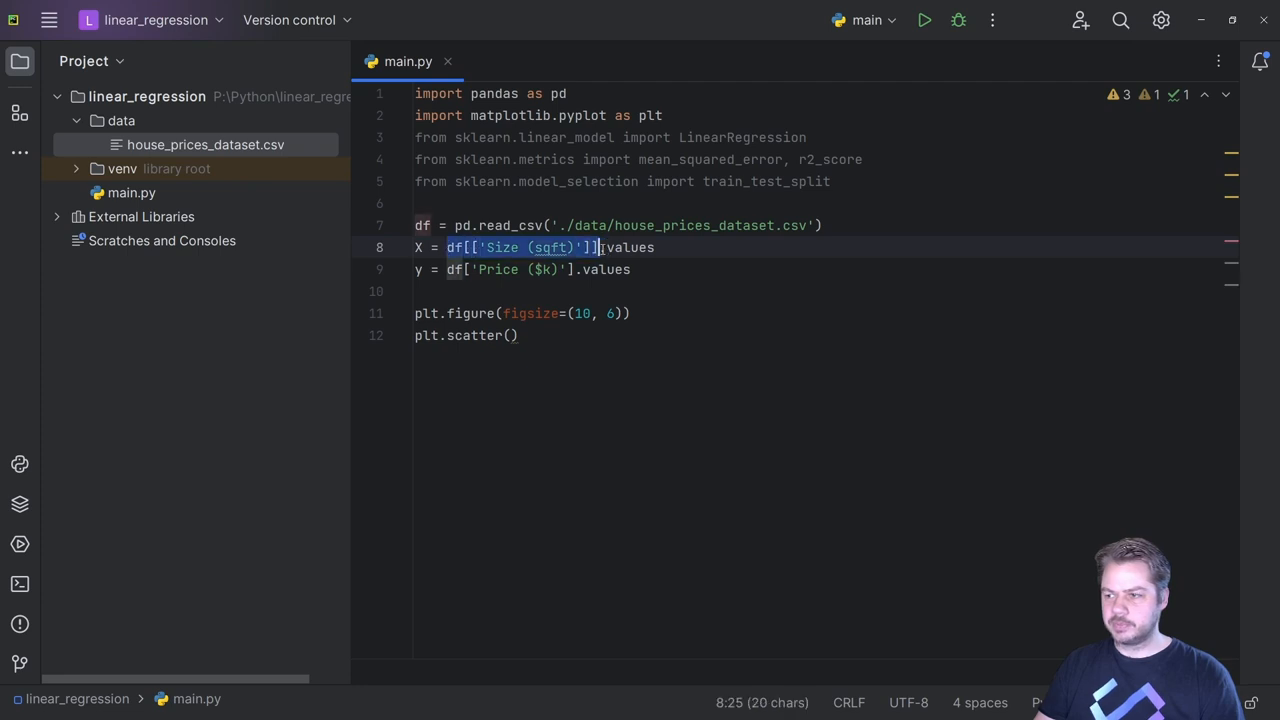
text(df[['Size (sqft)']])
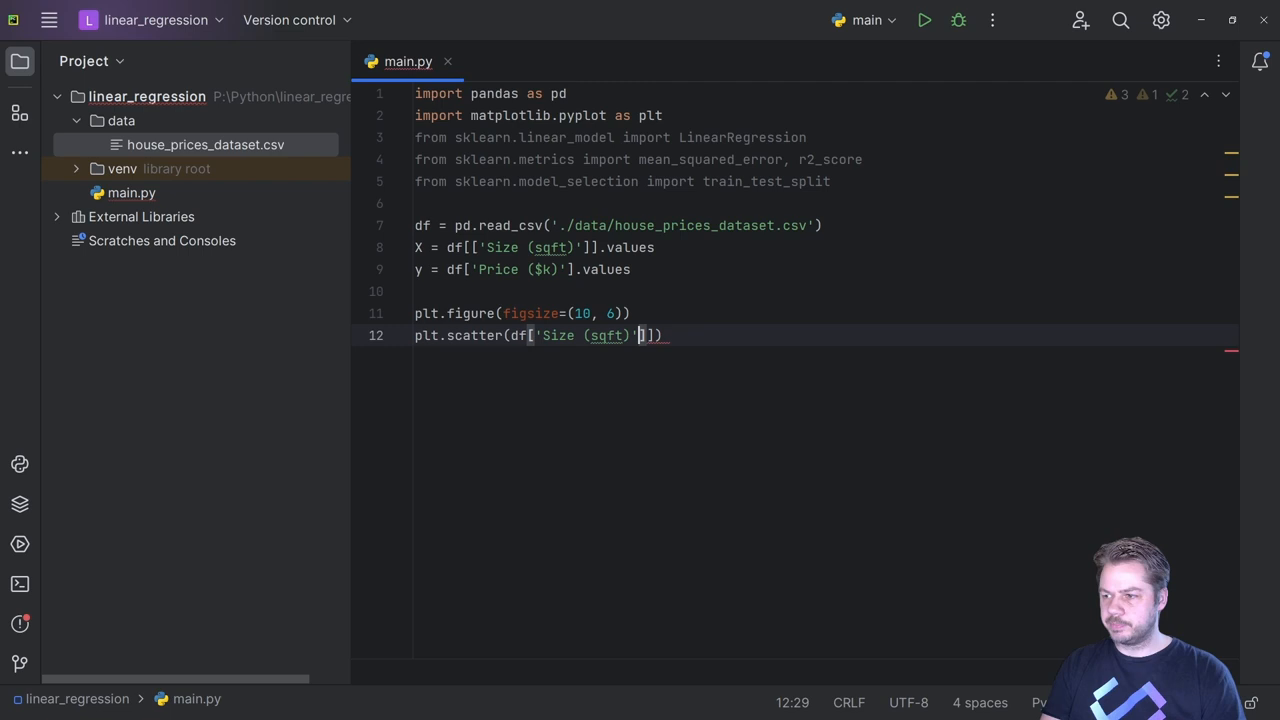
text(,)
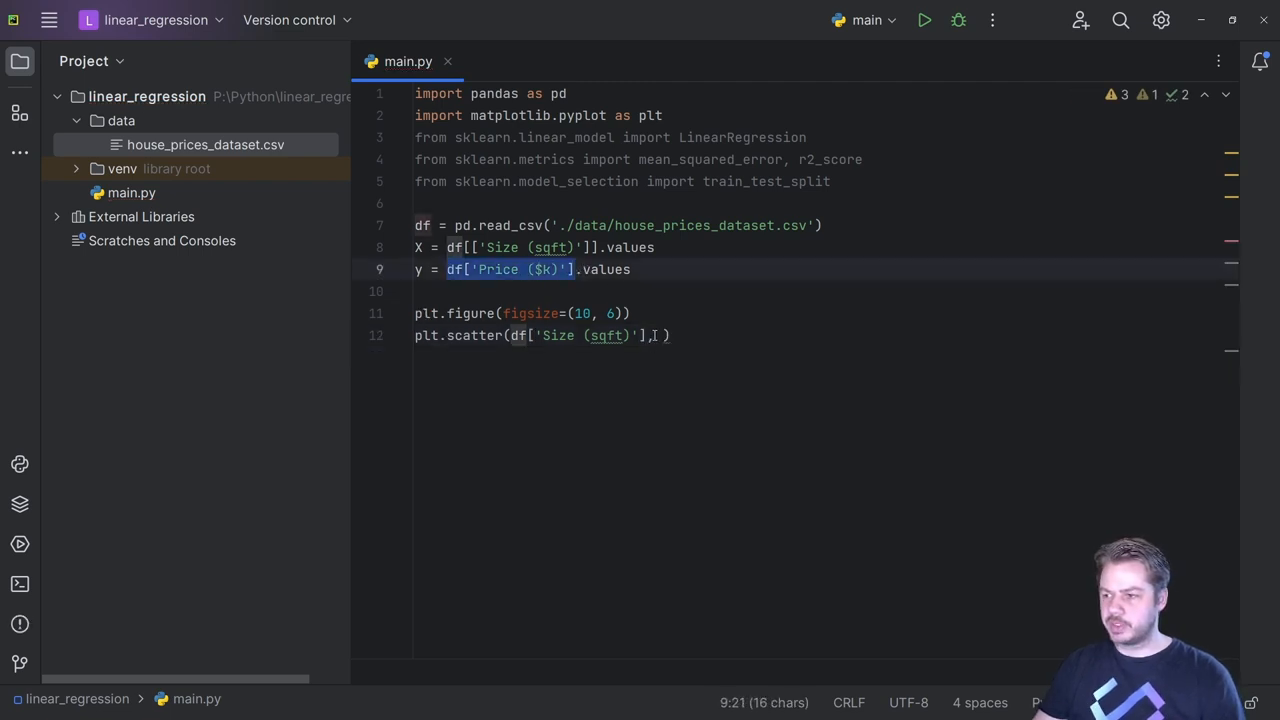
text(df['Price ($k)'], color='grey', label)
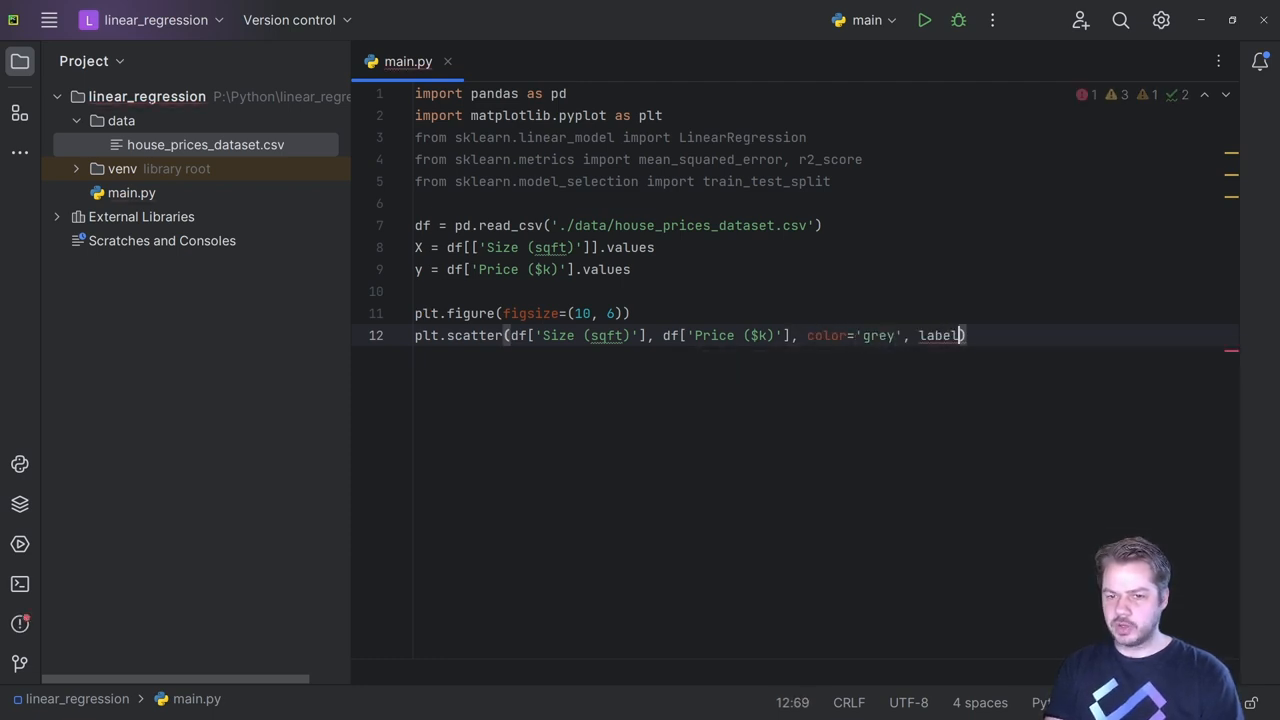
text(='Dat')
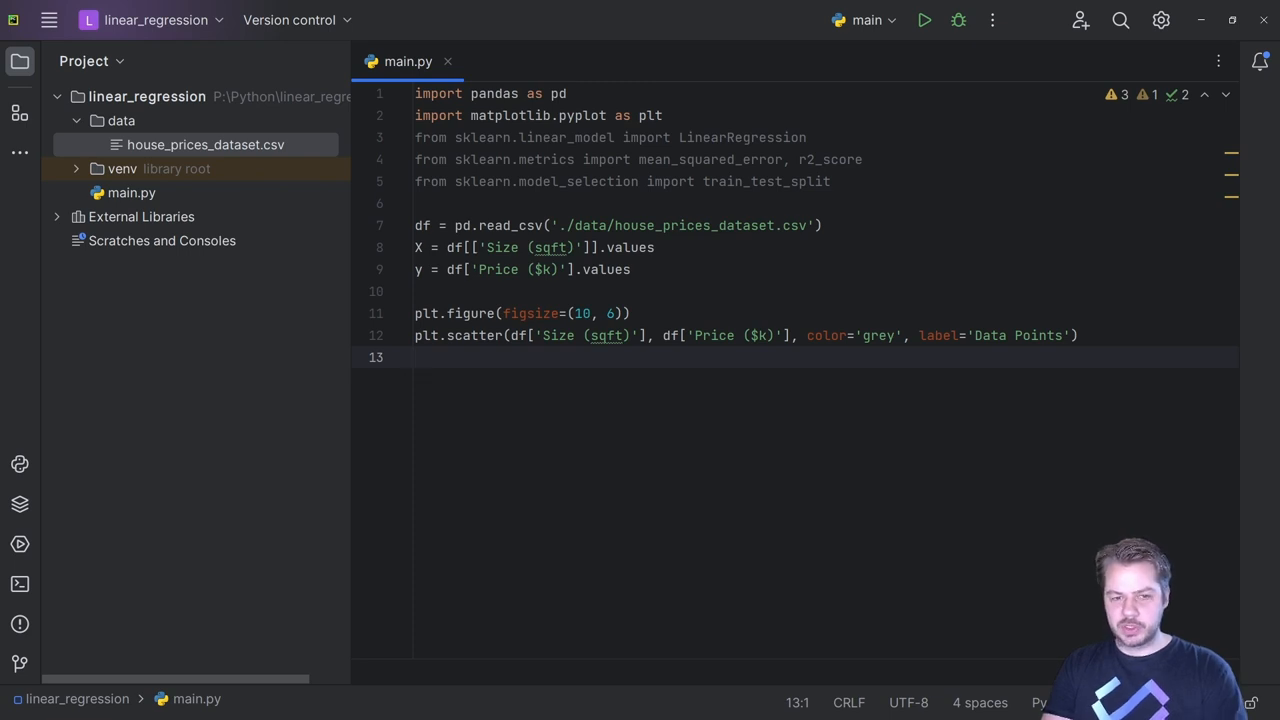
- Label the x-axis 'Size (sqft)' and the y-axis 'Price ($k)'
text(plt.x)
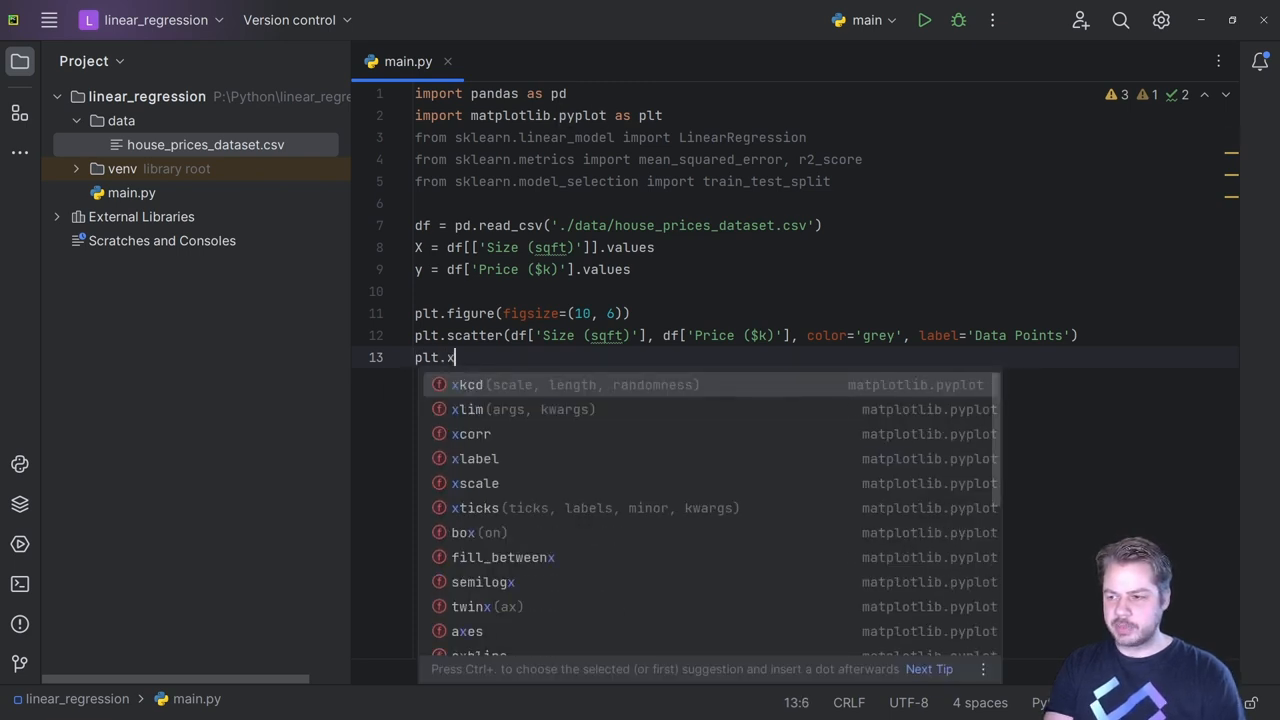
text(label)
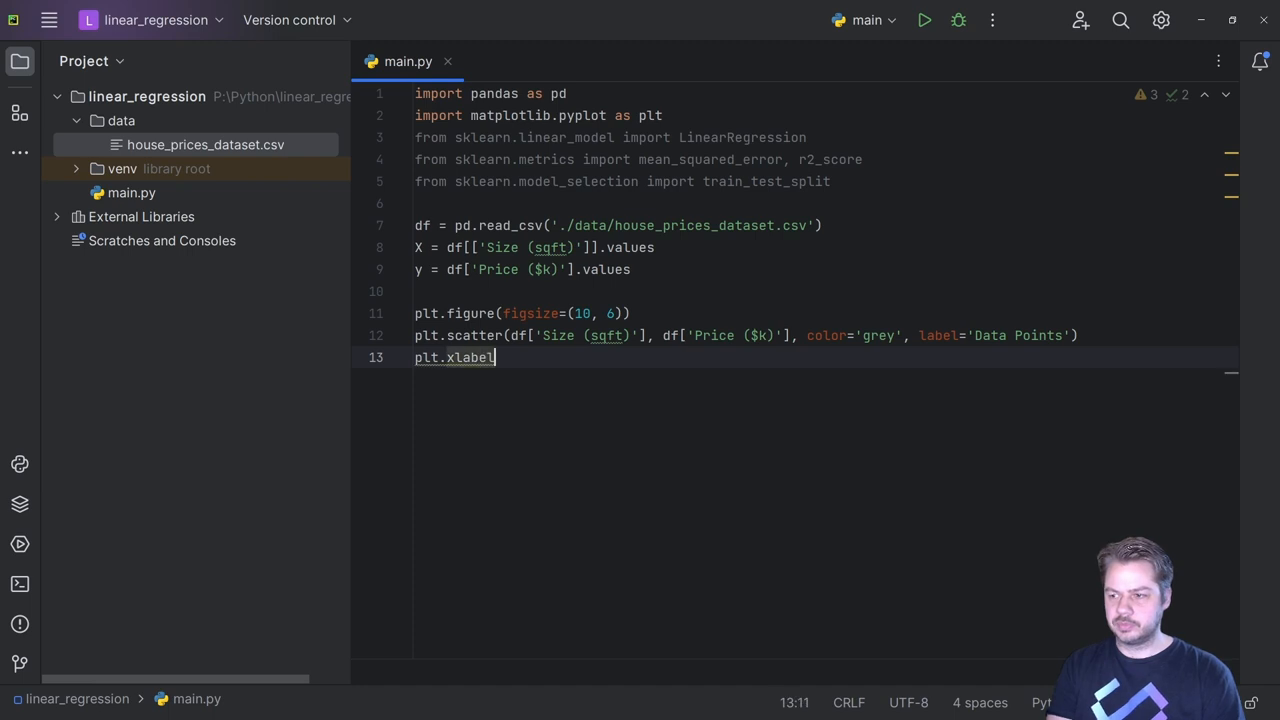
text(=)
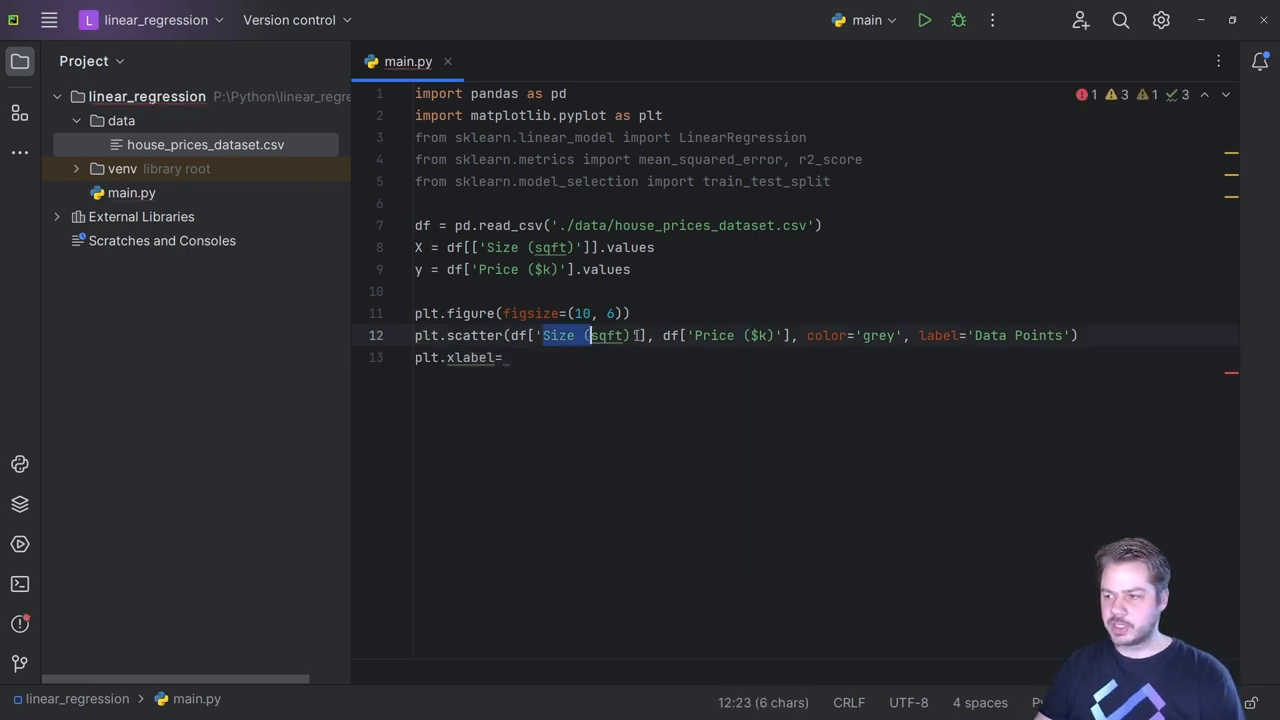
click(508, 356)
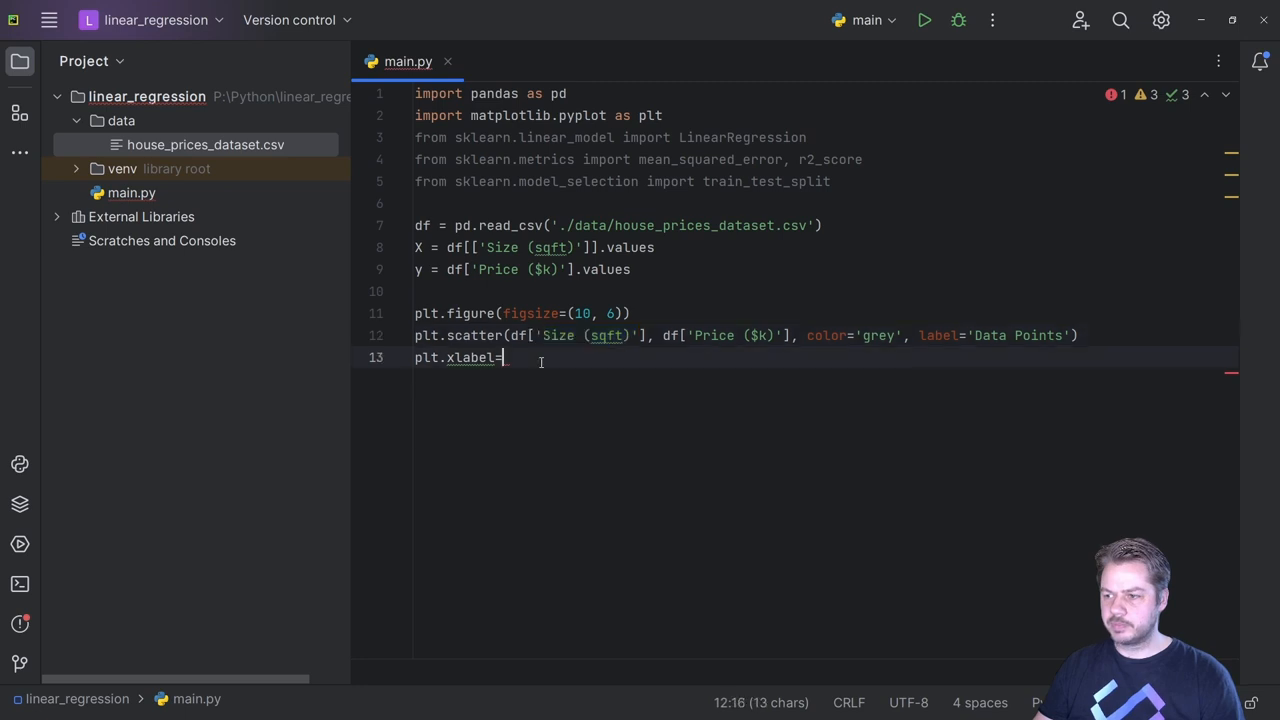
text('Size (sqft)'))
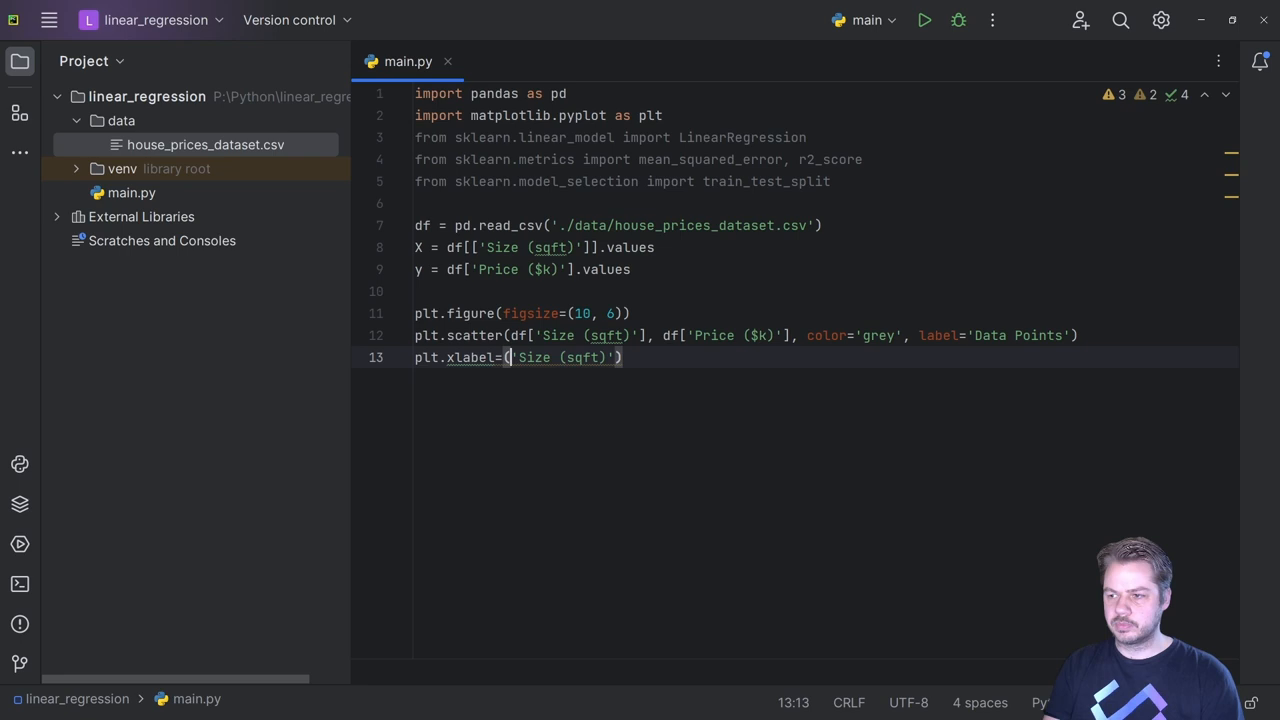
key(Enter)
text(plt.ylabel('Size (sqft)'))
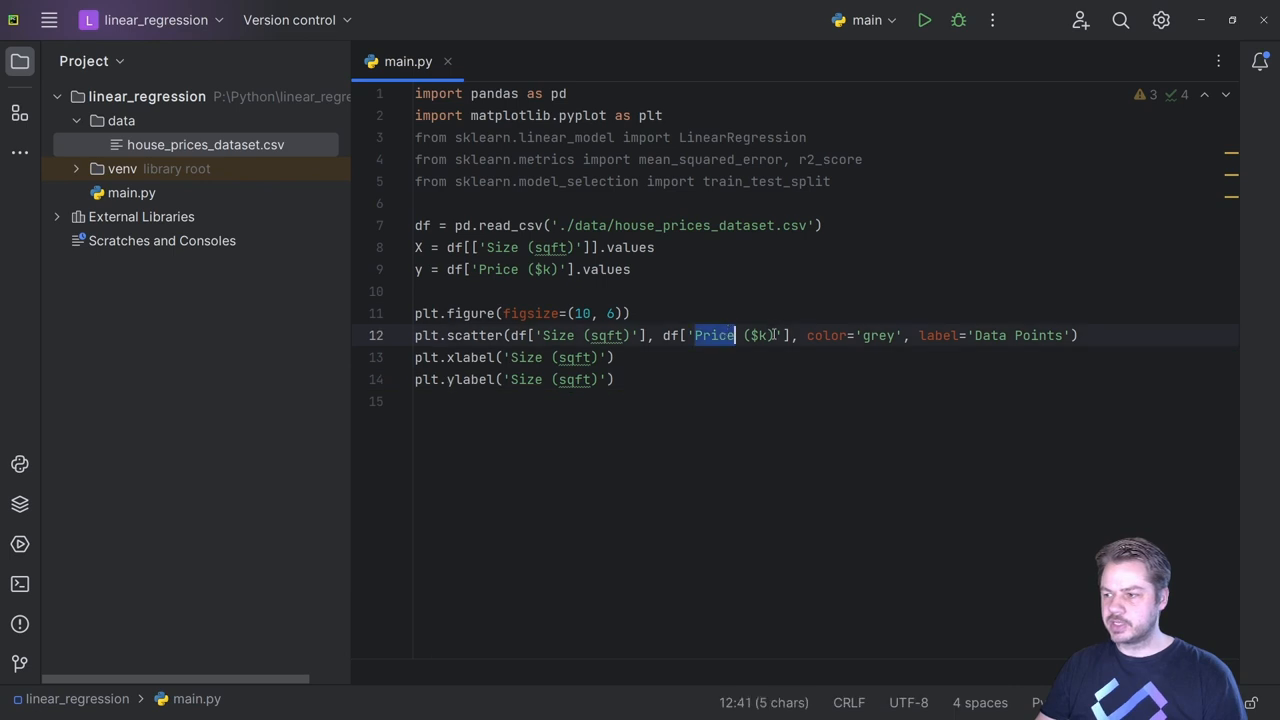
drag(694, 336, 776, 336)
text(plt)
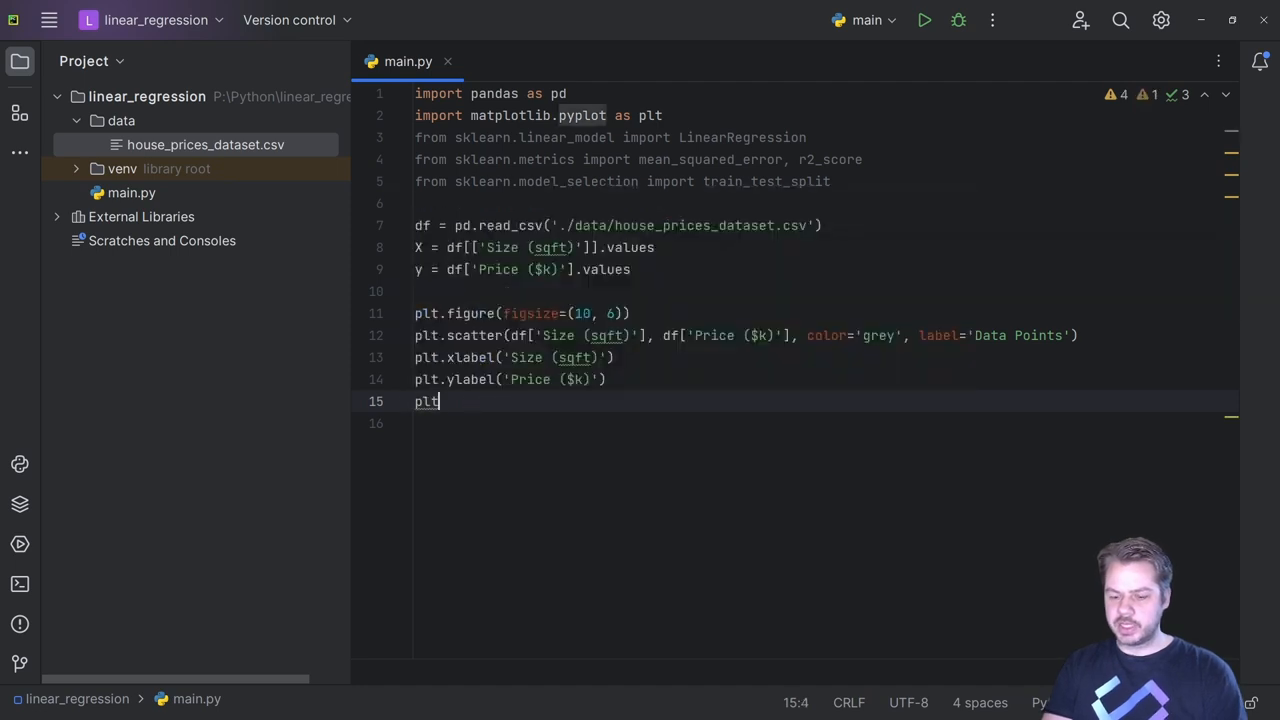
- Title the plot 'Initial House Prices' and add plt.legend() and plt.show()
text(.title)
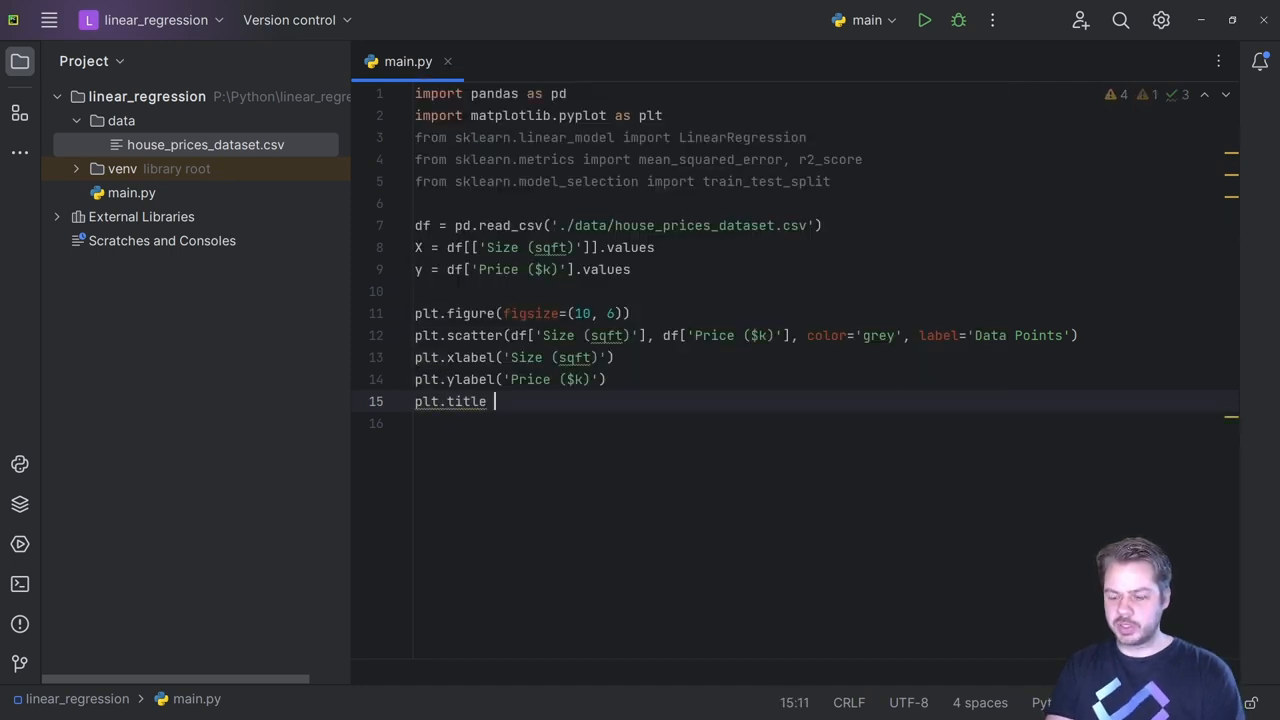
text(()
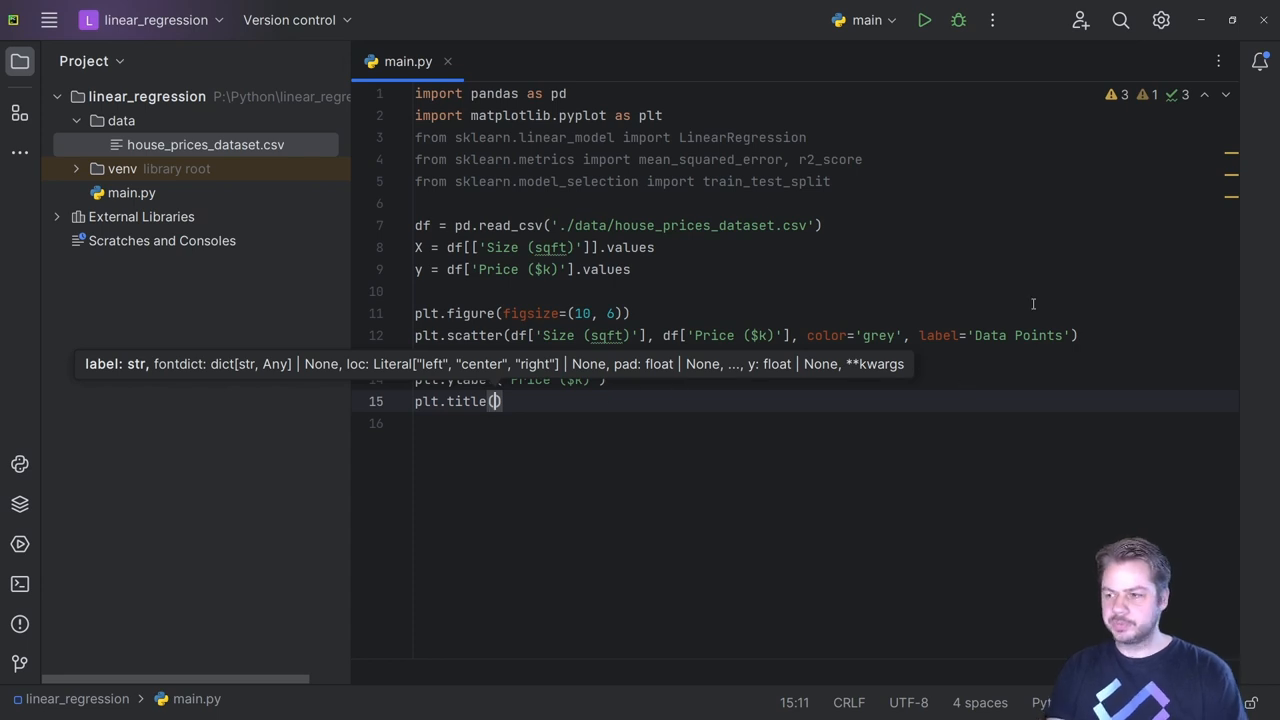
text(plt.)
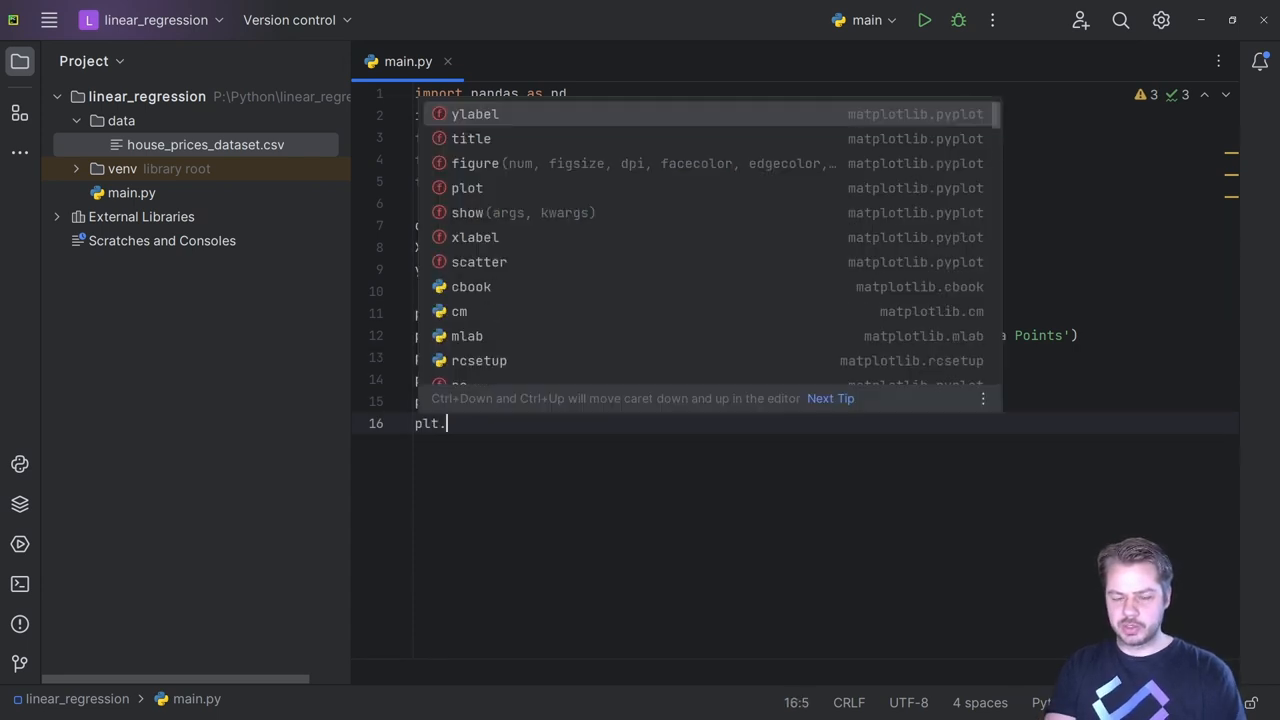
text(legend)
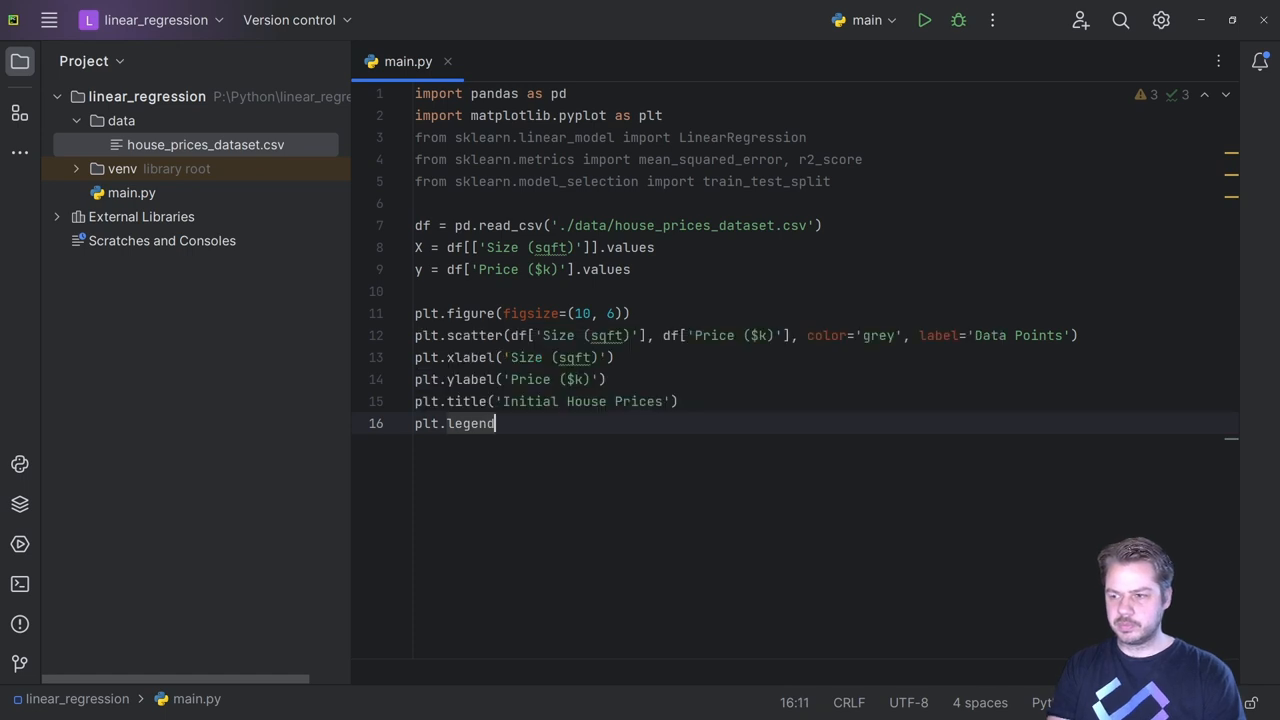
text(plt.show()
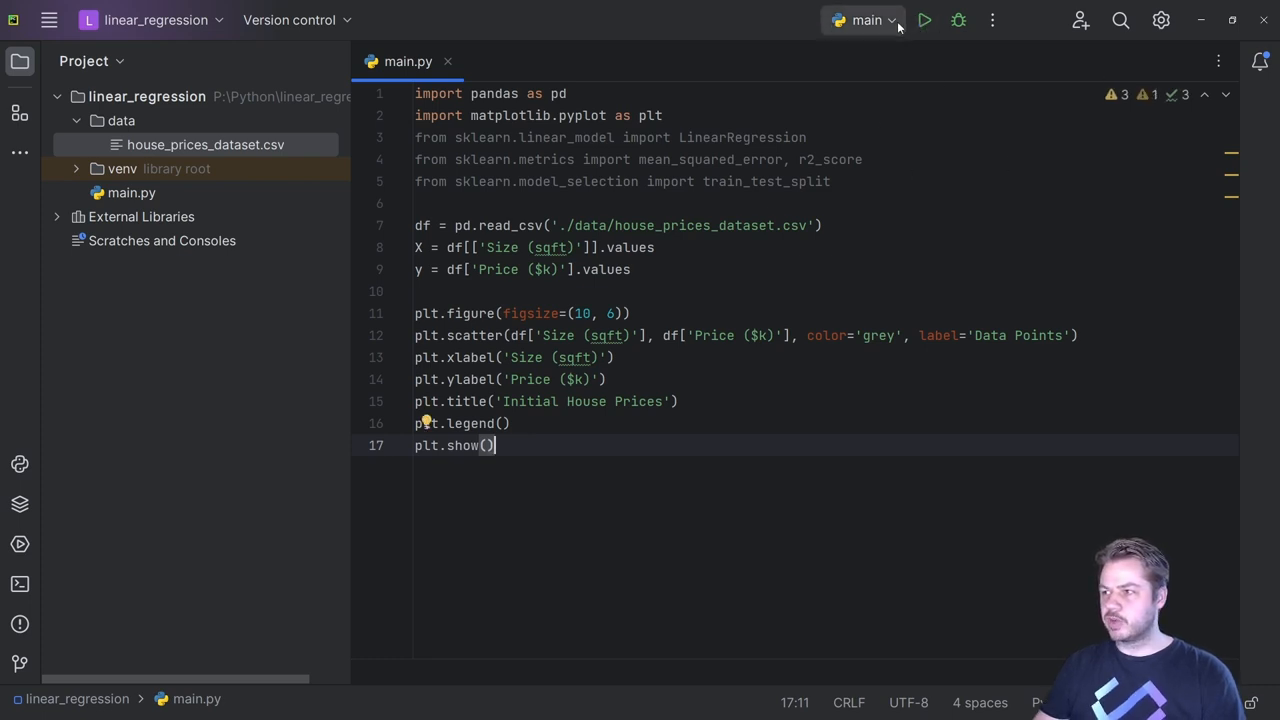
- Fix X to the single 'Size (sqft)' column after checking the CSV, then run main.py to show the plot
click(924, 20)
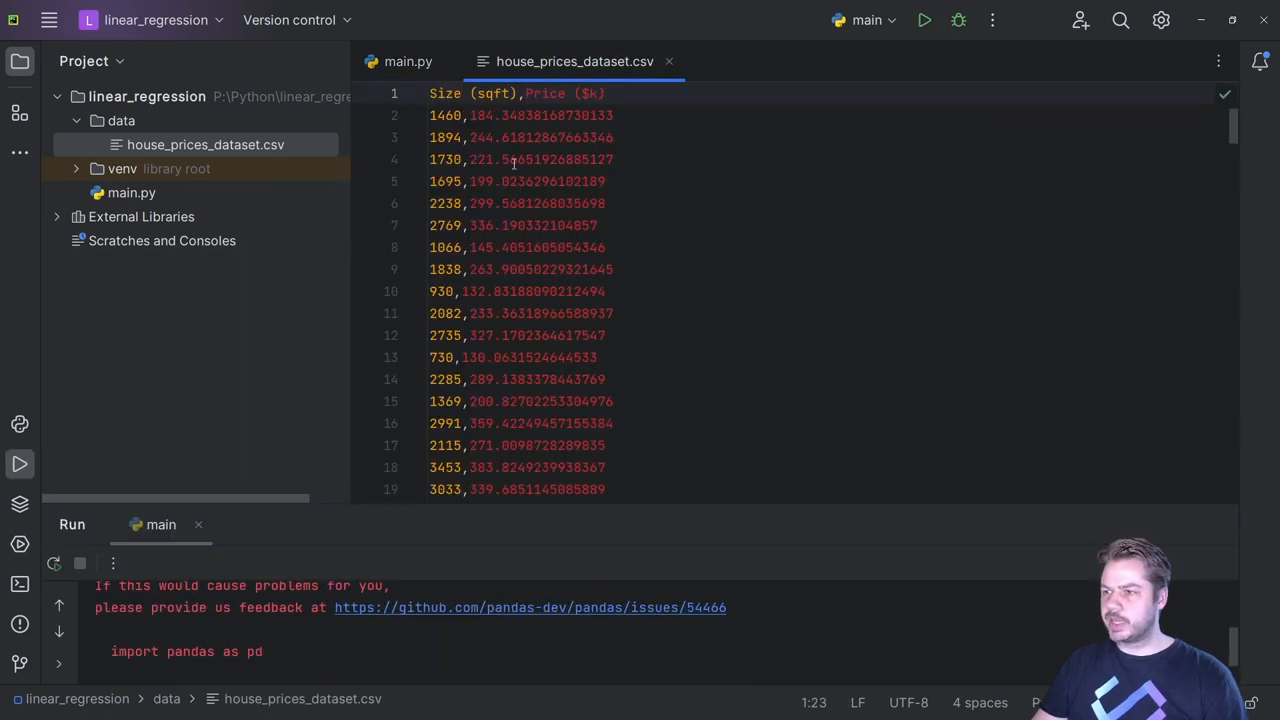
click(604, 94)
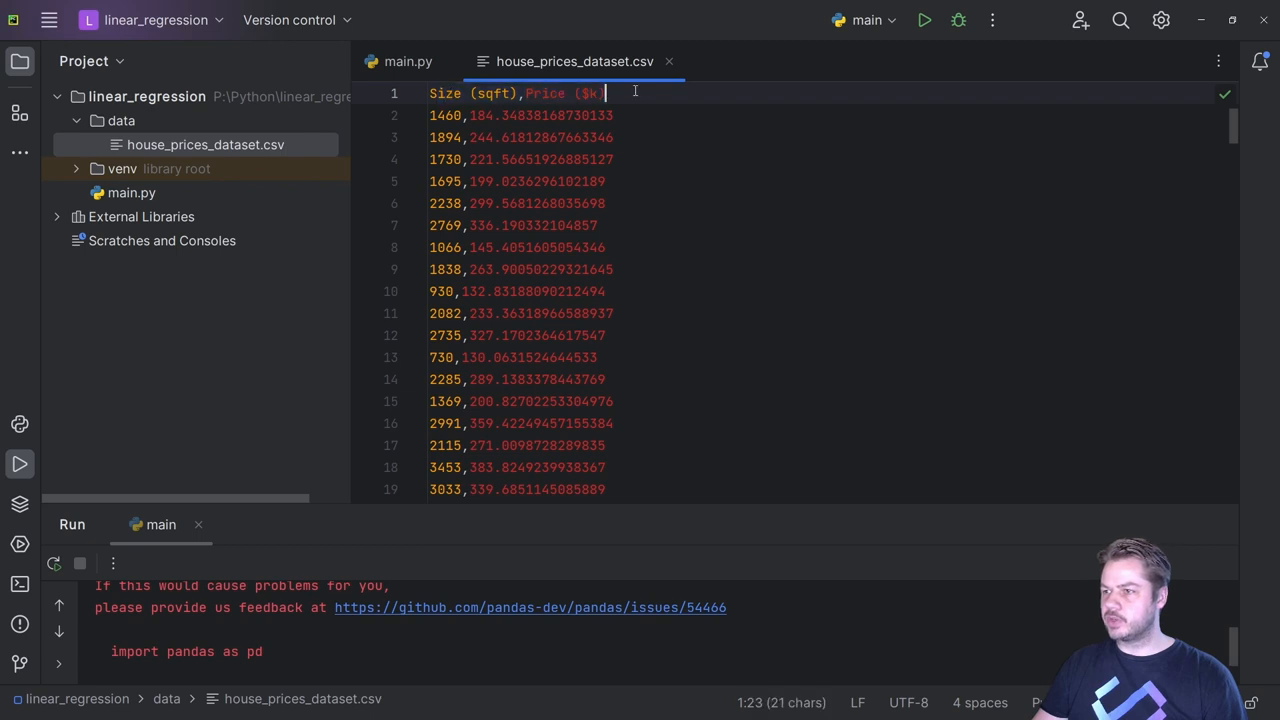
click(408, 60)
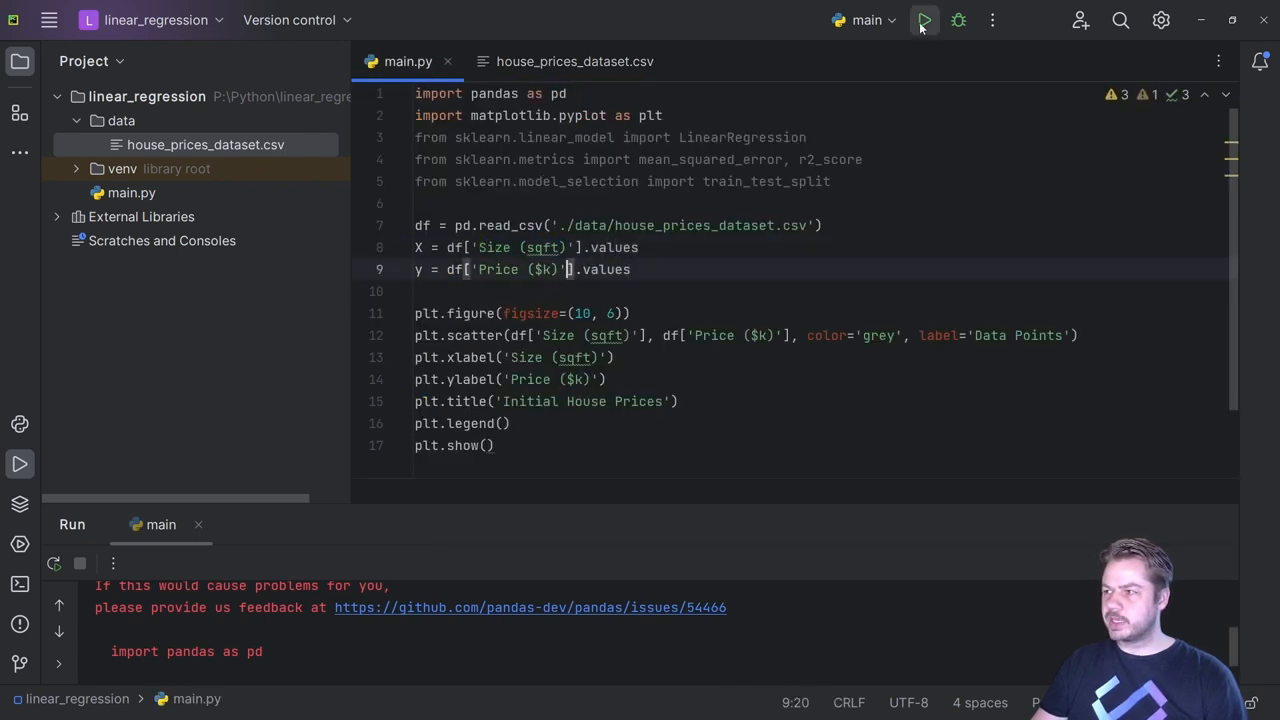
click(924, 20)
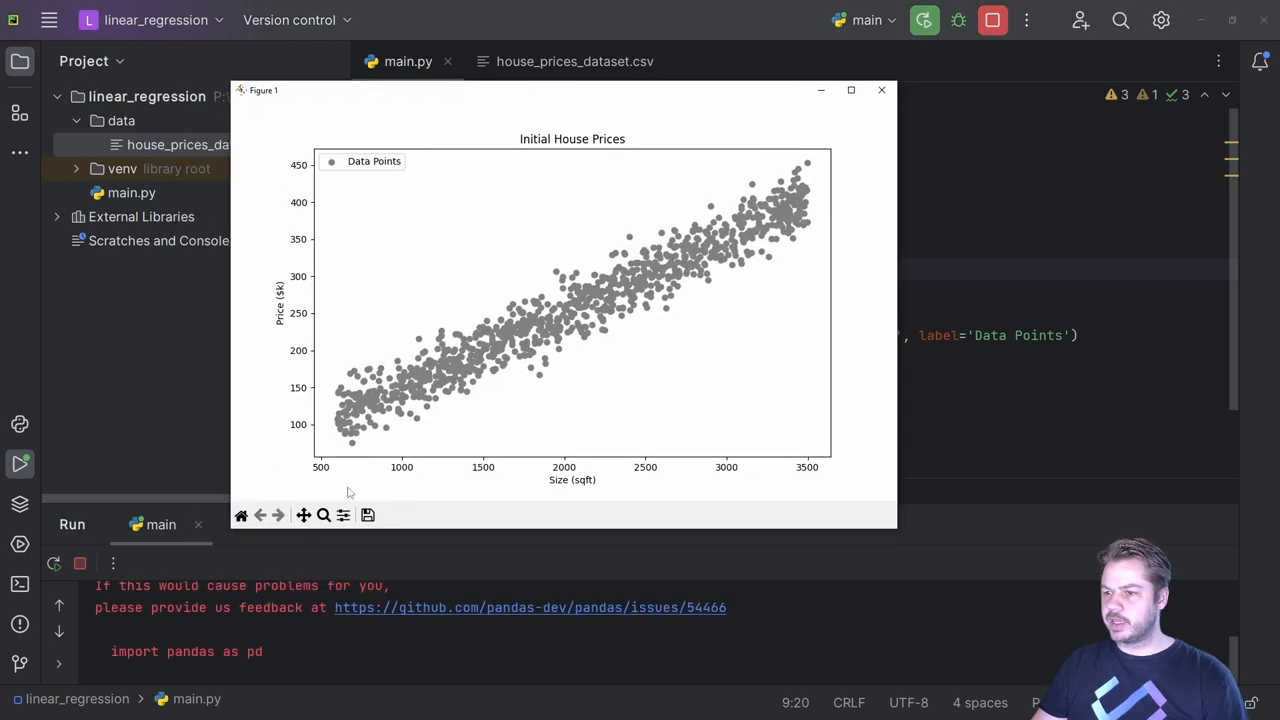
mouse_move(752, 188)
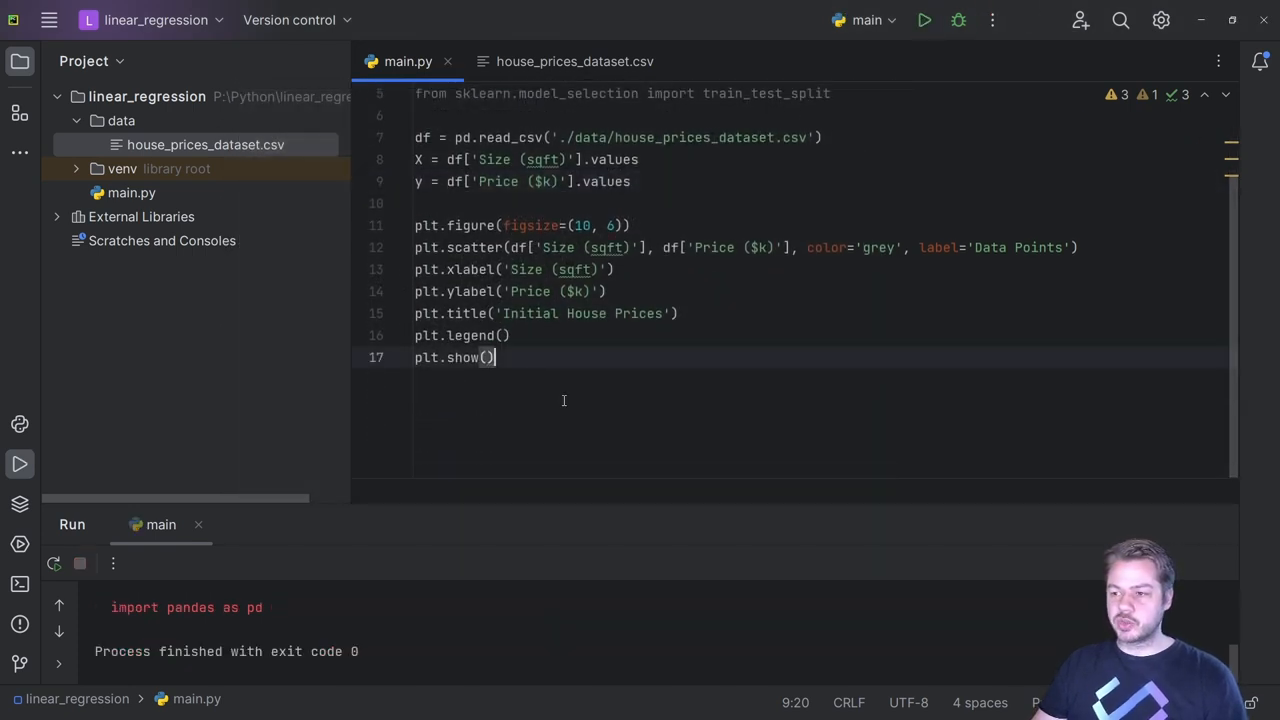
- Comment out the plotting lines and split X, y with train_test_split, test_size=0.2, random_state=42
key(ctrl+/)
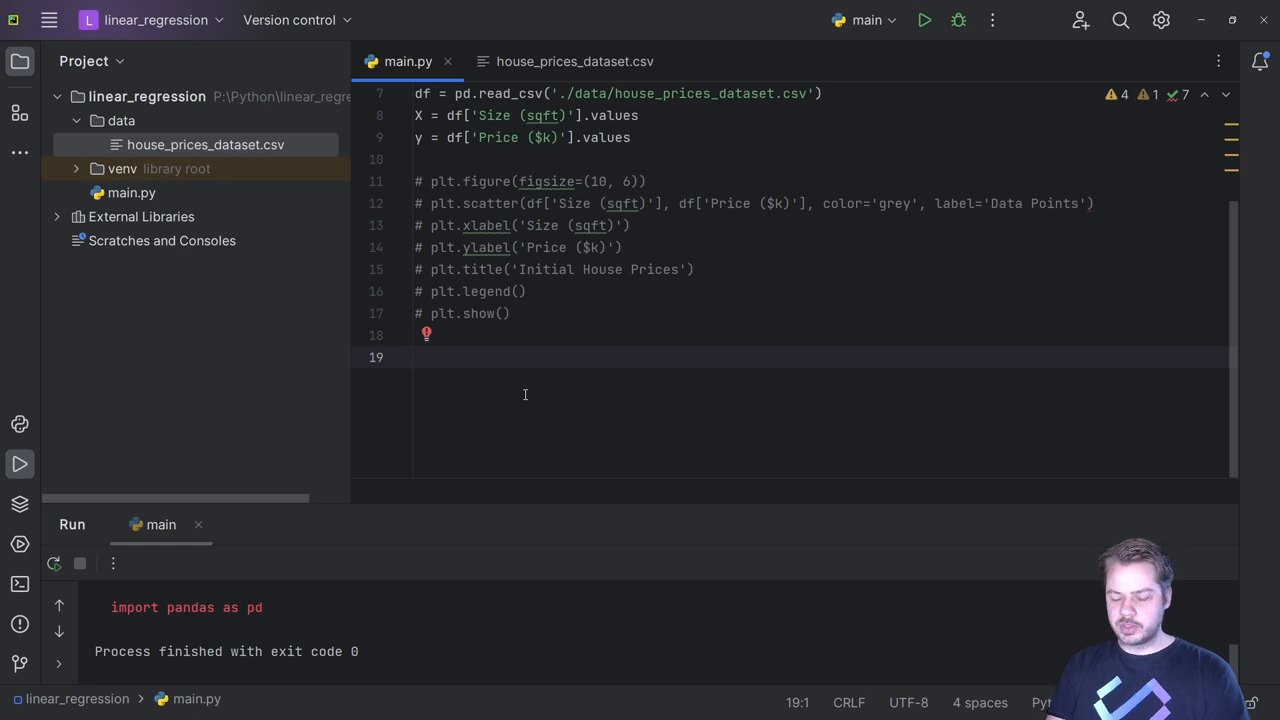
text(X_train, X-)
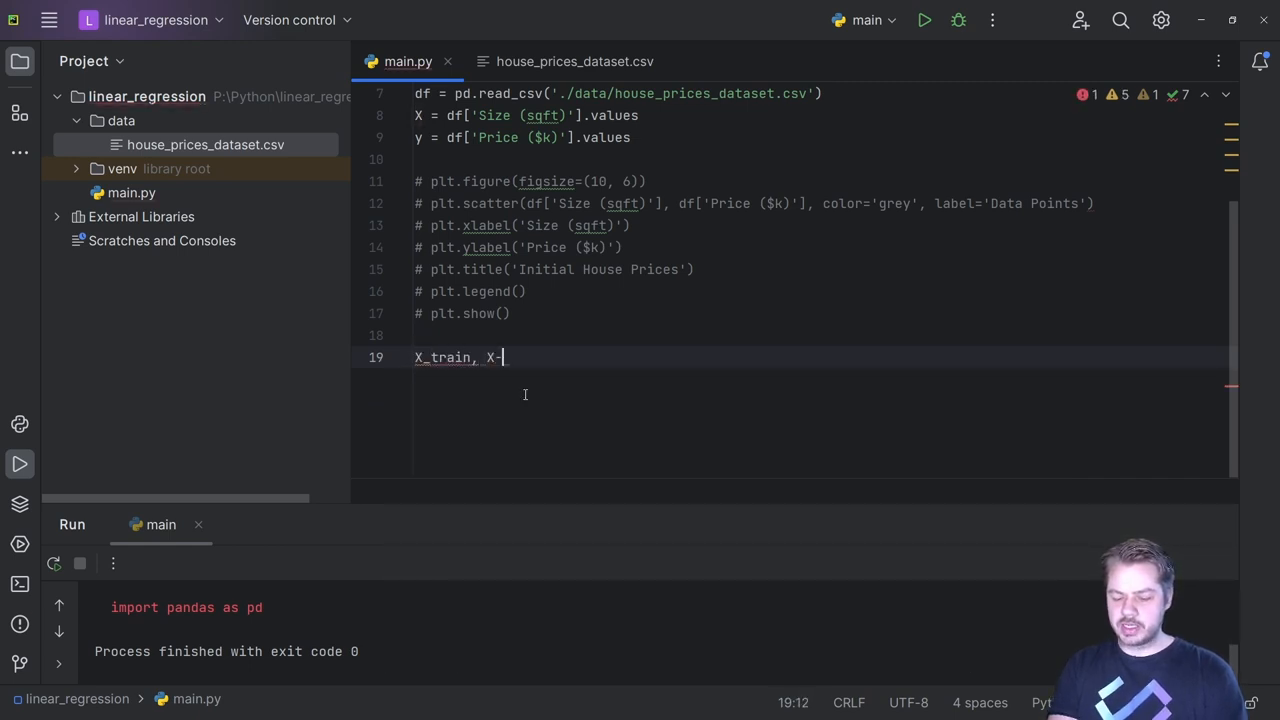
text(_test, y)
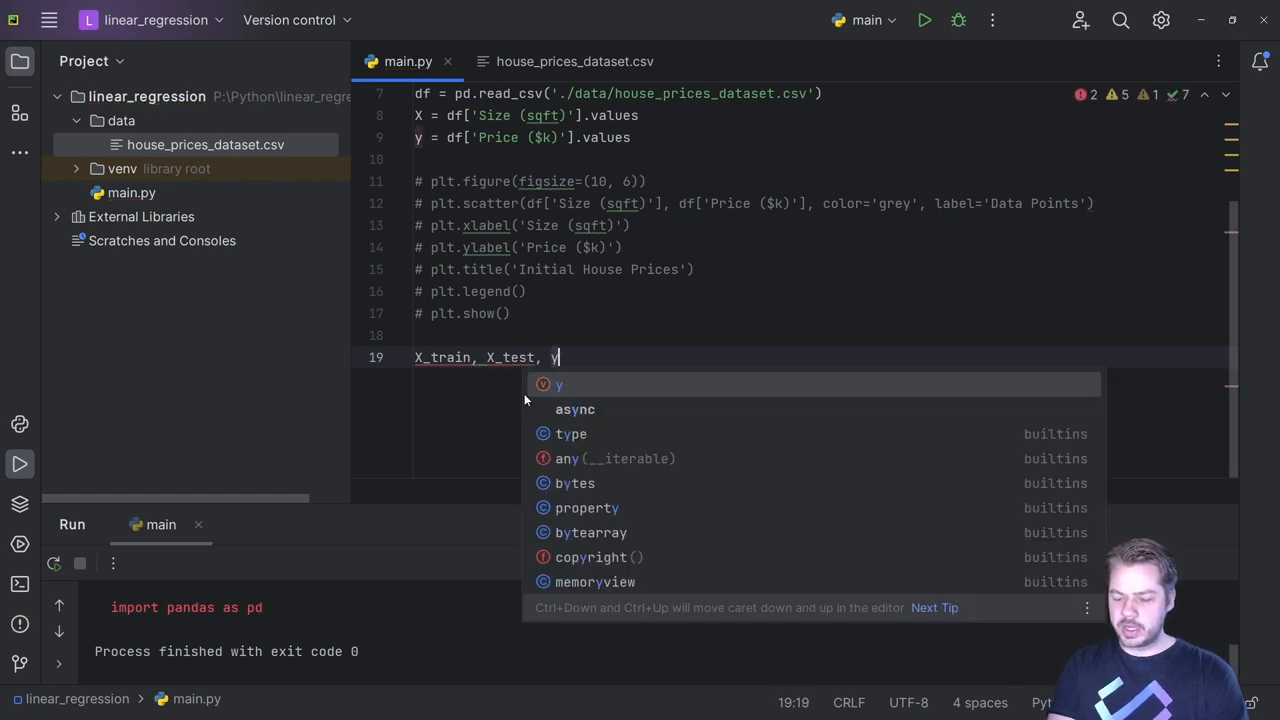
text(_train,)
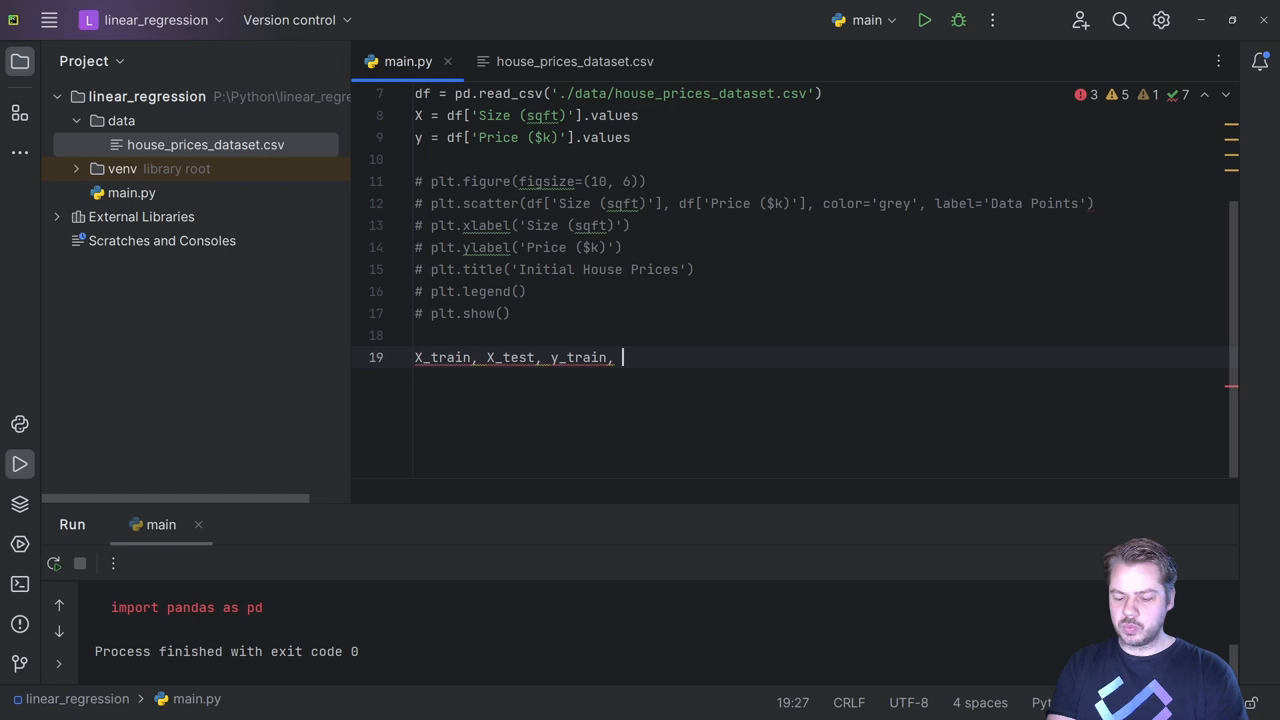
text(y_test)
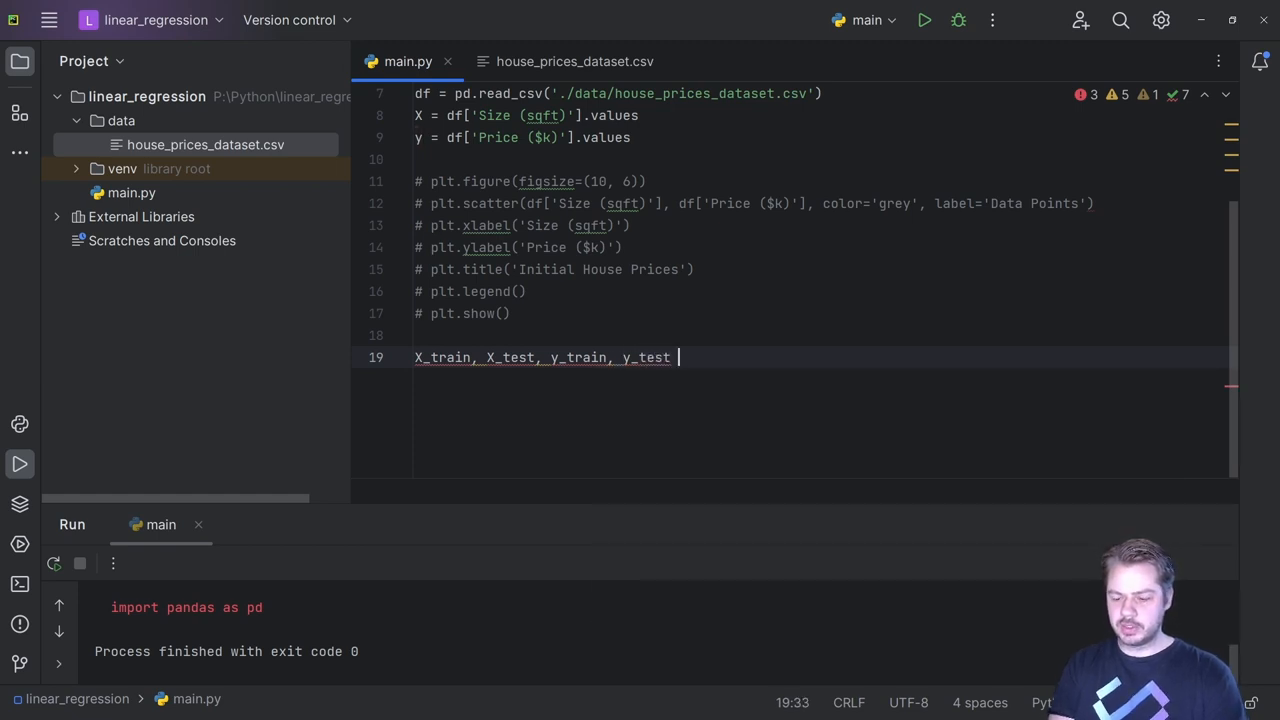
text(=)
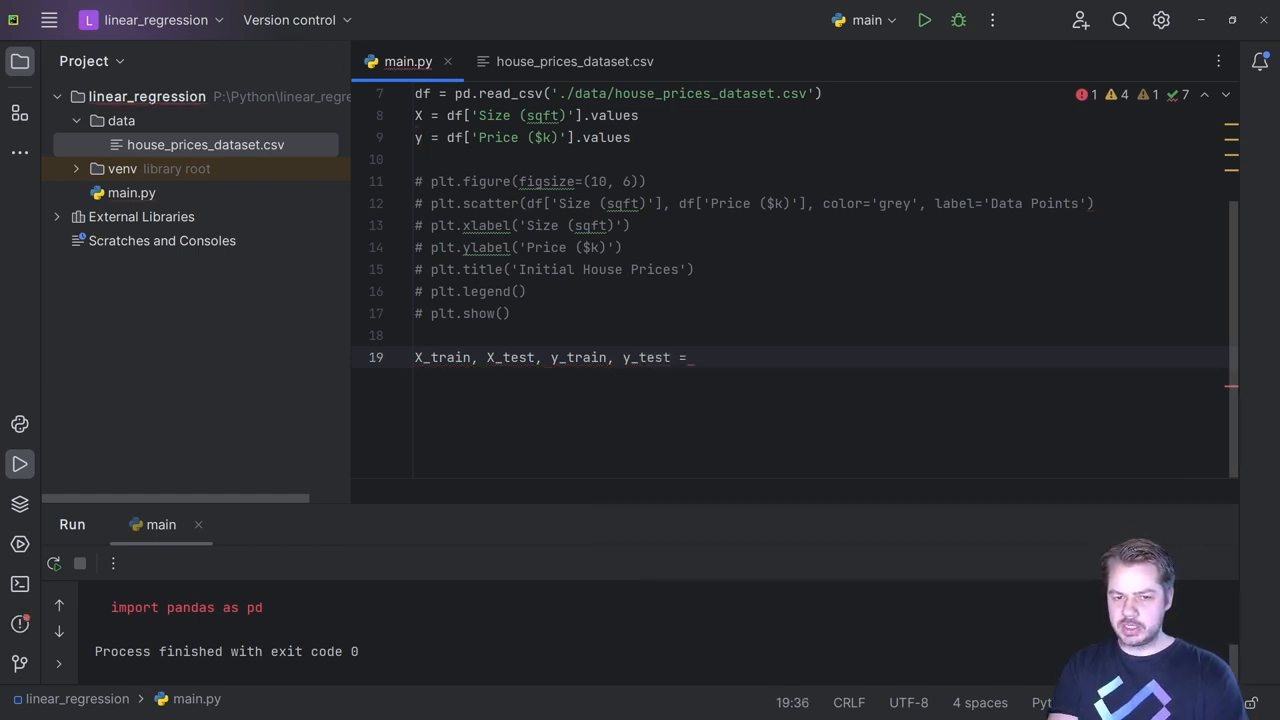
text(train_test_split(X,)
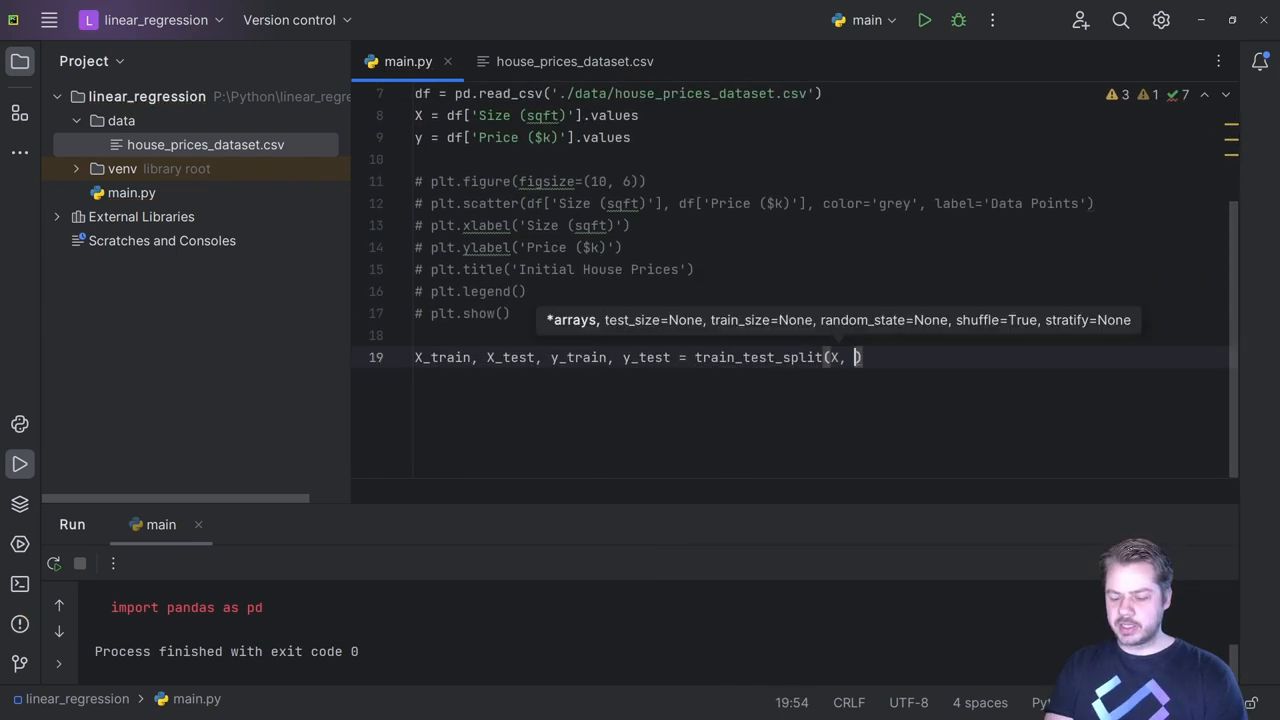
text(y,)
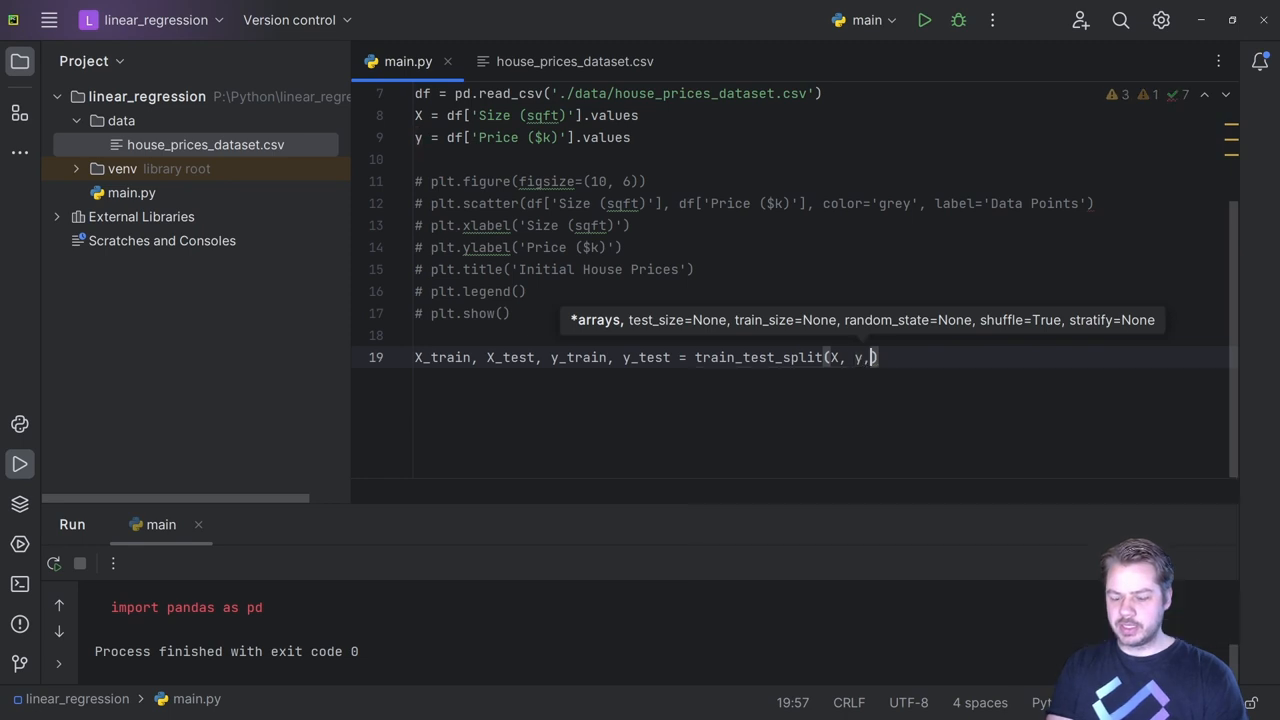
text(test_size=0.2)
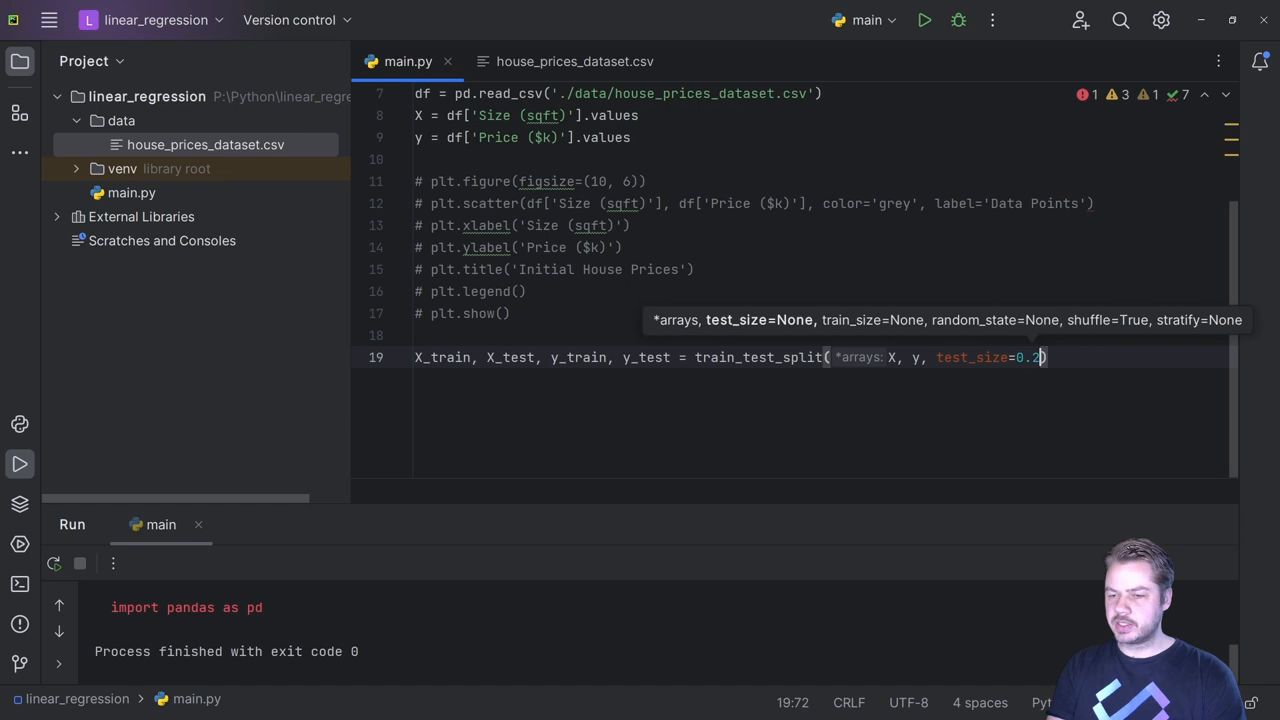
text(,)
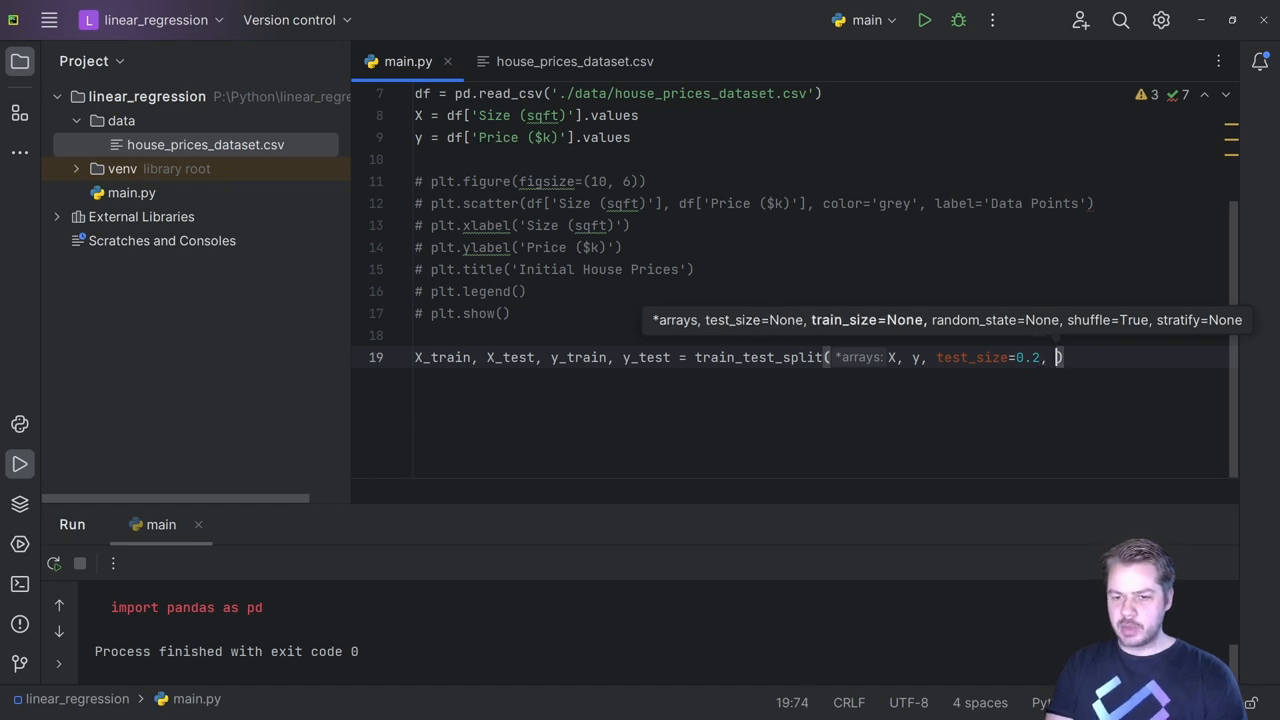
text(random_state=)
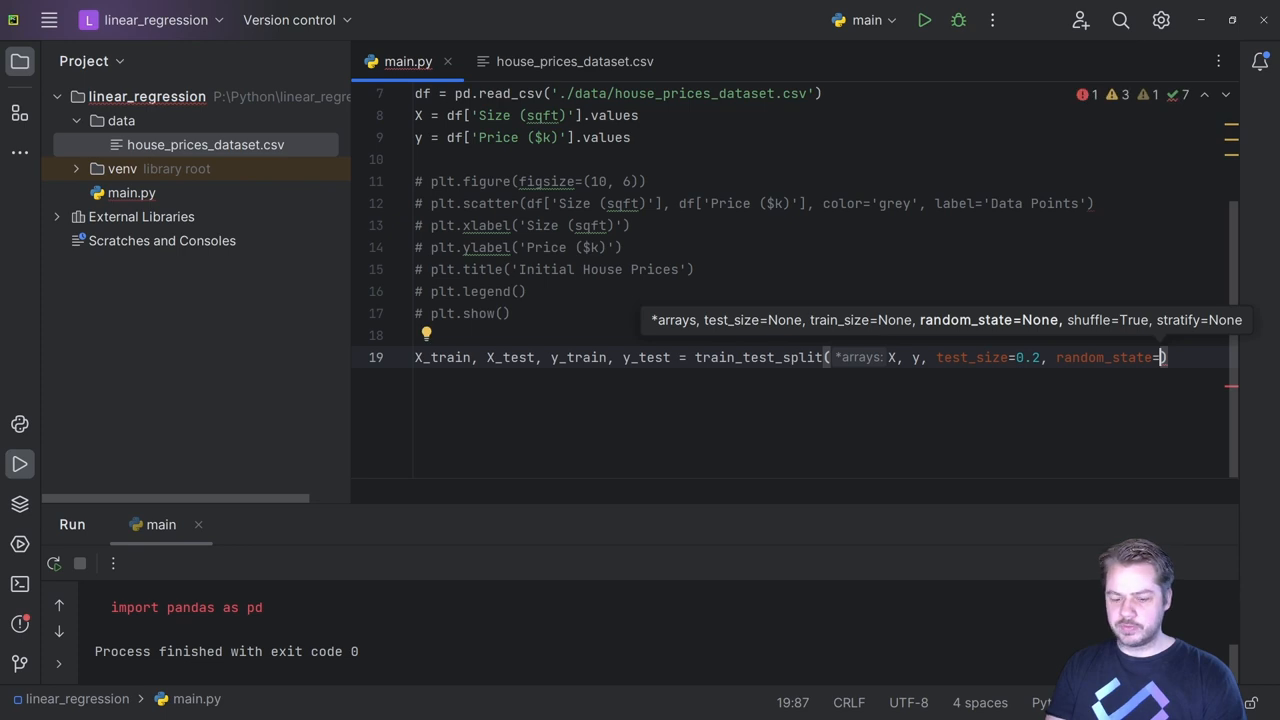
text(42)
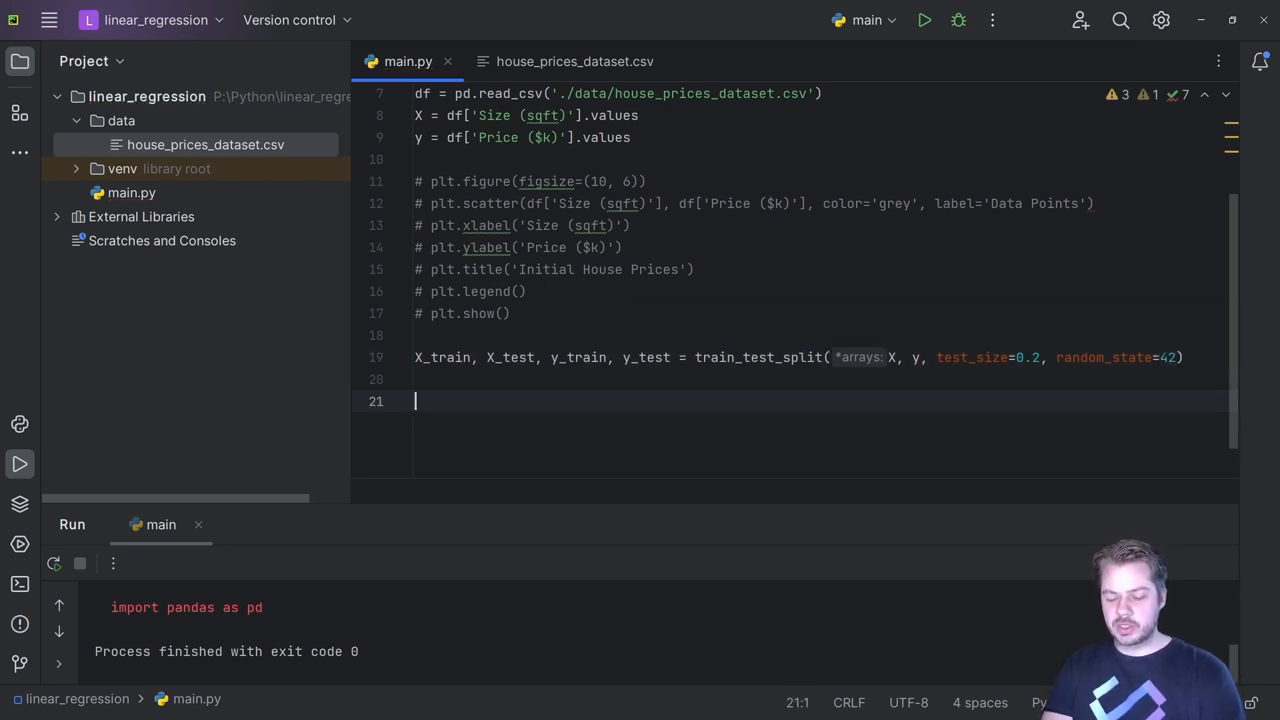
- Add model = LinearRegression() and fit it on X_train and y_train
text(mode)
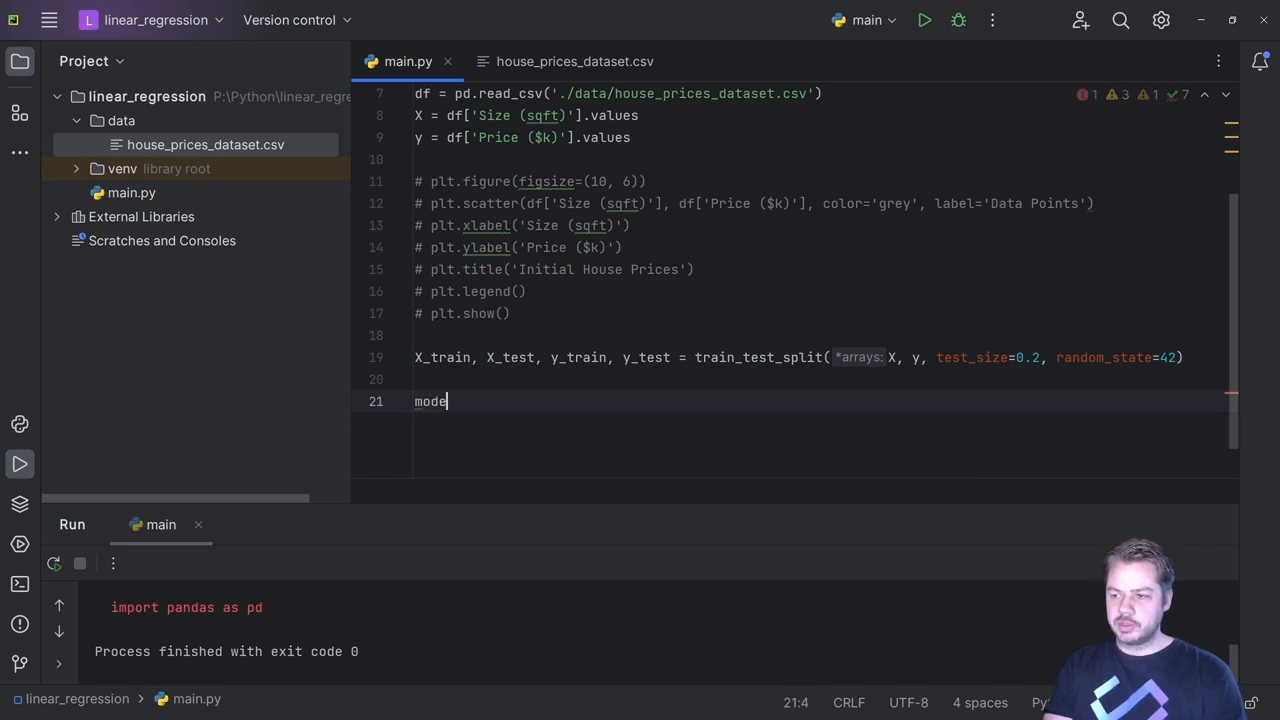
text(l =)
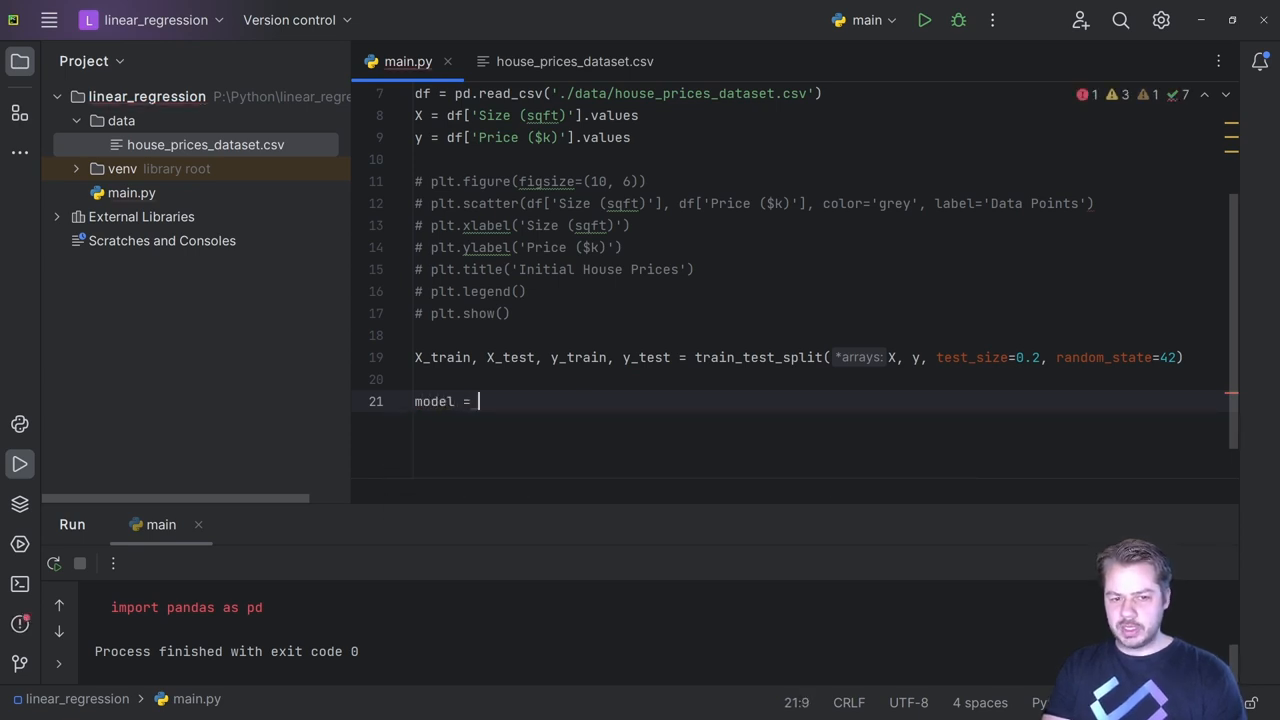
text(LinearRegression()
text(model.)
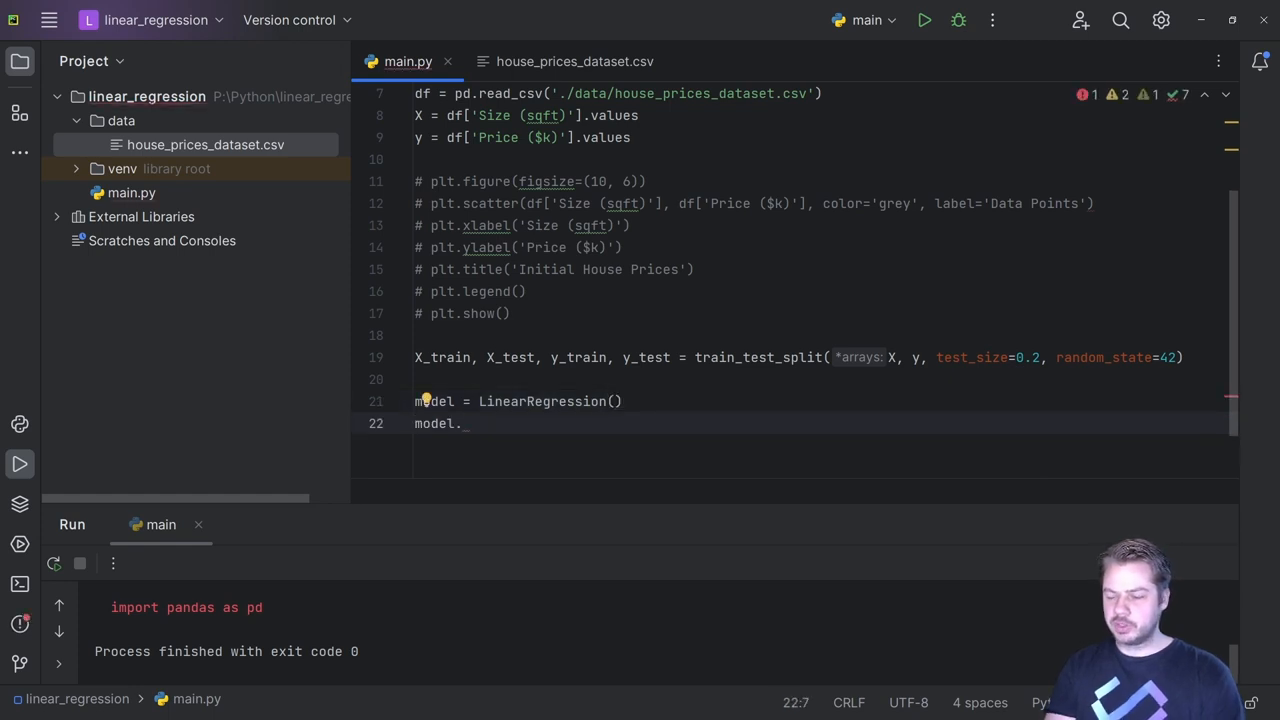
text(fit()
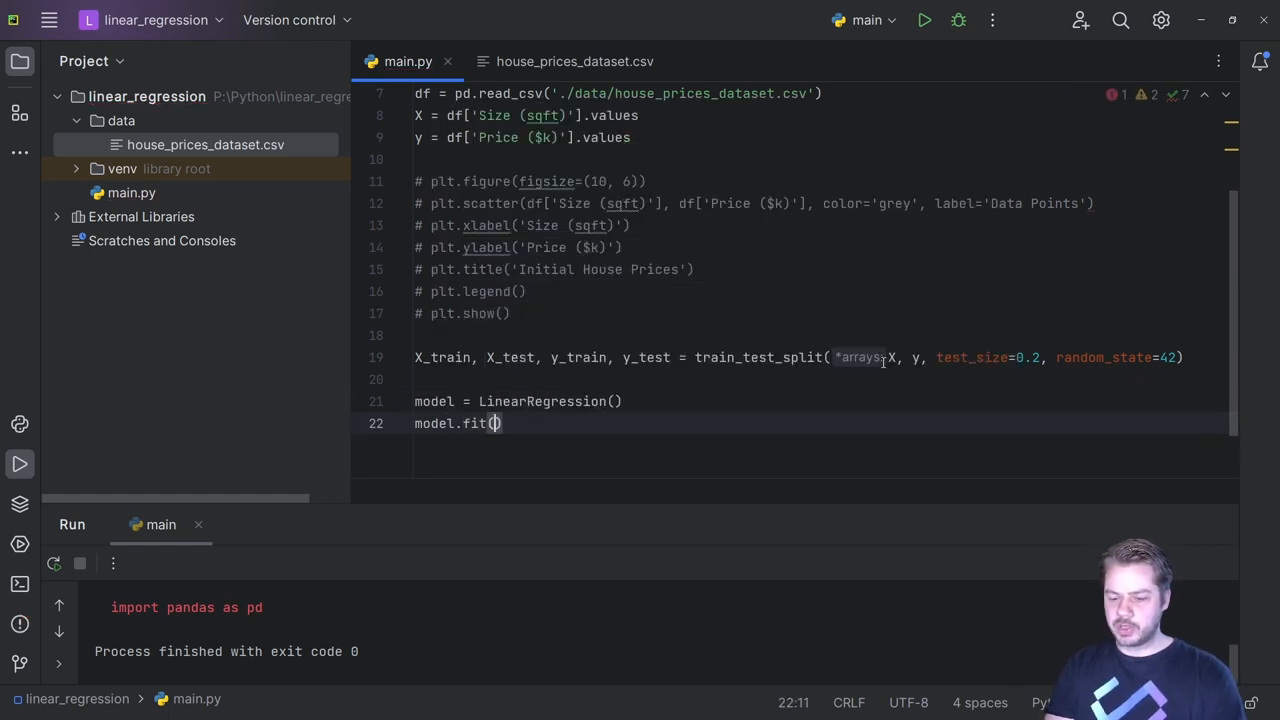
text(X_train)
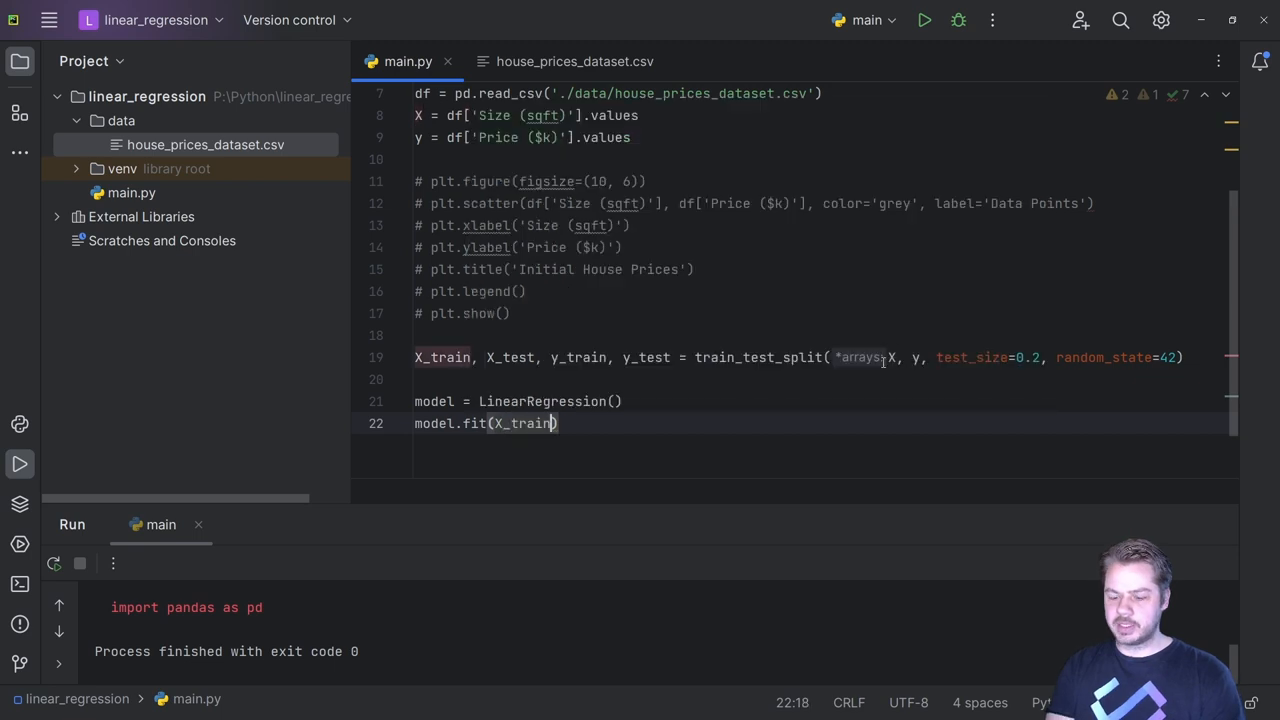
text(, y_train)
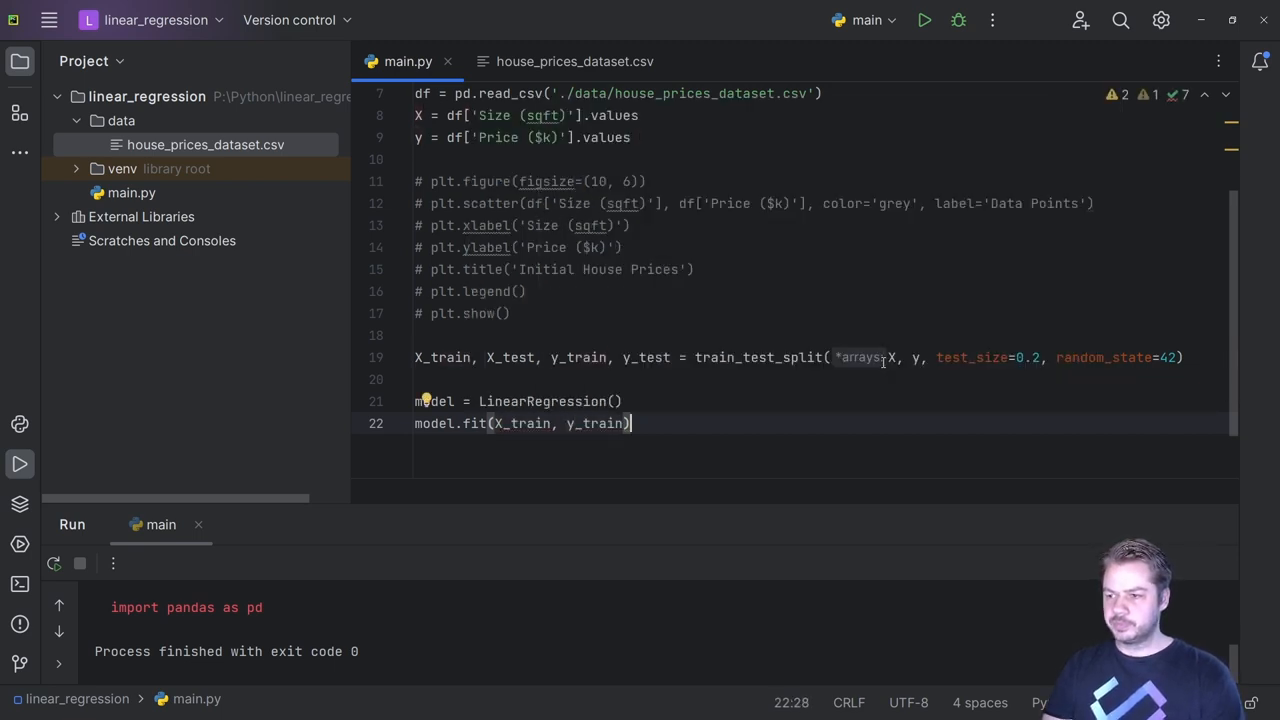
key(enter)
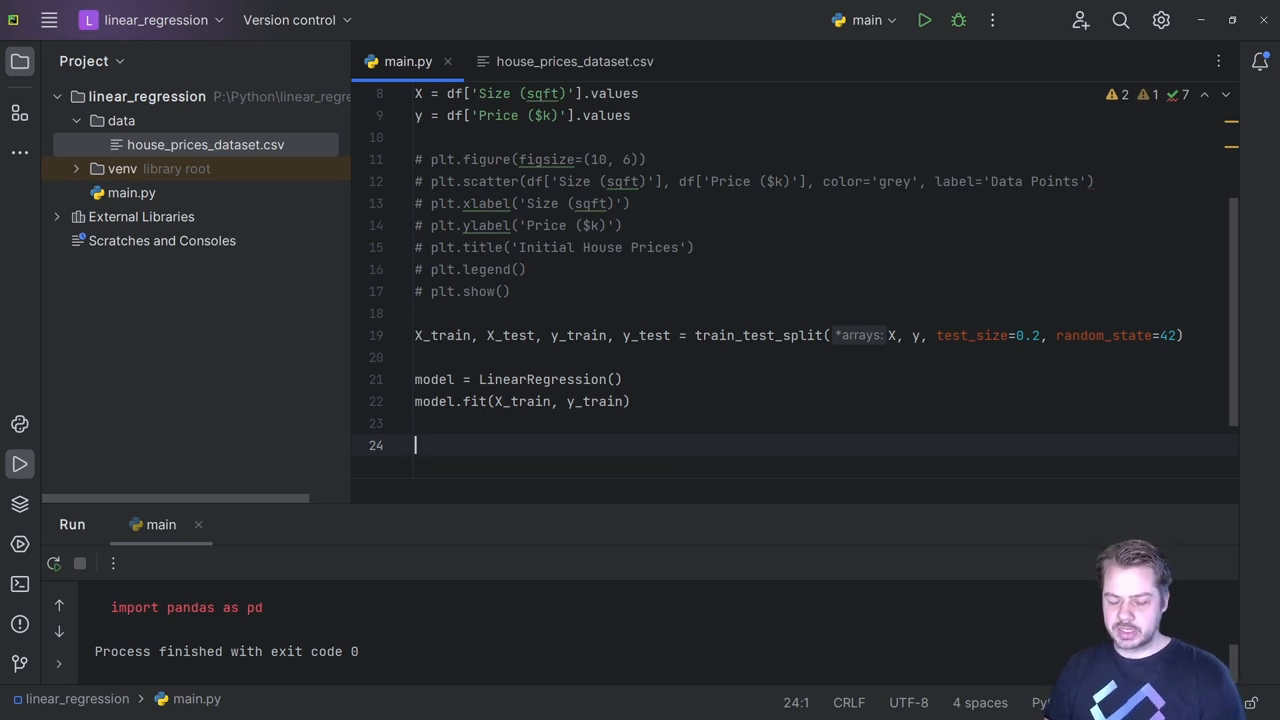
- Begin y_pred = model.predict(X_test) to predict prices on the test set
text(y_pred =)
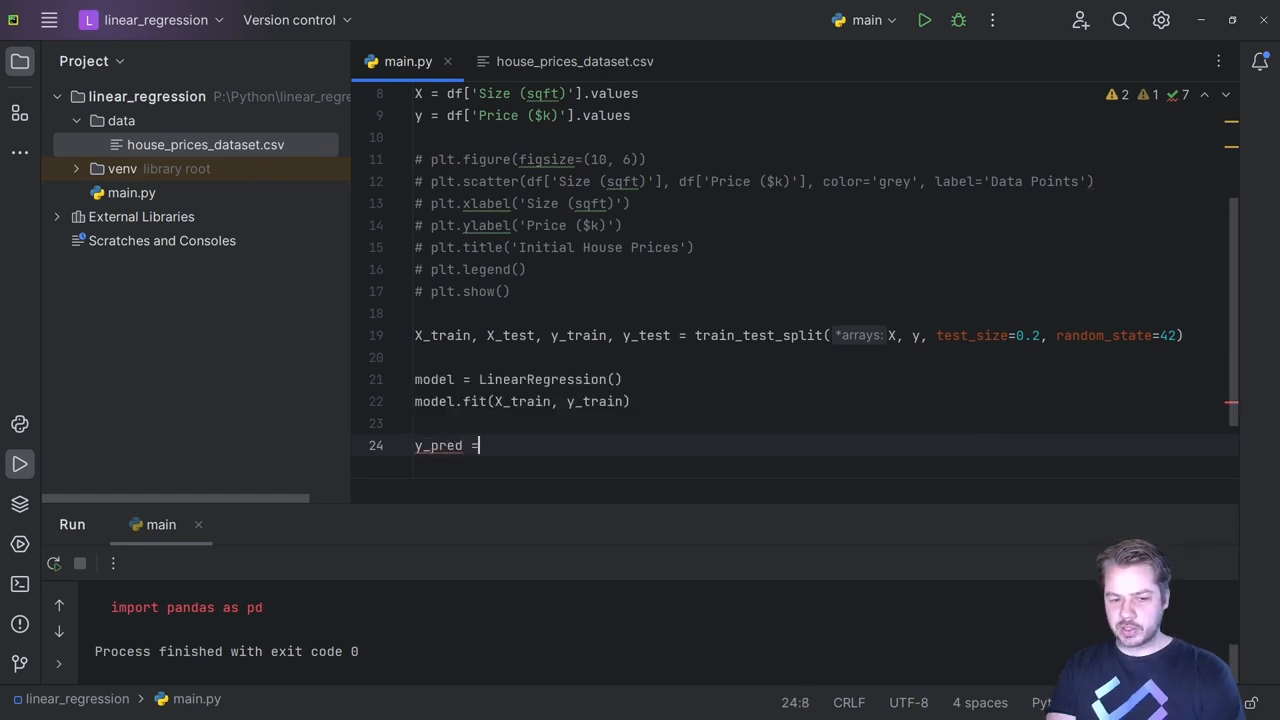
text(mode)
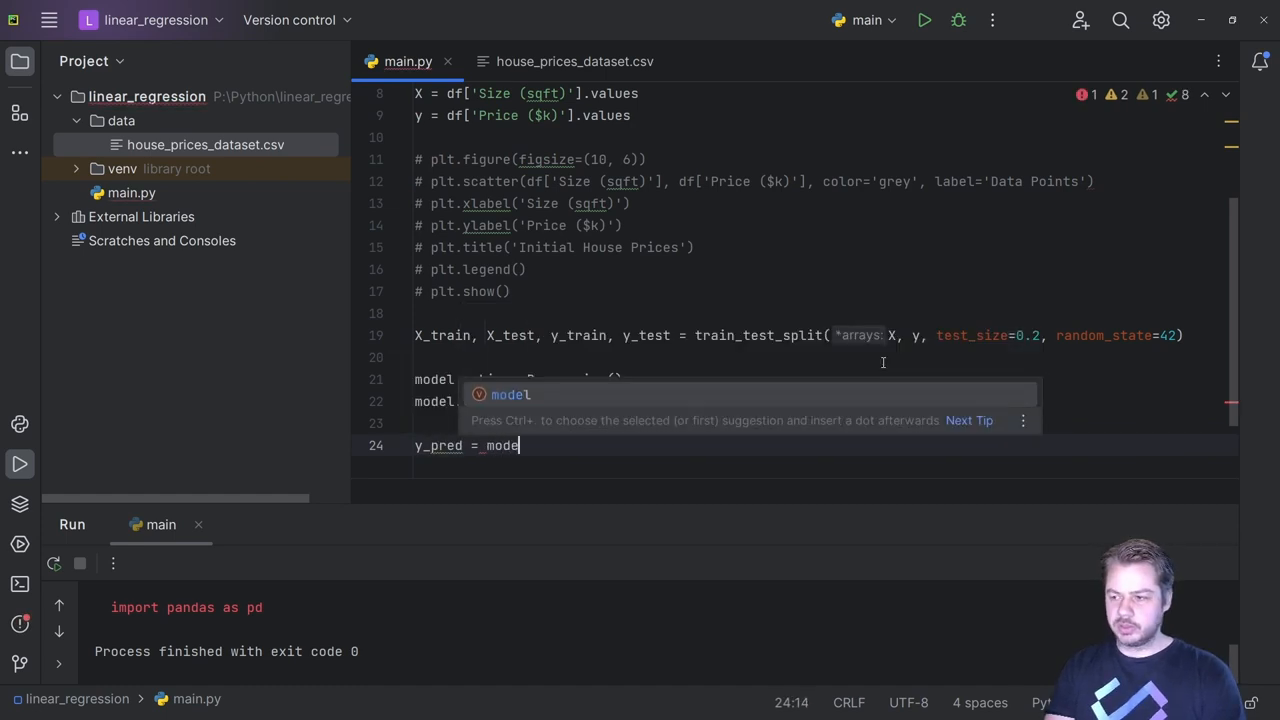
text(l.predict()
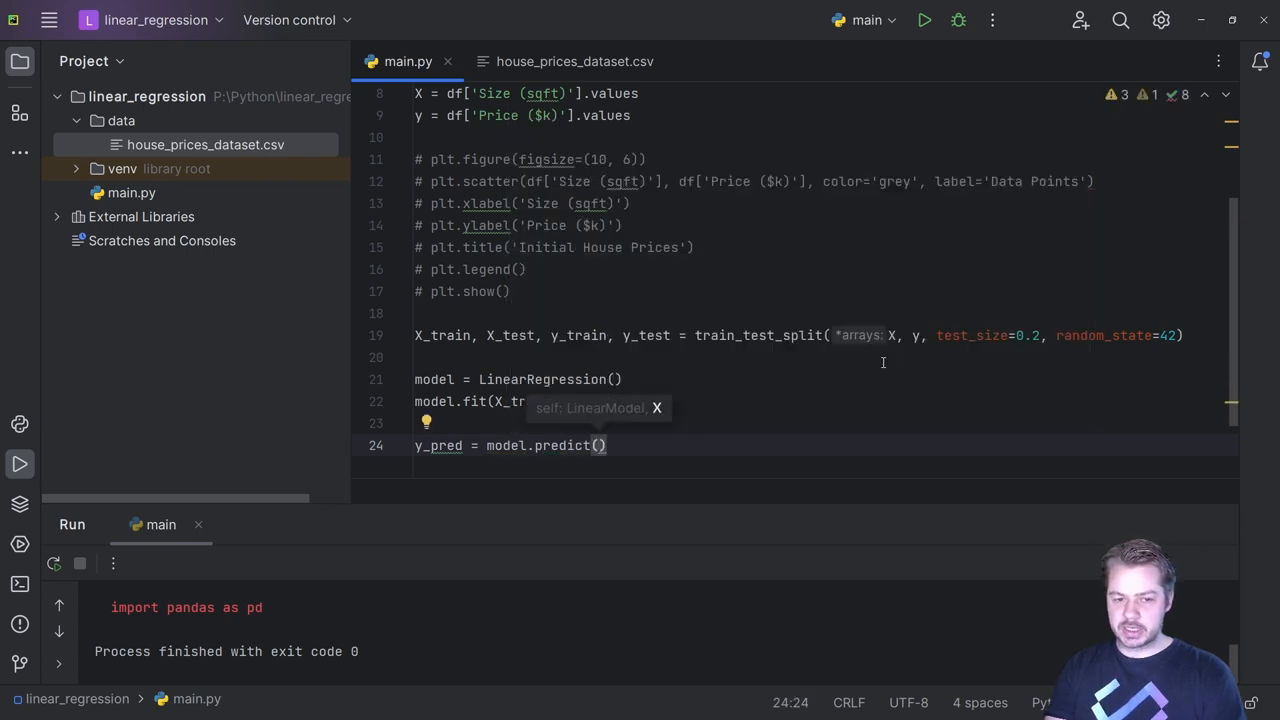
text(X_test)
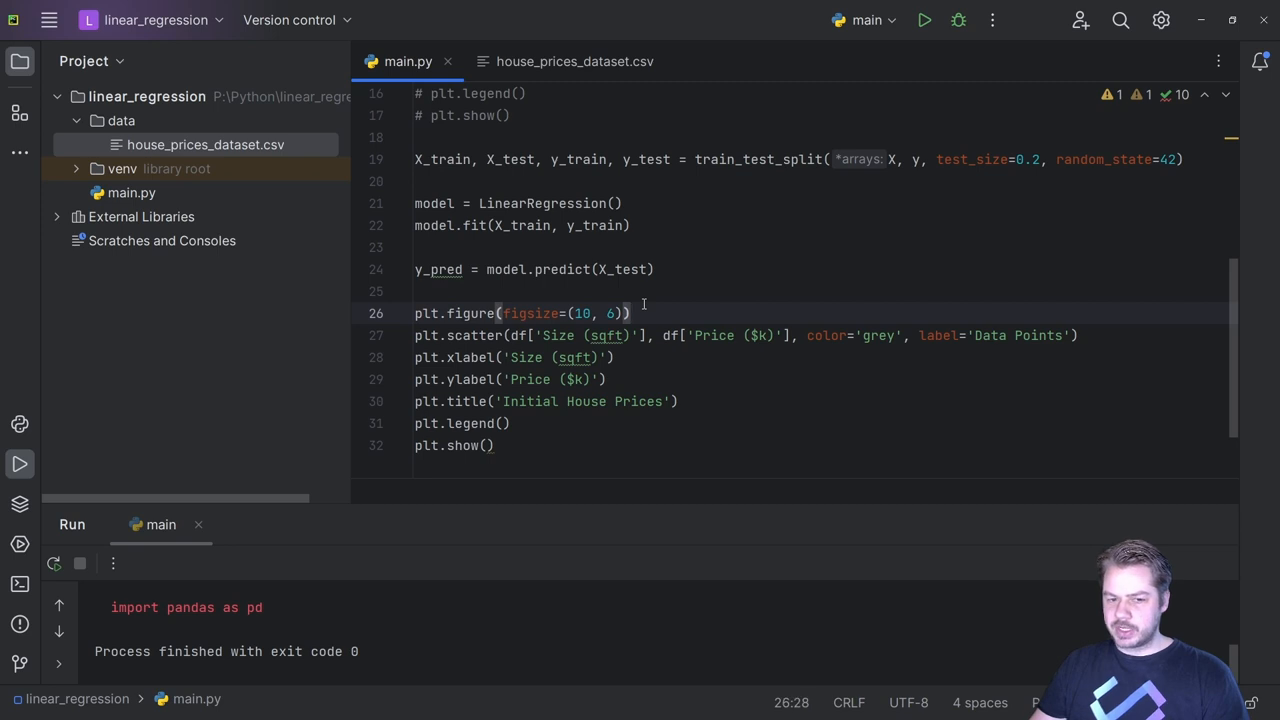
- Relabel the scatter 'Actual prices' and point the duplicated block at X_test and y_pred
double_click(1018, 336)
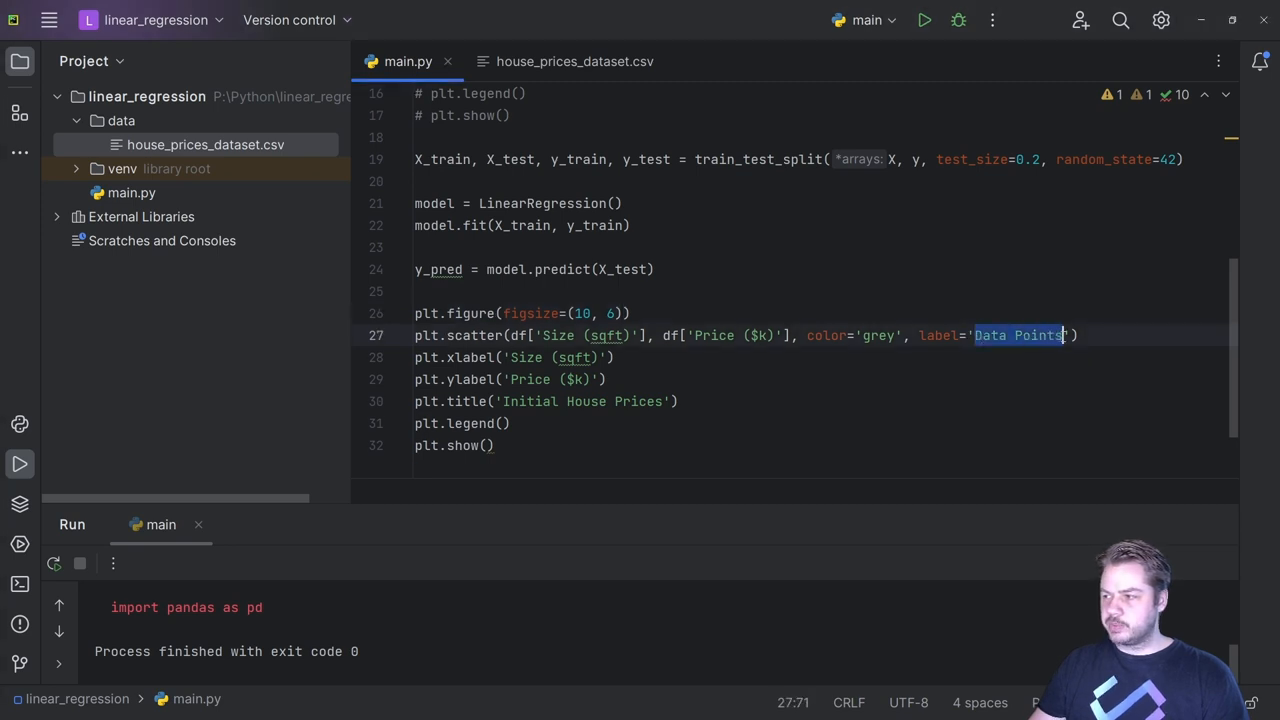
text(Actual prices)
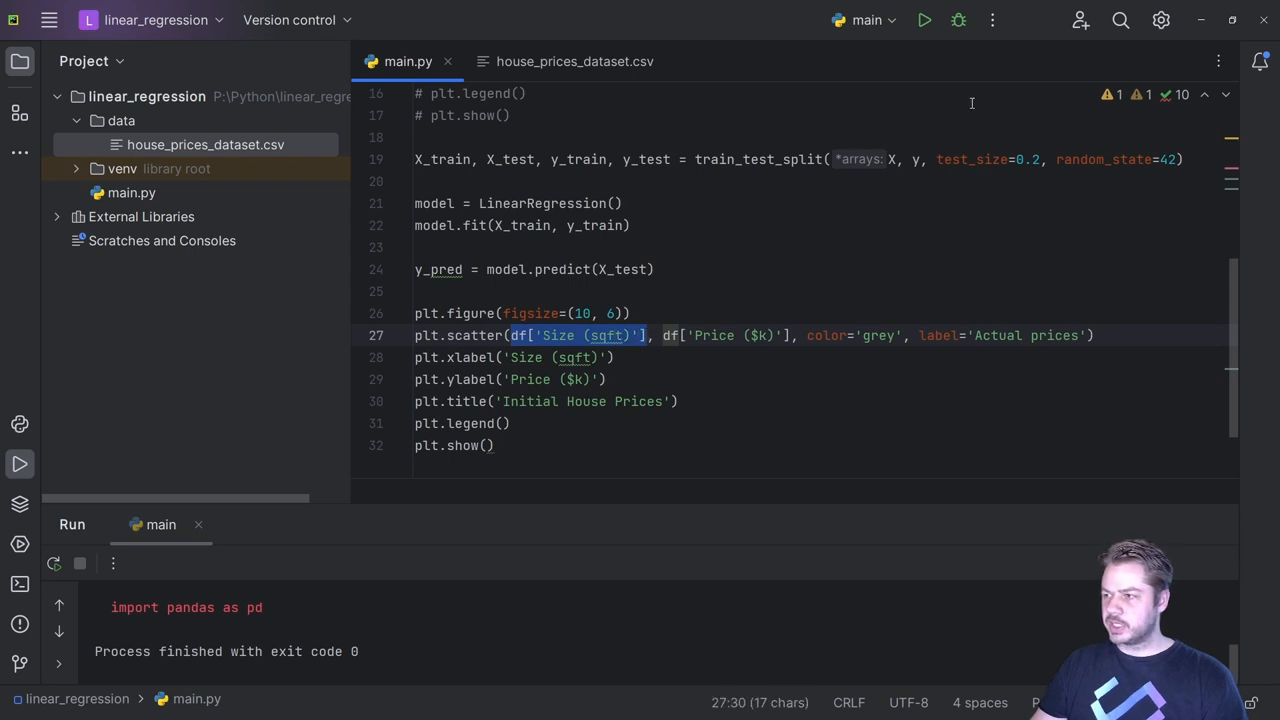
text(X_t)
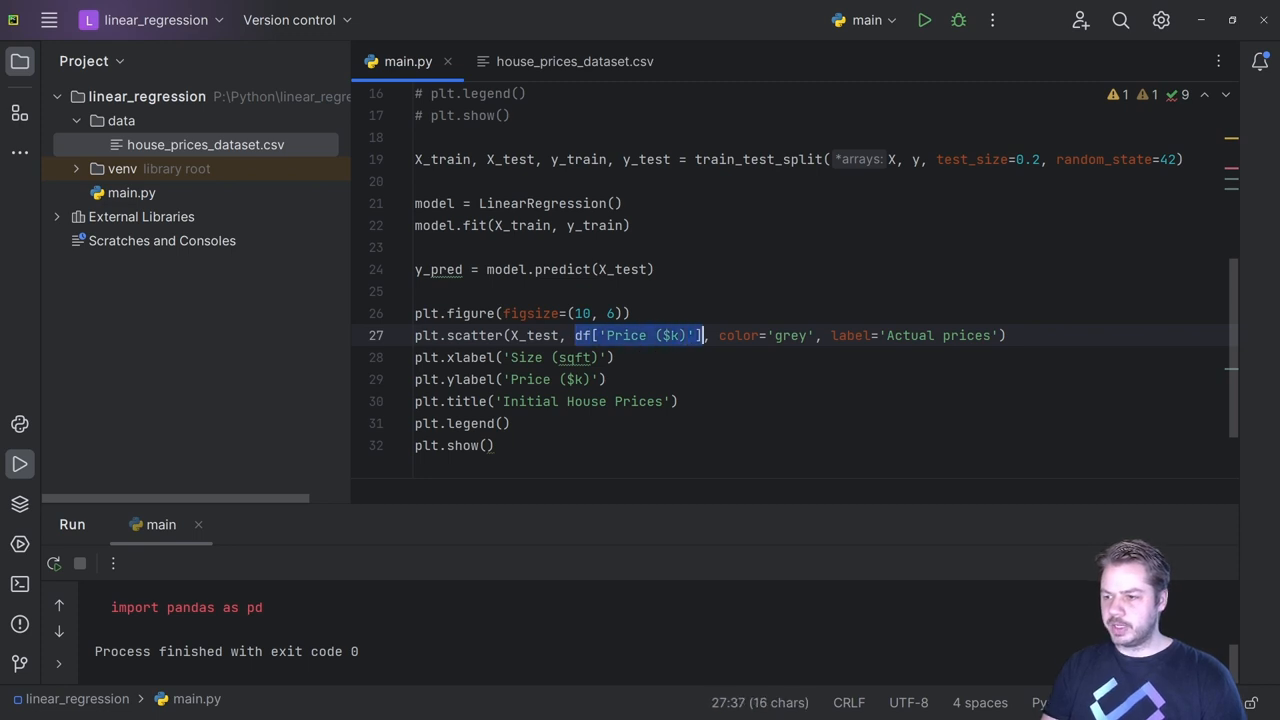
text(y_pred)
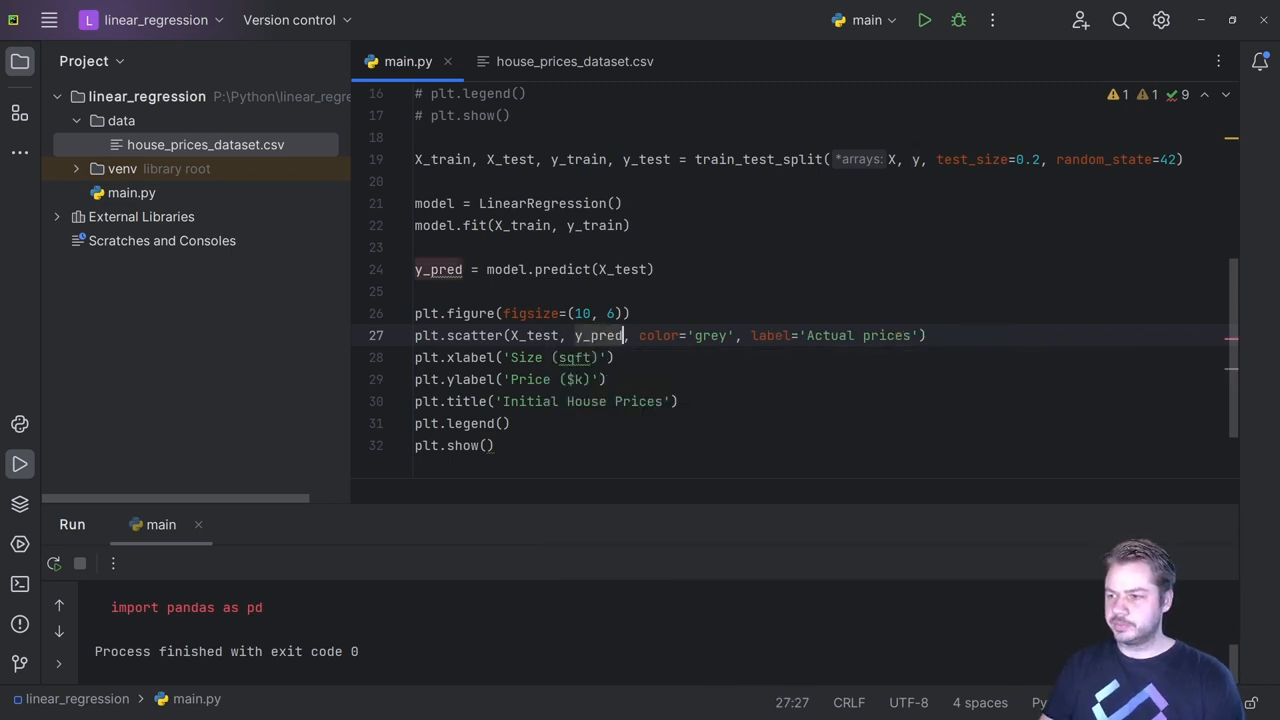
- Add plt.plot(X_test, y_pred) as a blue line, linewidth 3, labelled 'Predict Prices'
text(plt)
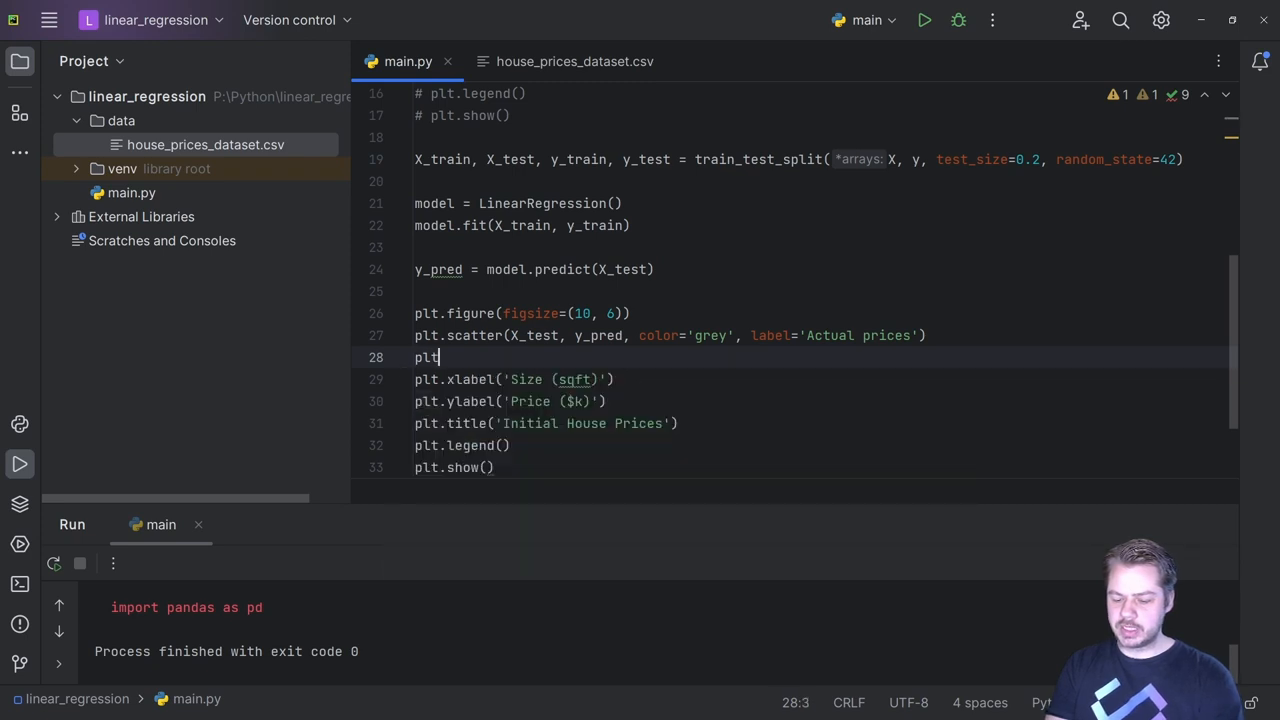
text(plot())
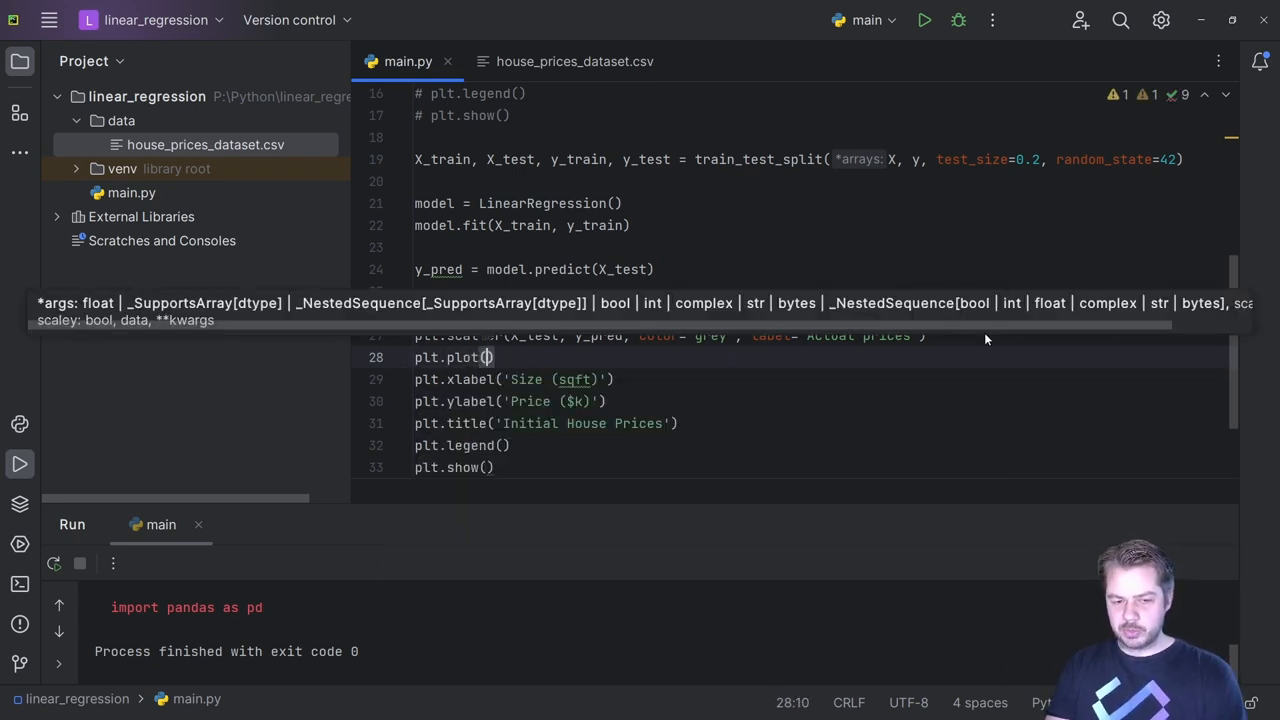
text(X_te)
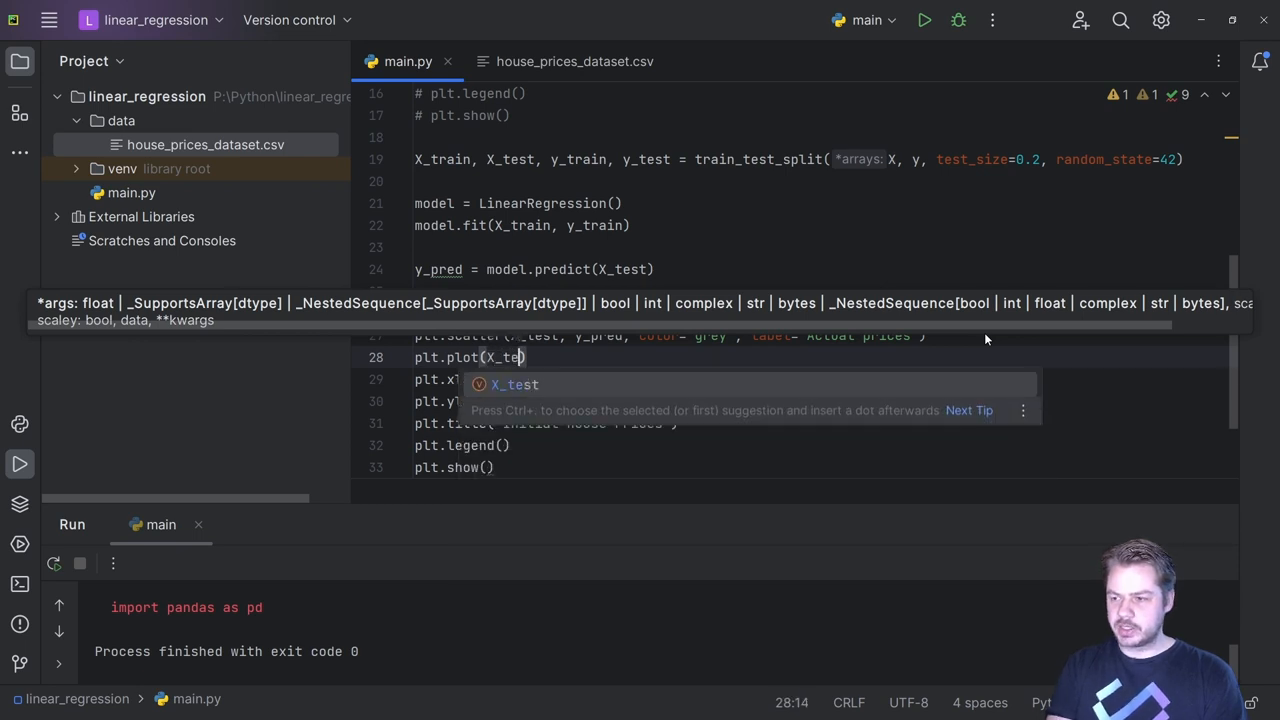
text(, y_pred, colo)
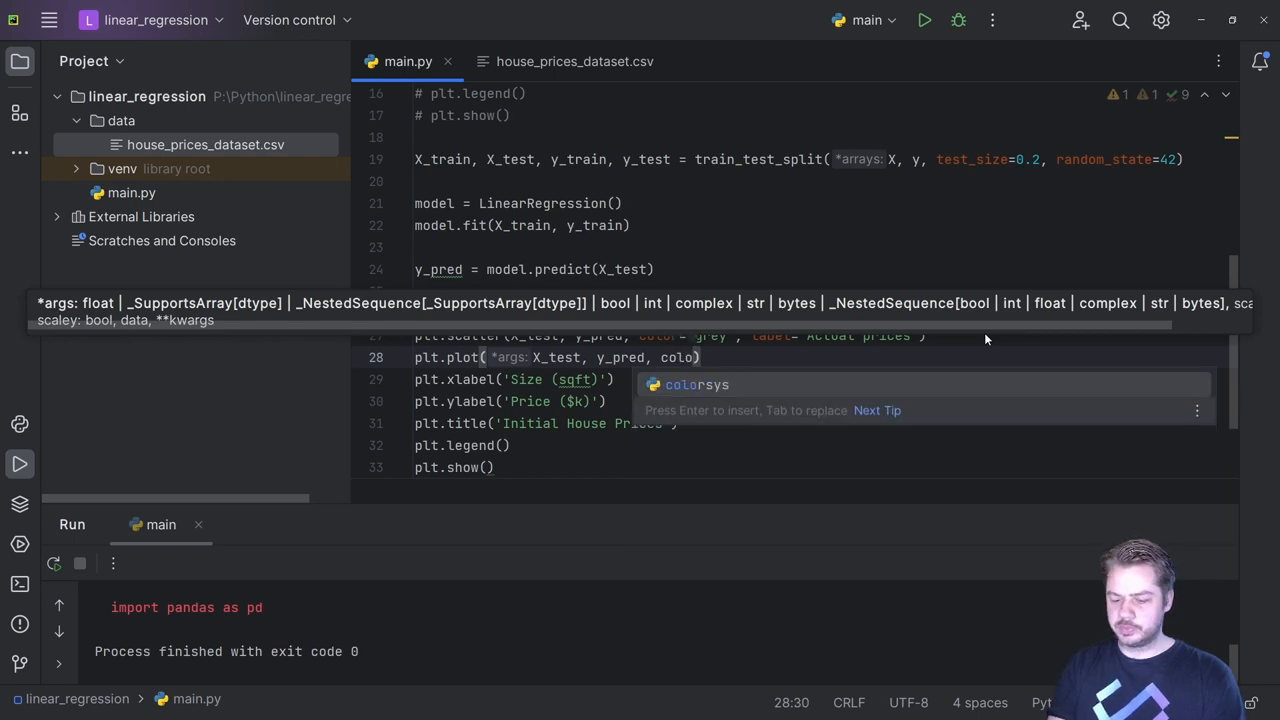
text(r=blue)
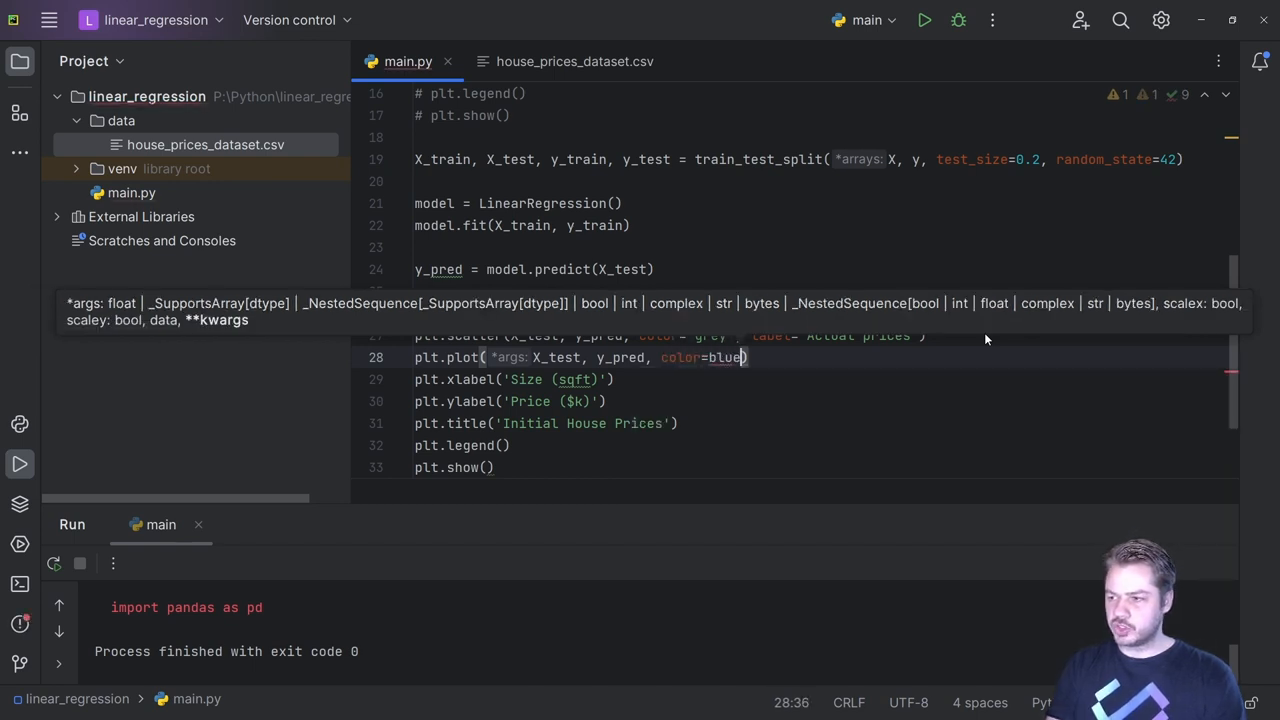
text(', lin)
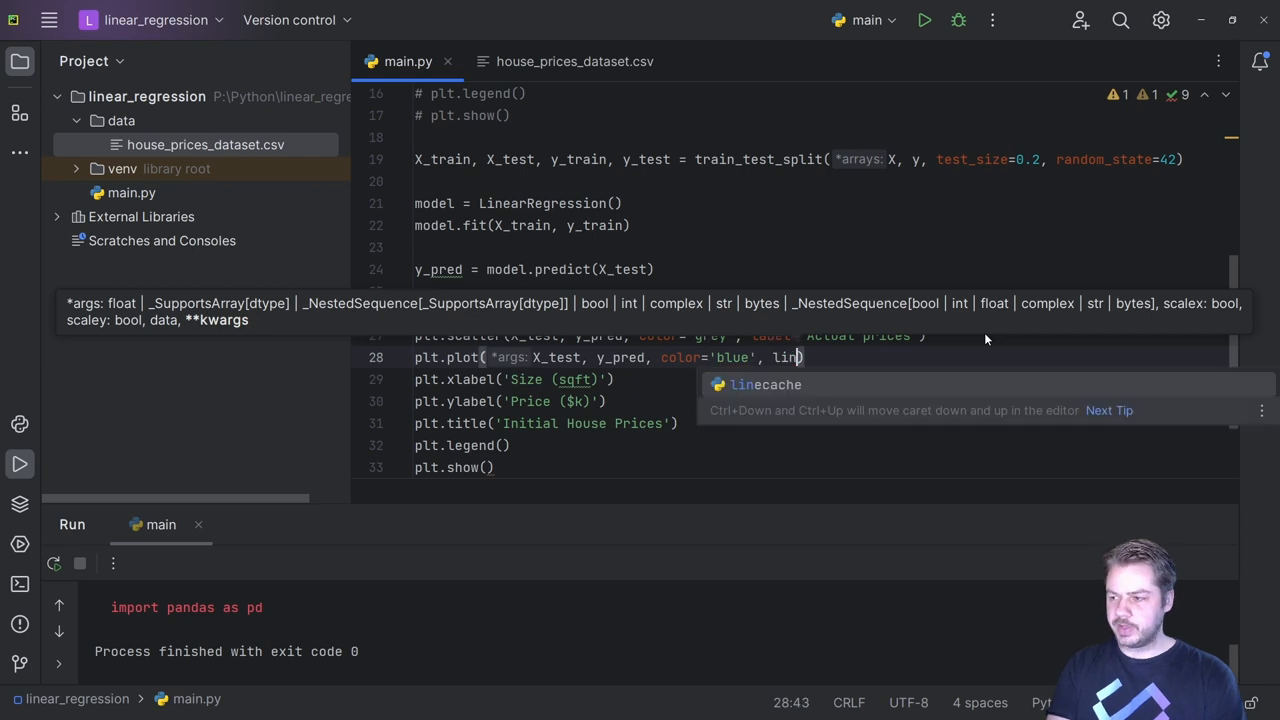
text(ewidth=3)
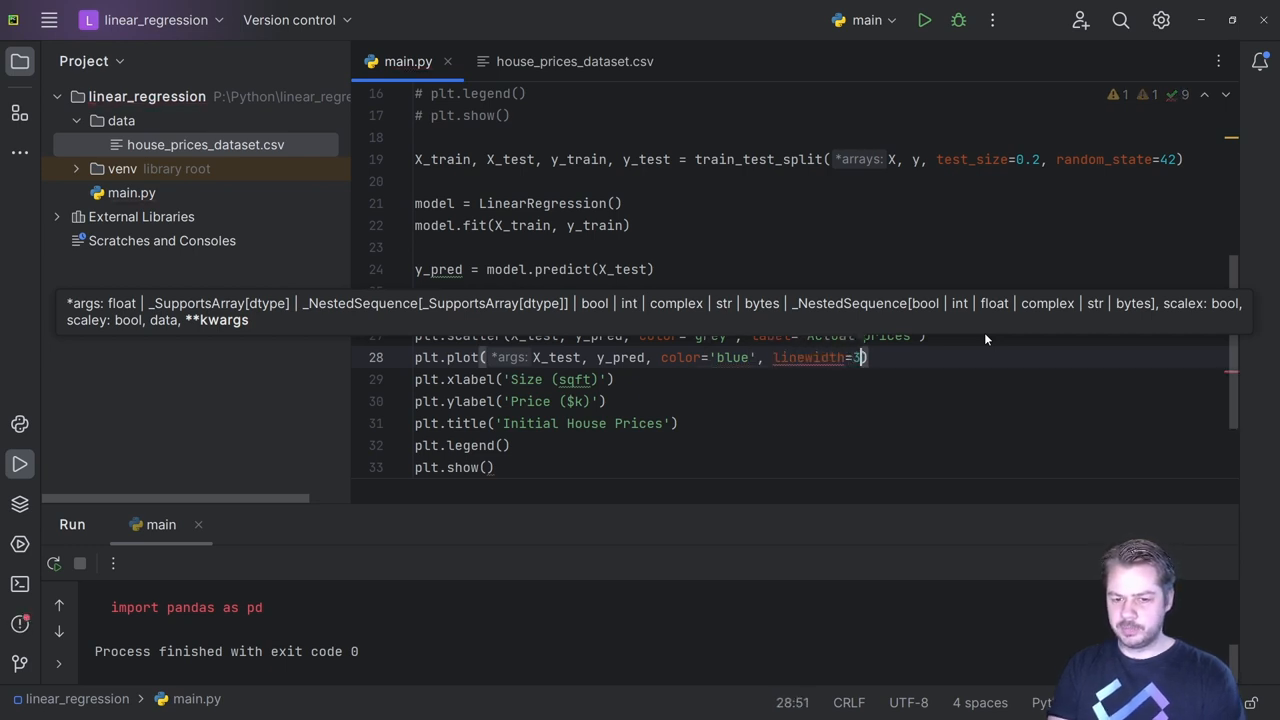
text(, label='')
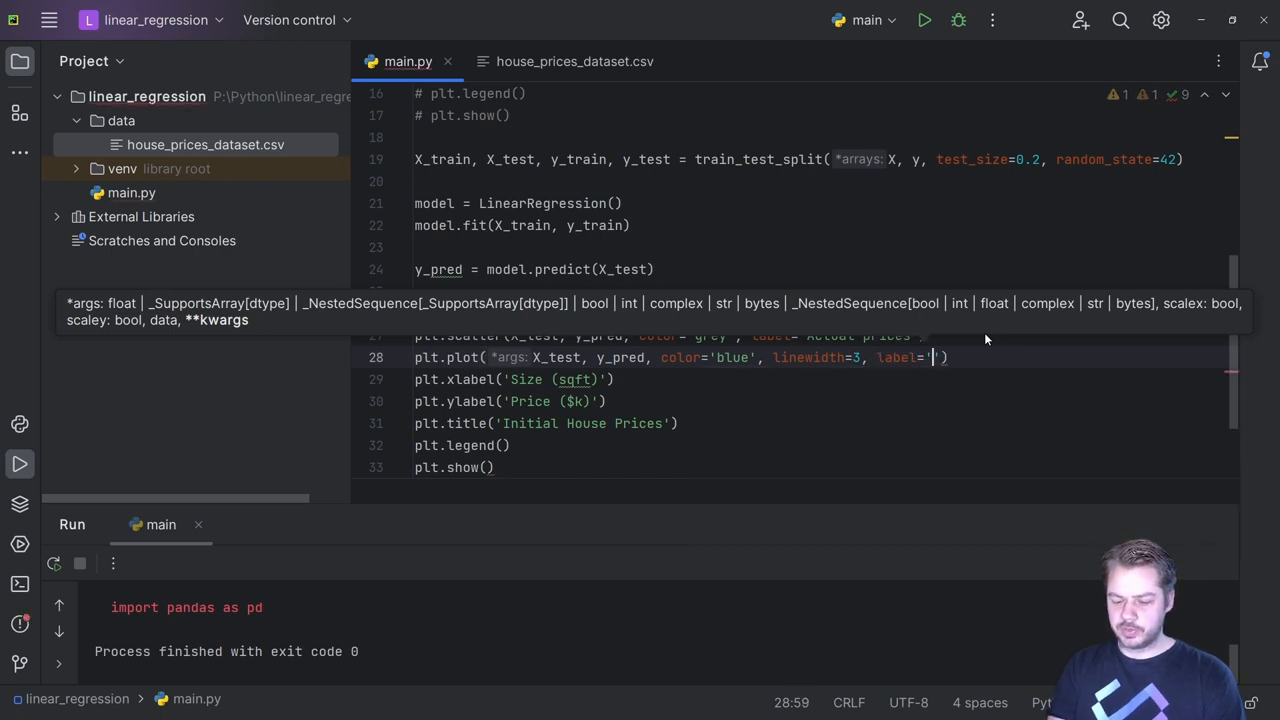
text(Predict Prices)
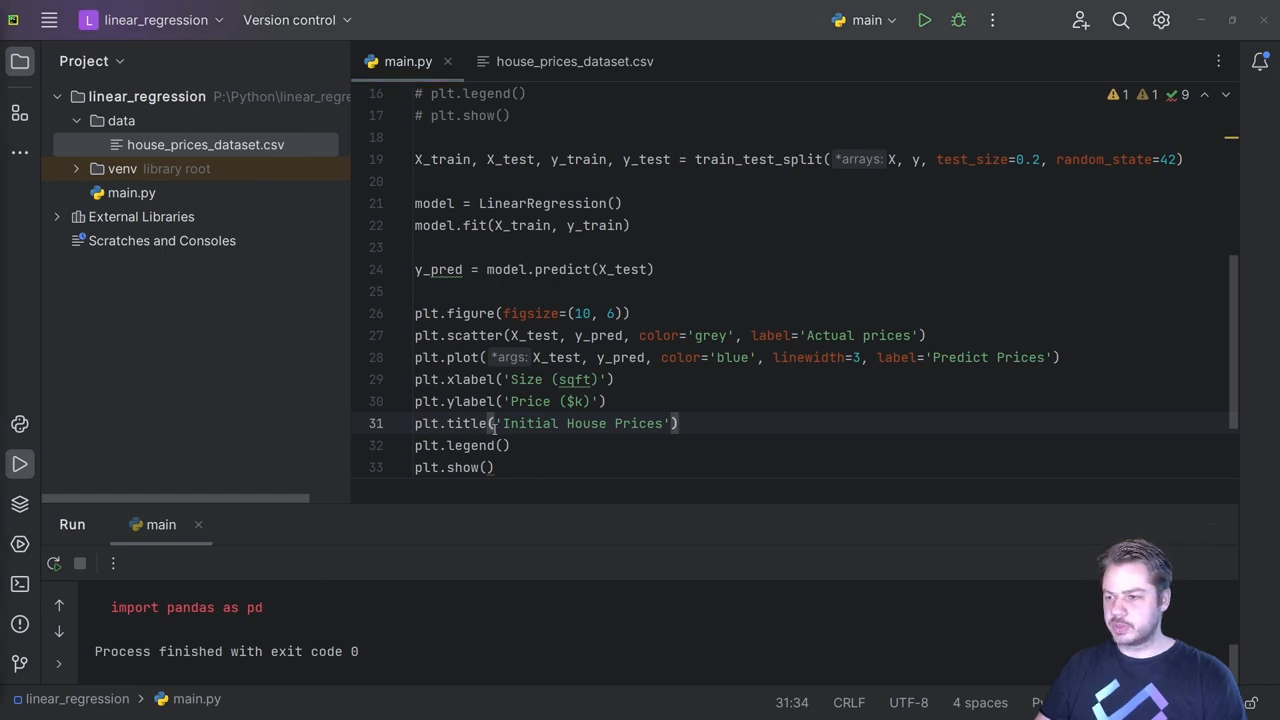
- Set the plot title to 'House Price Prediction with Regression Line' and run main.py
text(House Price Prediction with Regression Line)
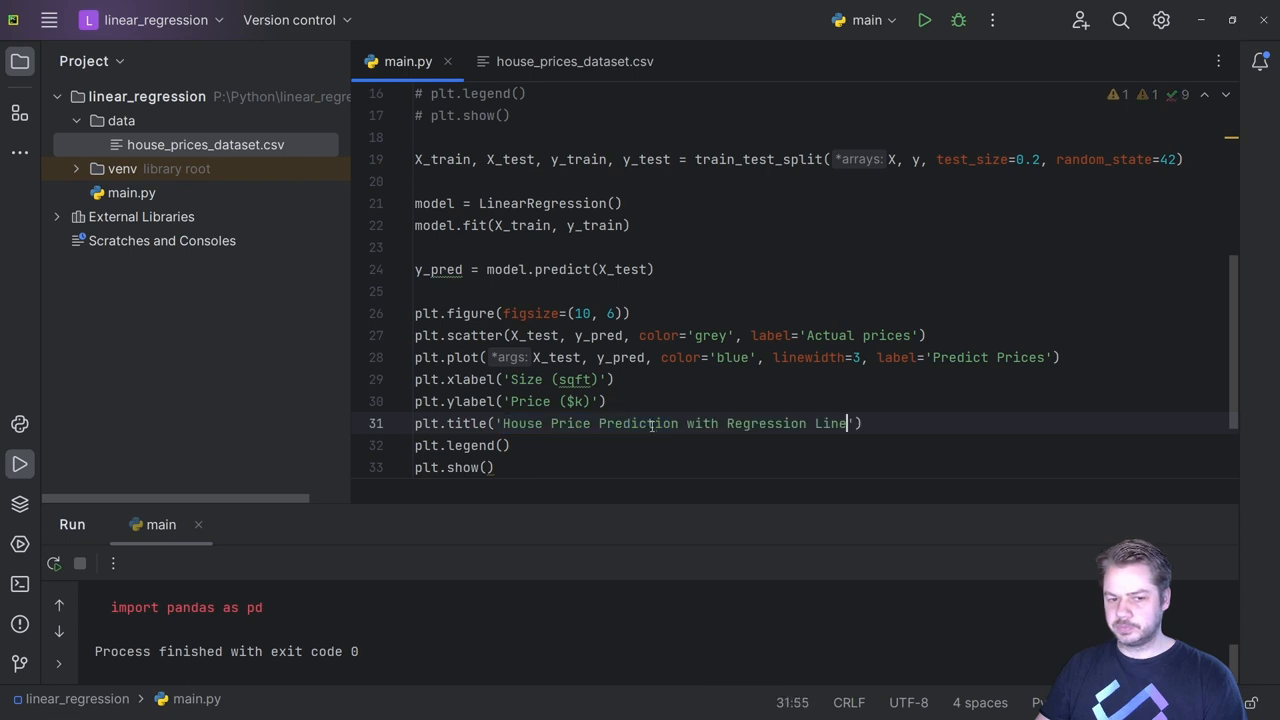
click(608, 400)
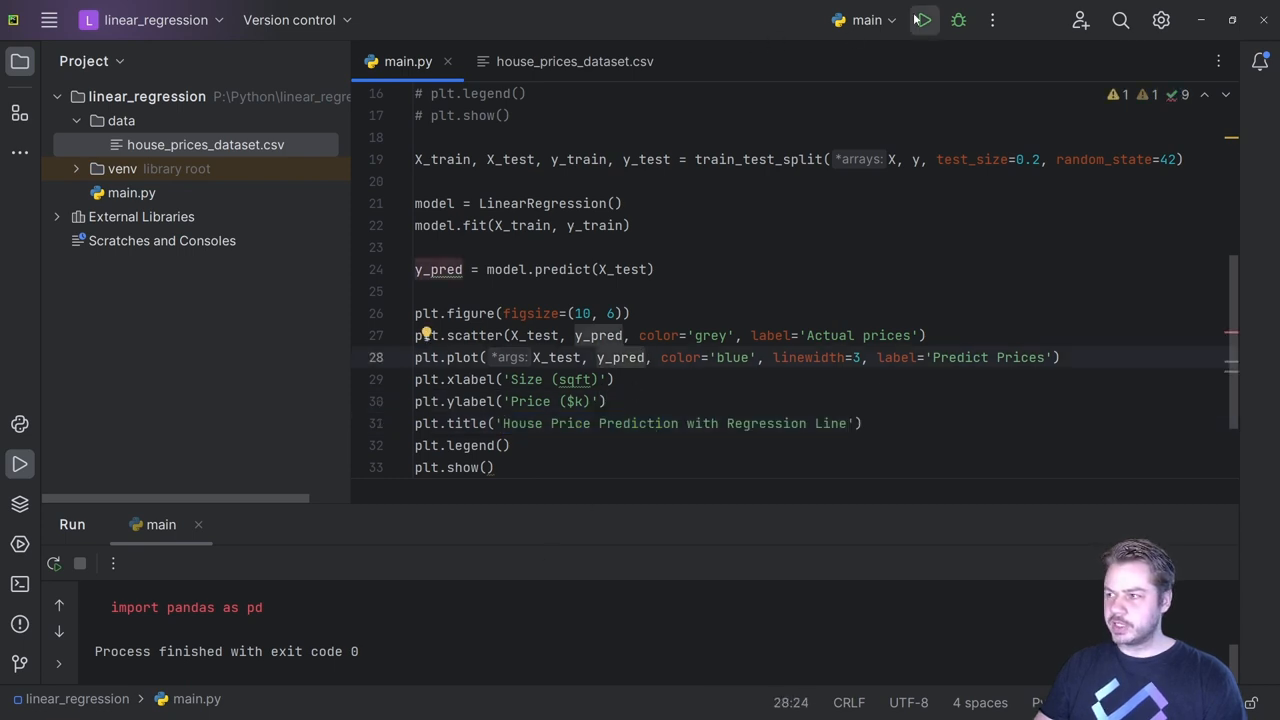
click(922, 20)
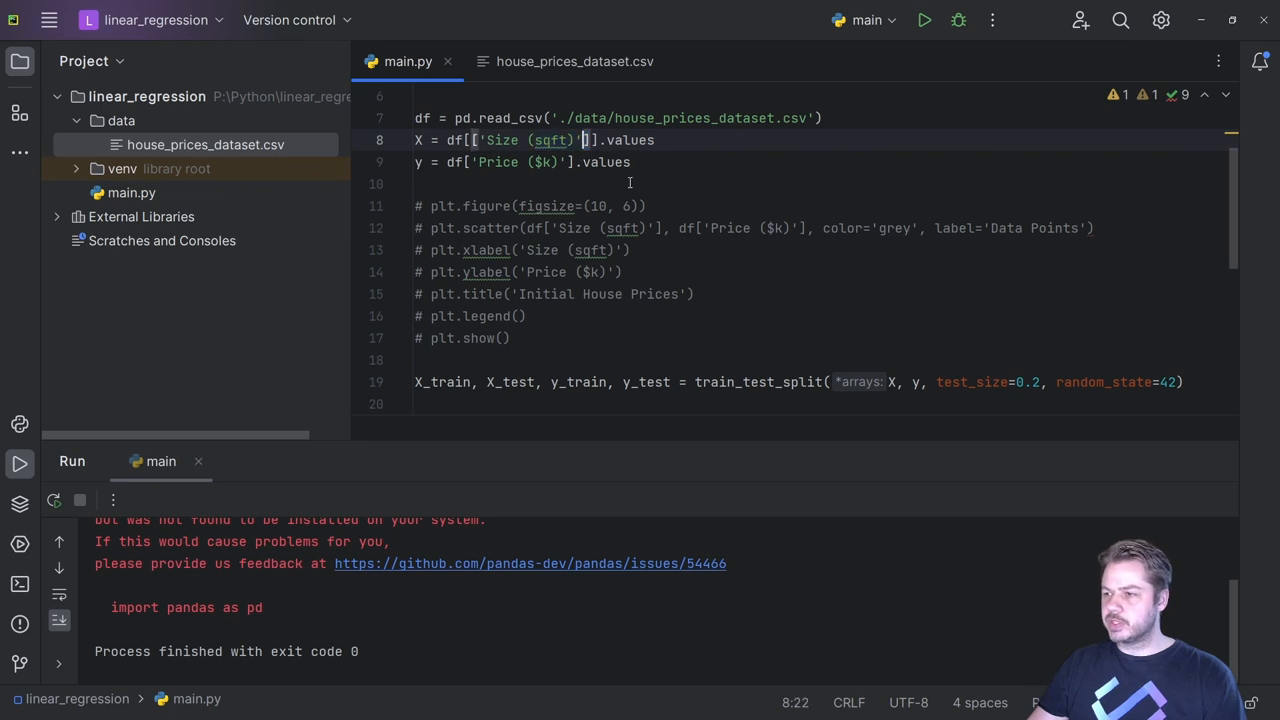
- Run main.py to view the regression-line chart, then close the figure window
click(924, 20)
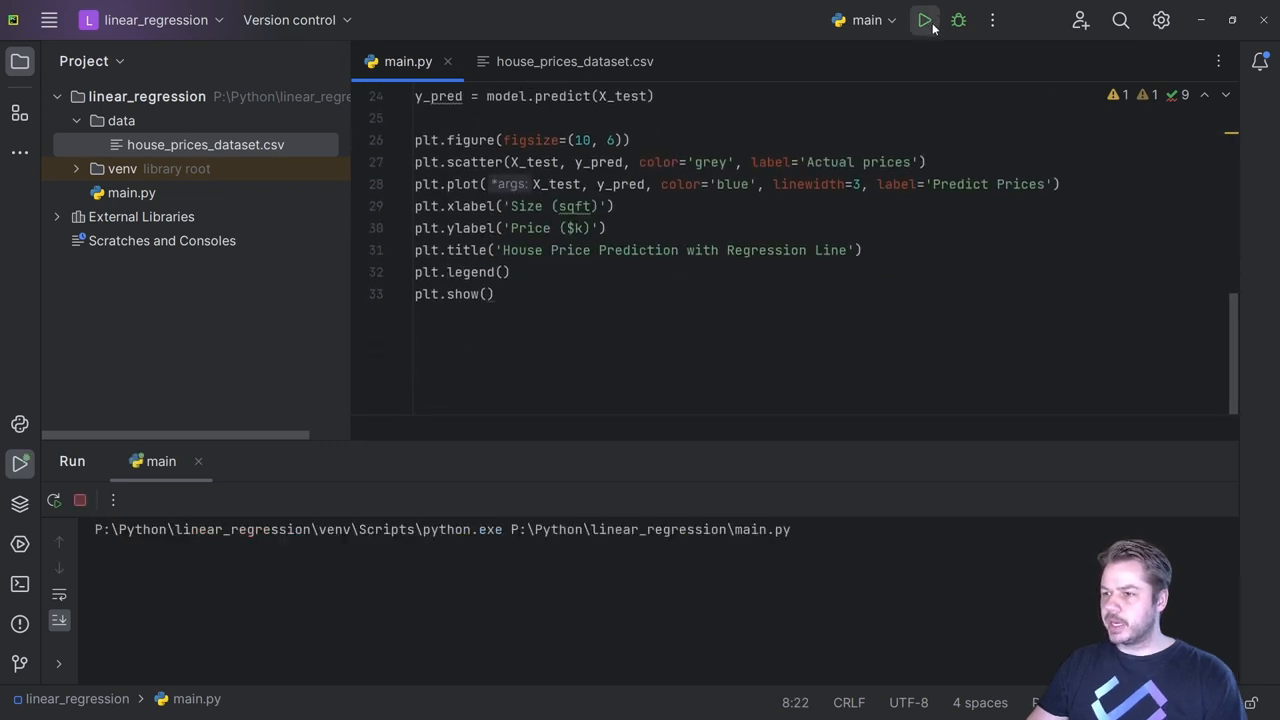
click(924, 20)
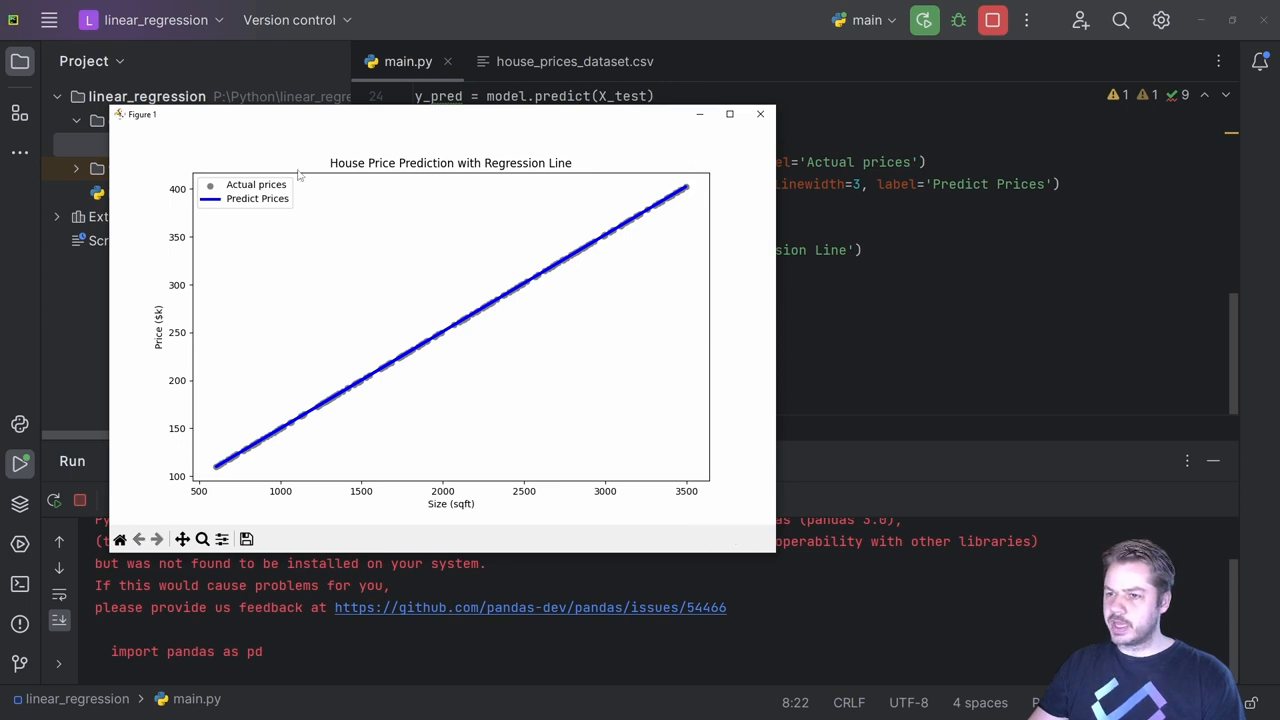
mouse_move(348, 406)
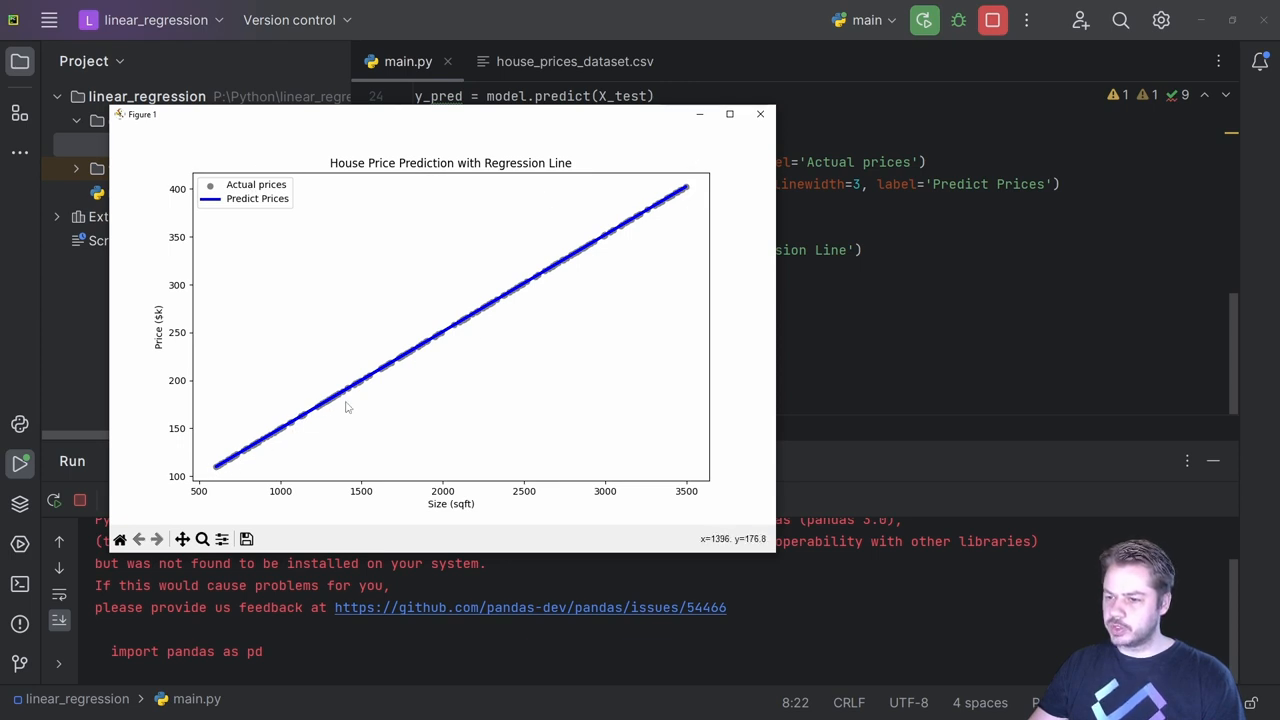
mouse_move(700, 184)
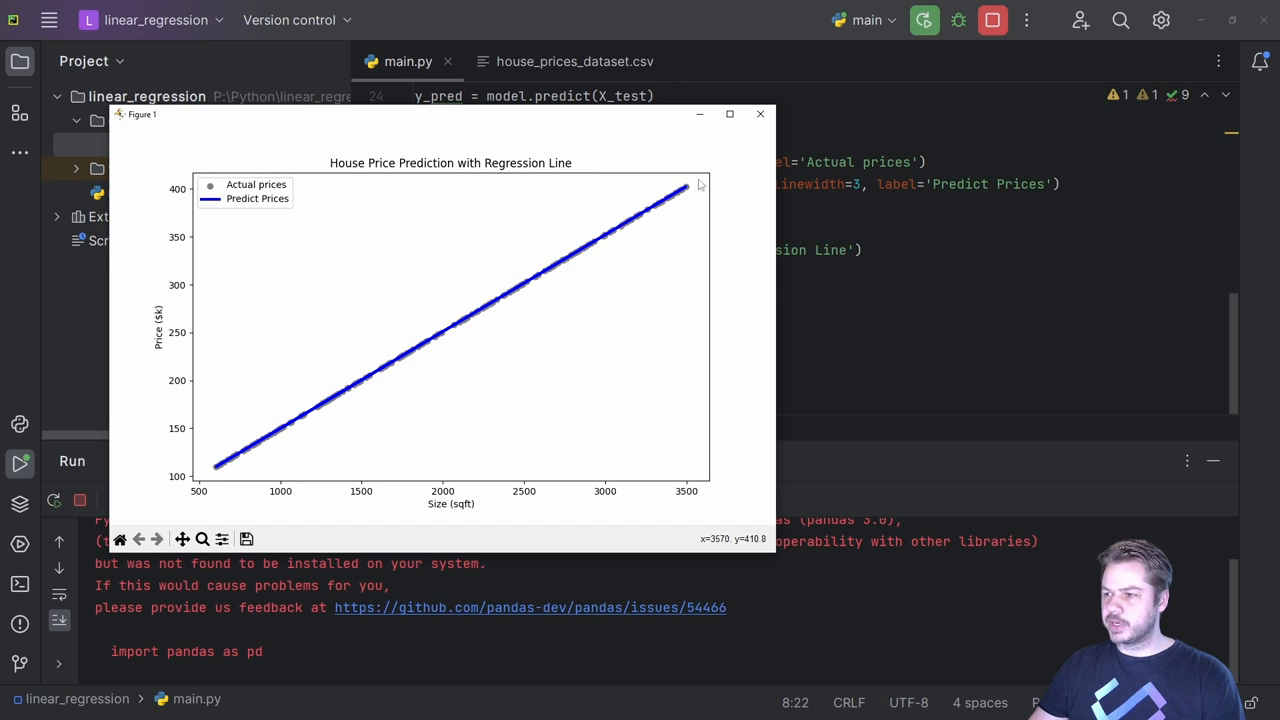
click(760, 112)
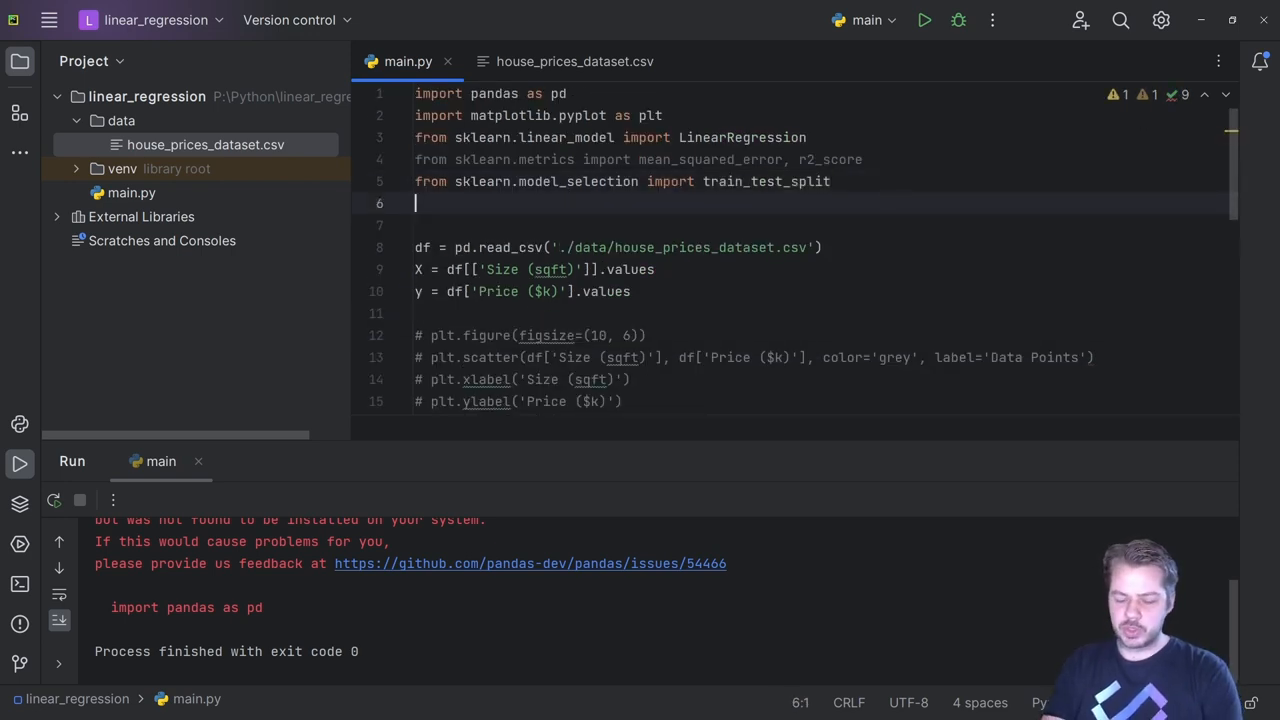
- Import dump from joblib and comment out the plotting code with Ctrl+/
text(from)
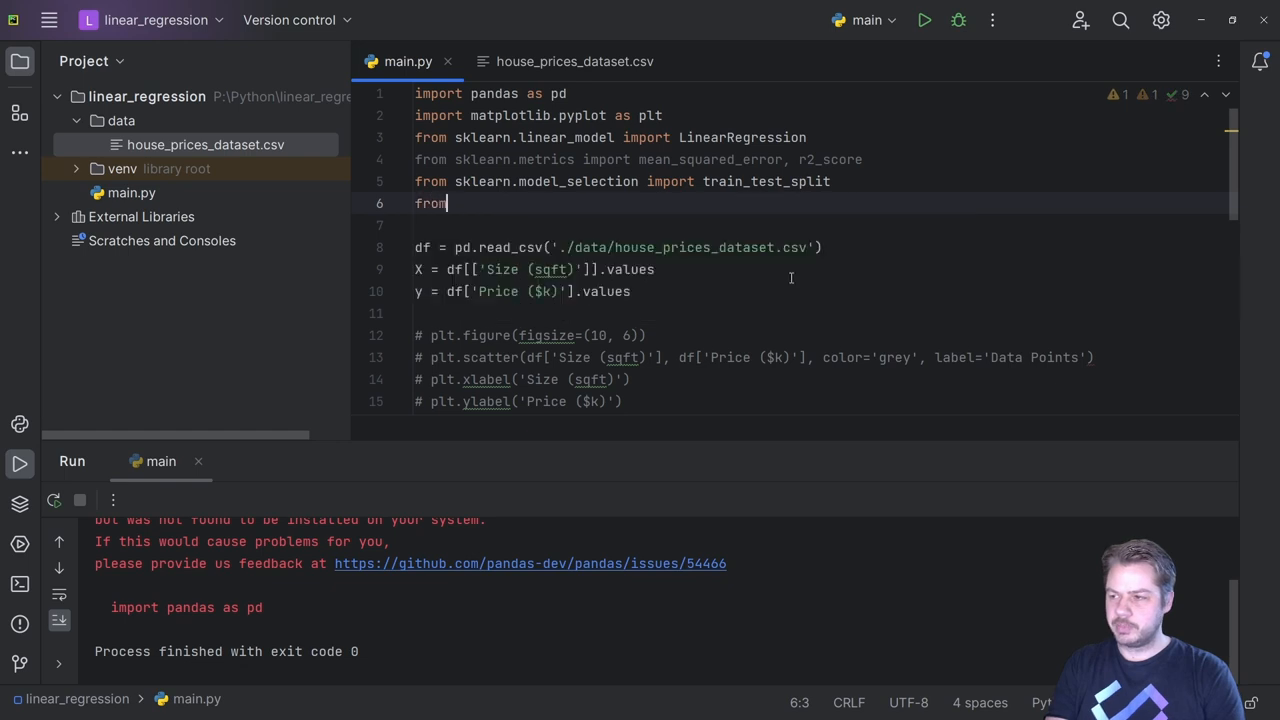
text(joblib import)
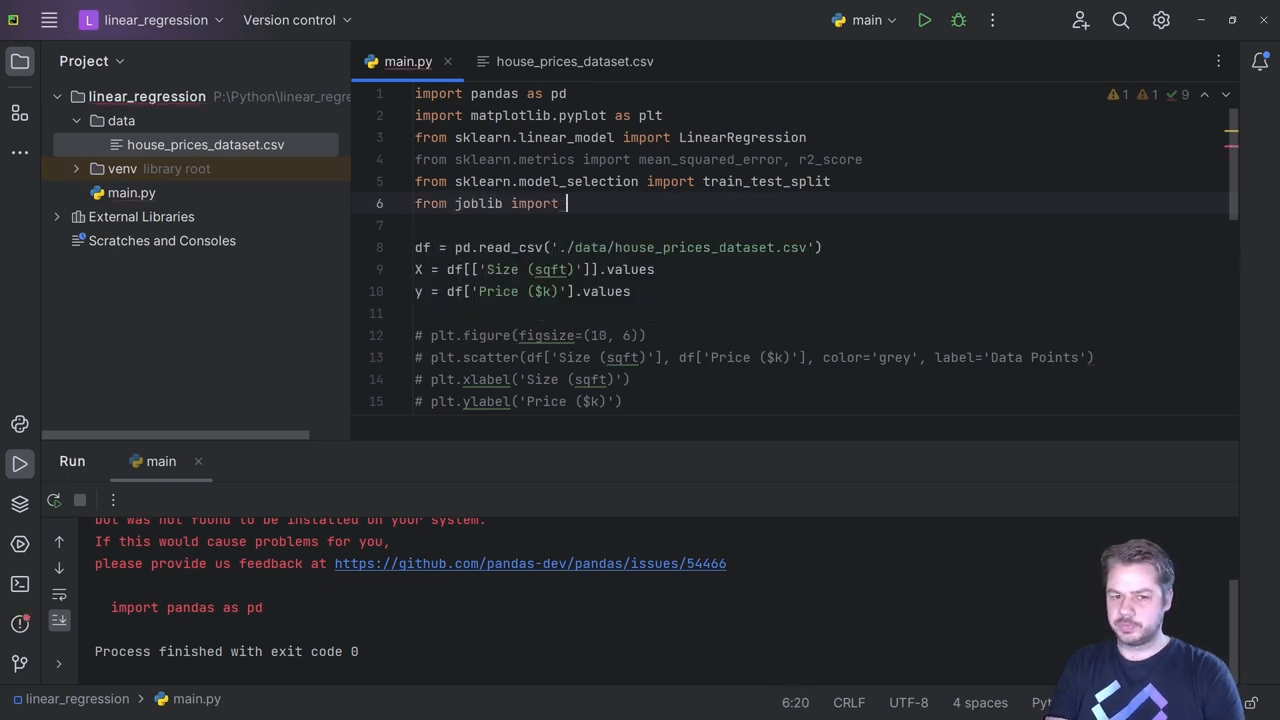
text(dump,)
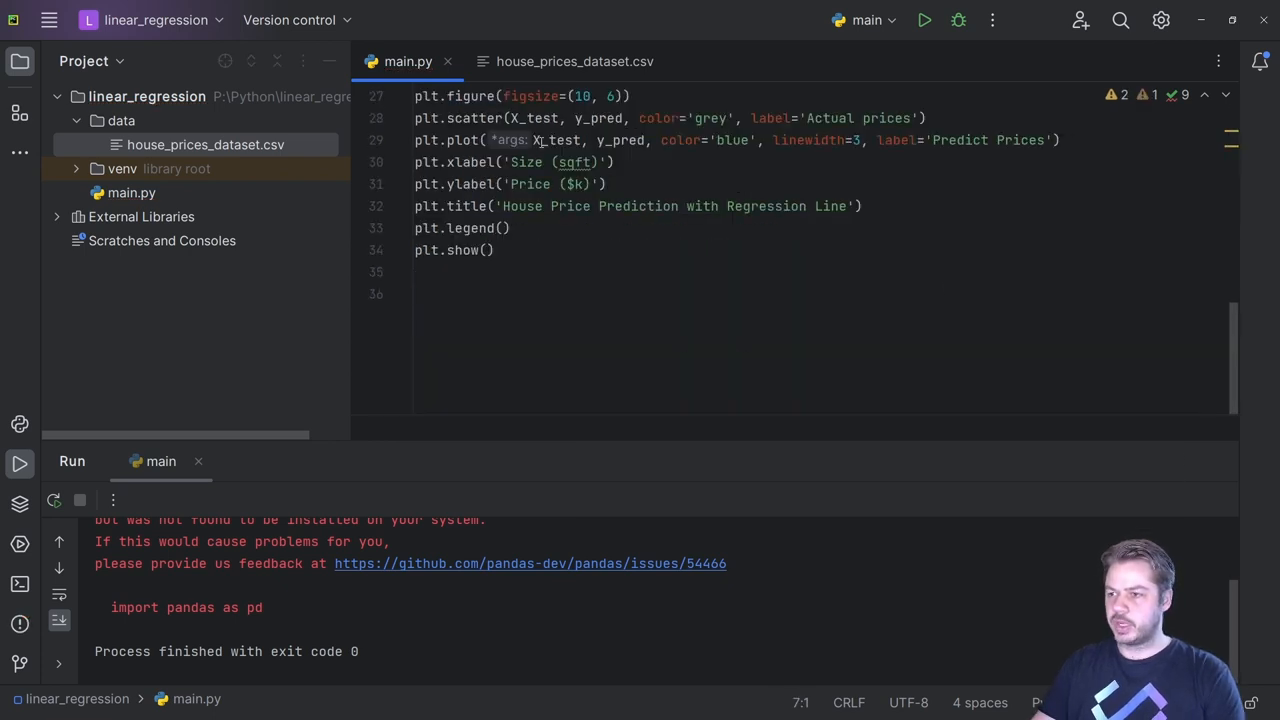
click(484, 272)
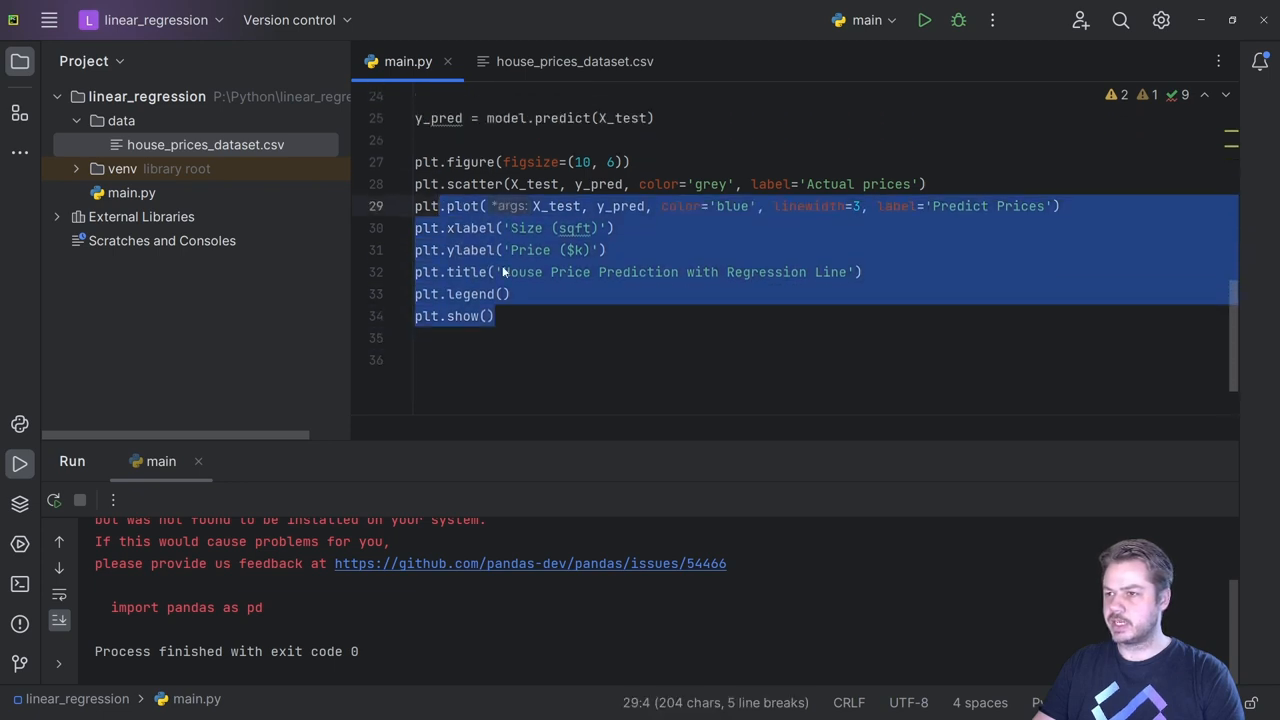
key(ctrl+/)
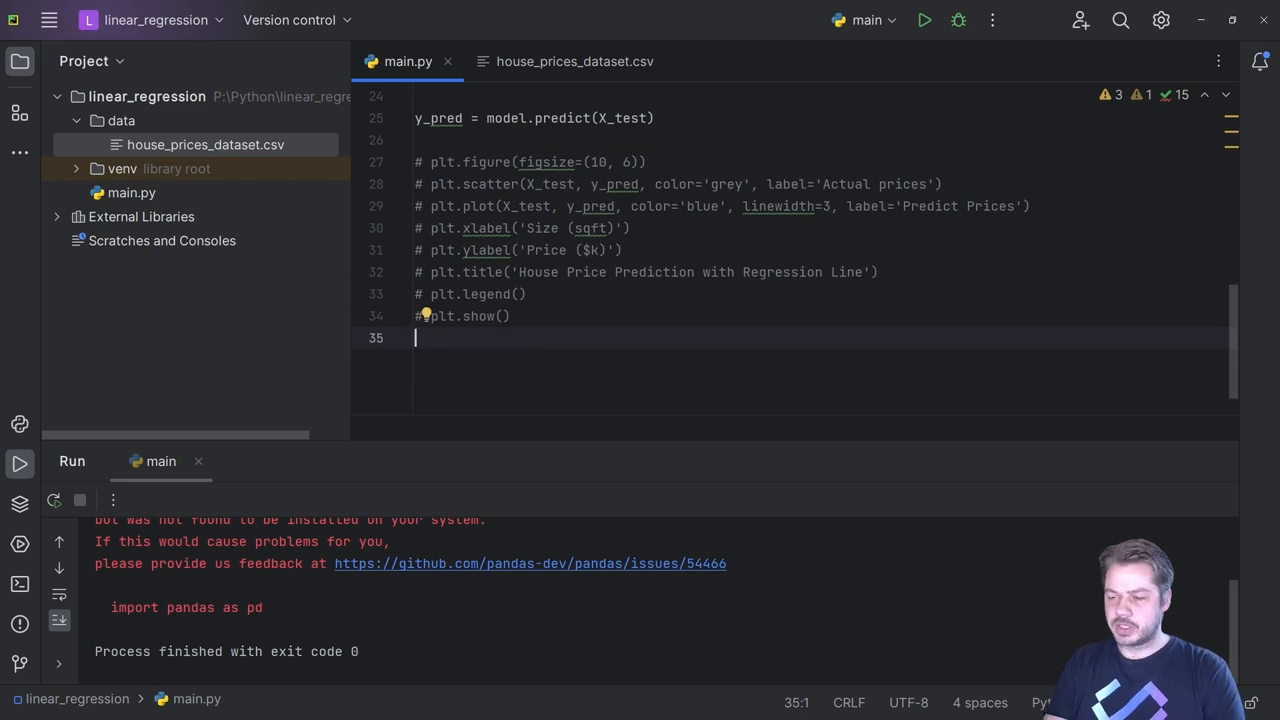
- Set model_filename = './data/model.joblib' and save the model with dump(model, model_filename)
text(model_)
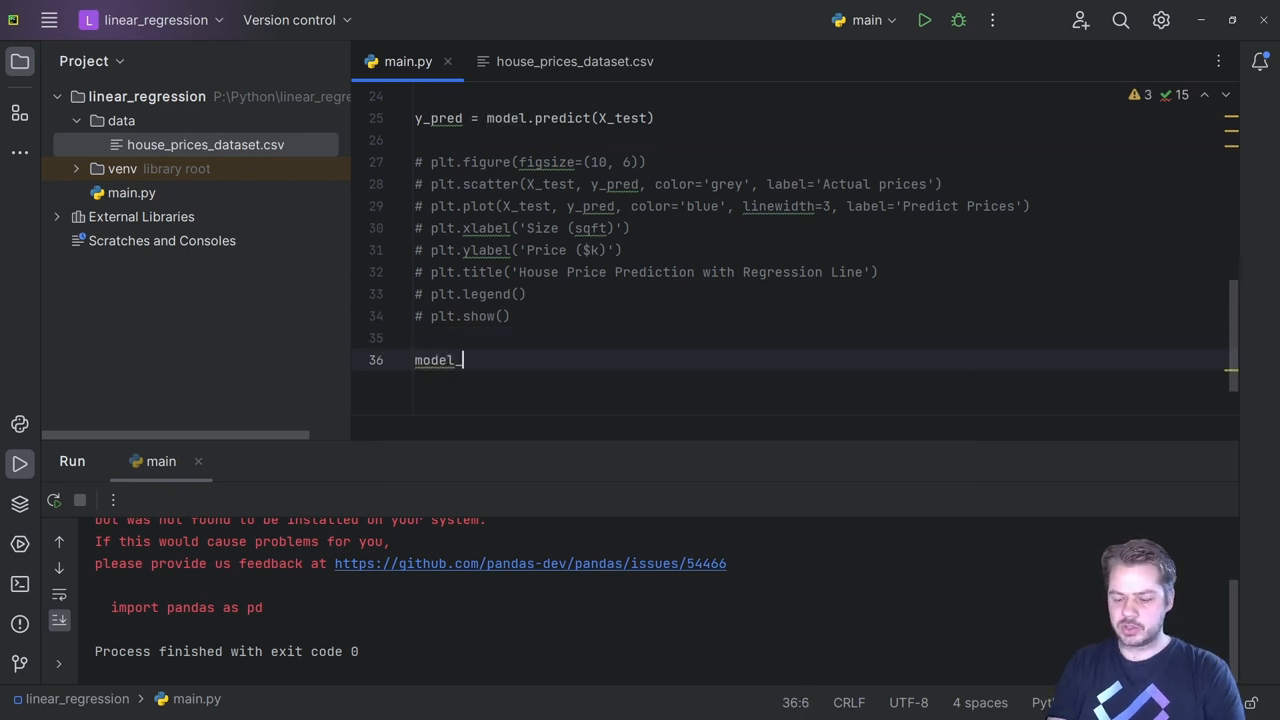
text(filename)
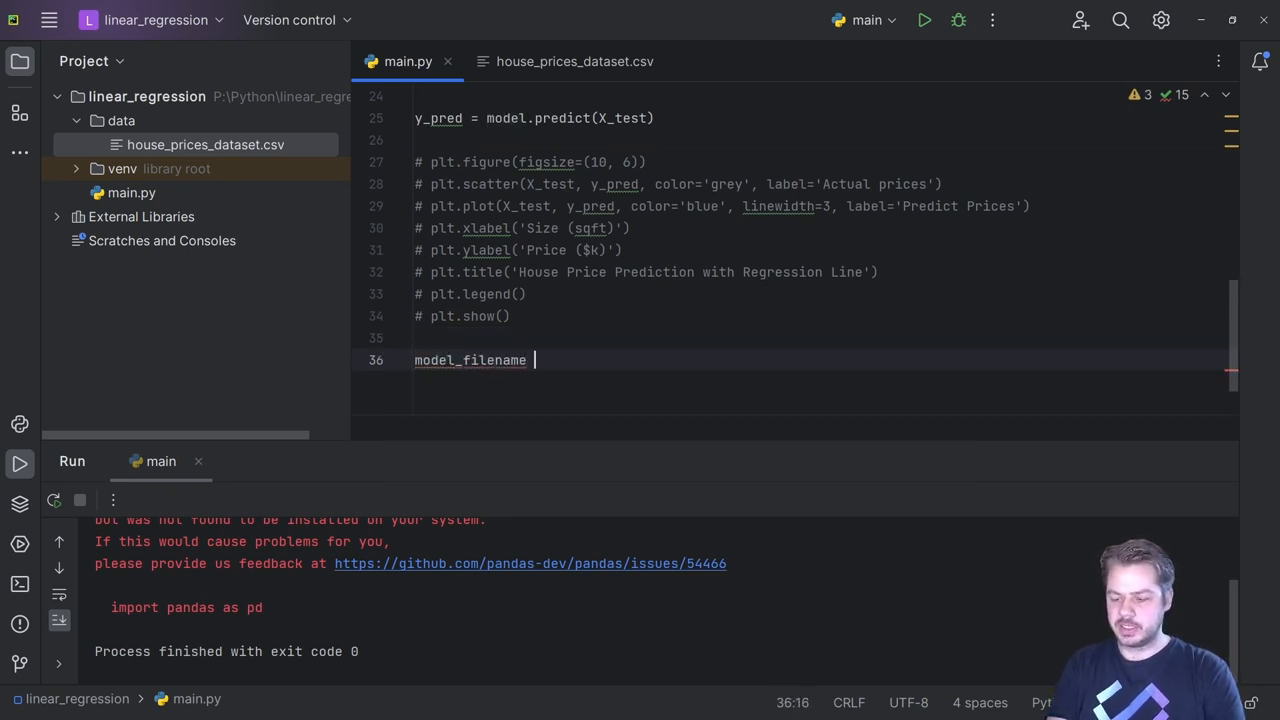
text(= './data/)
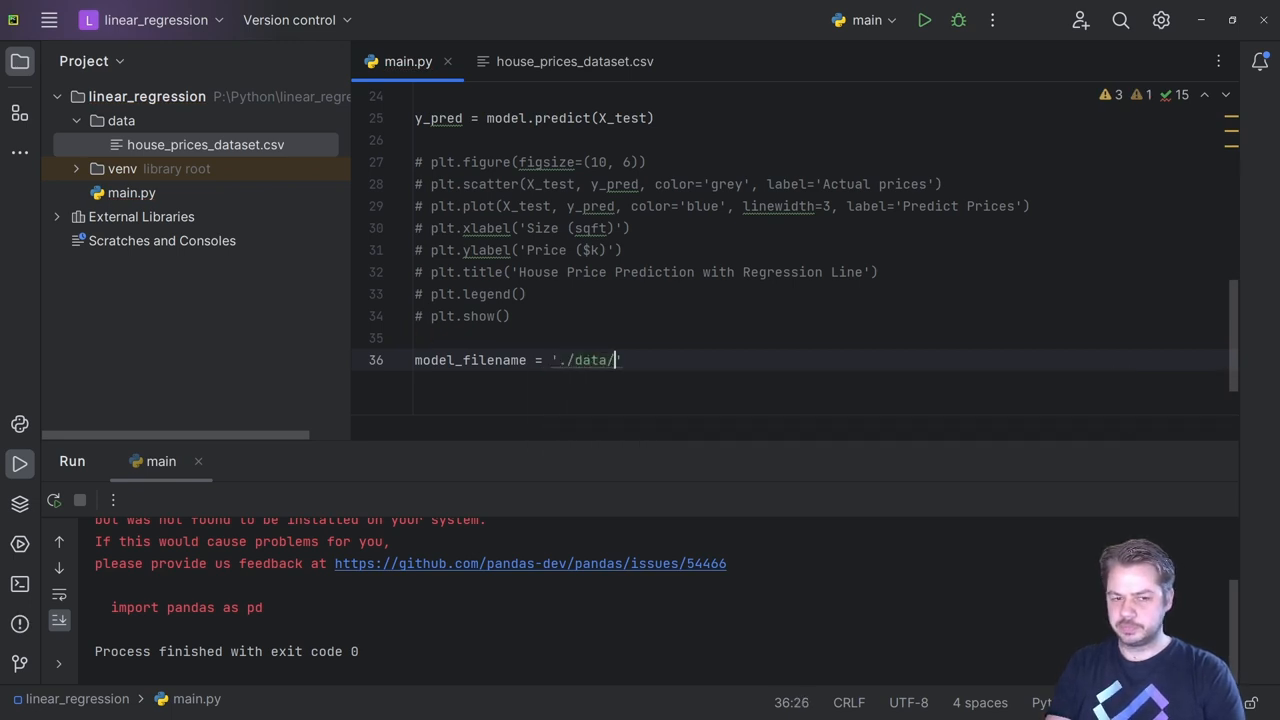
text(model.jobl)
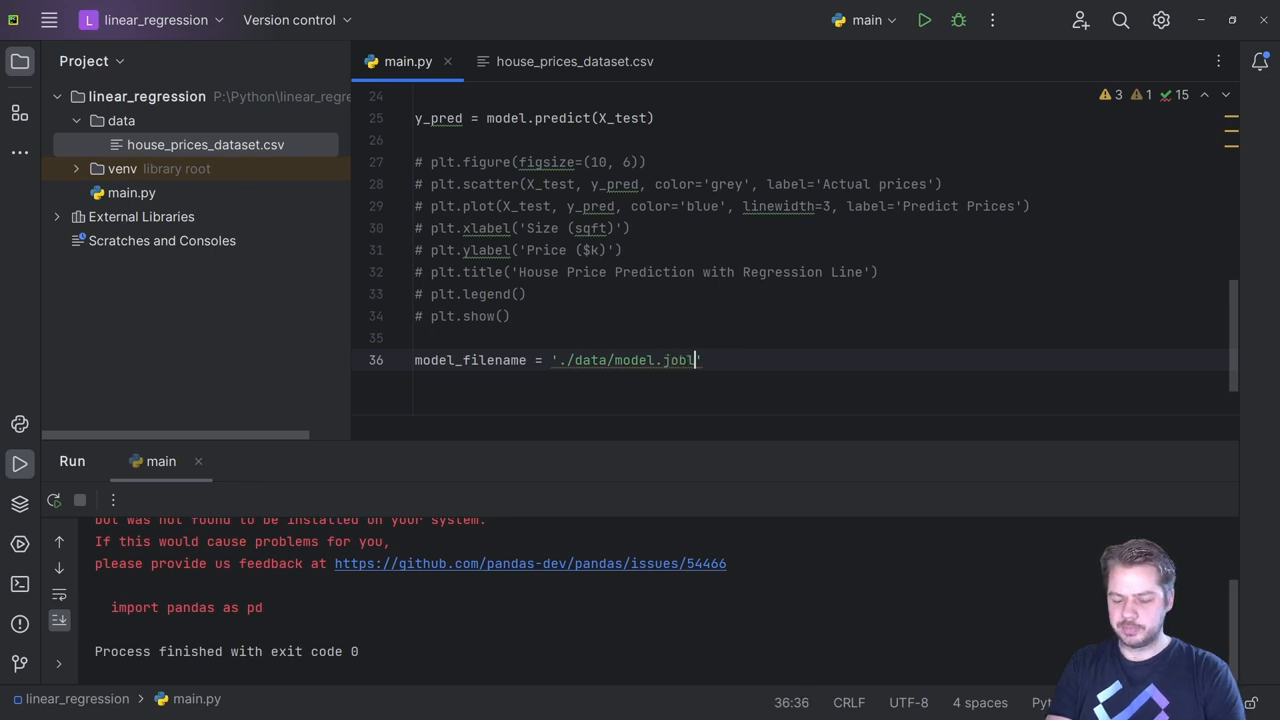
text(dump(model, model_filename);)
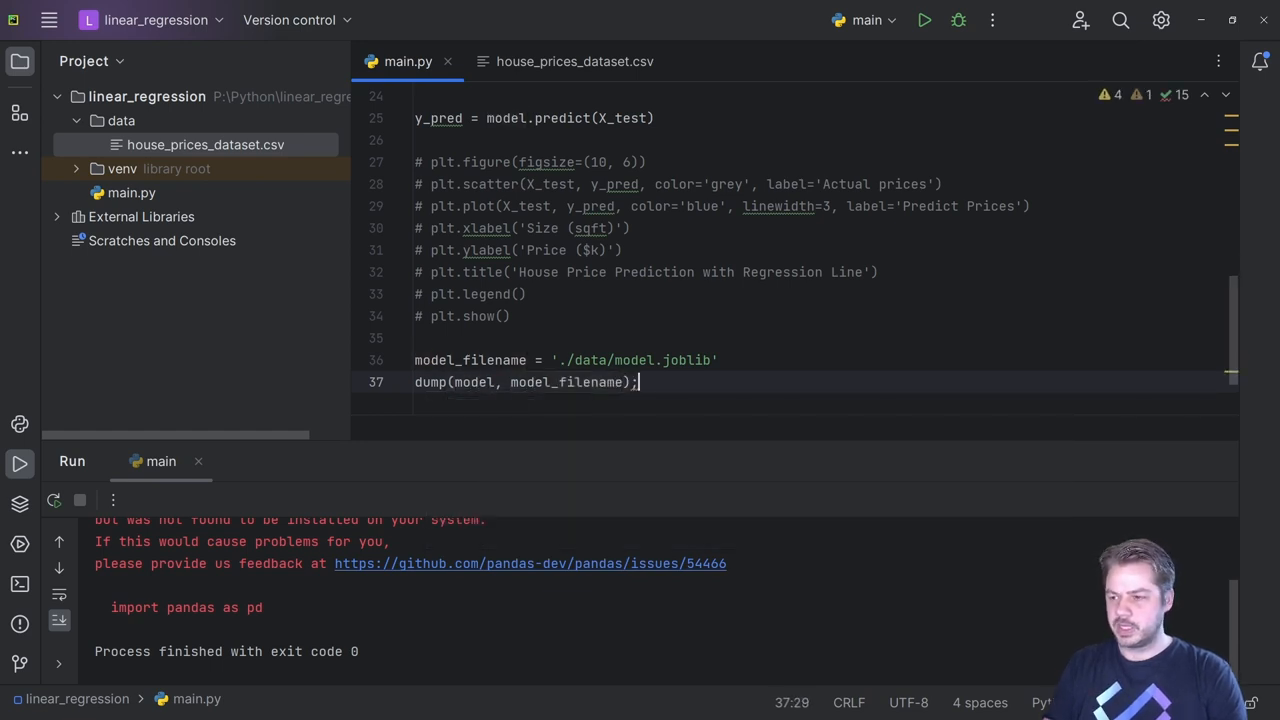
- Run main.py to write model.joblib, then start a new Python file in the project folder
click(924, 20)
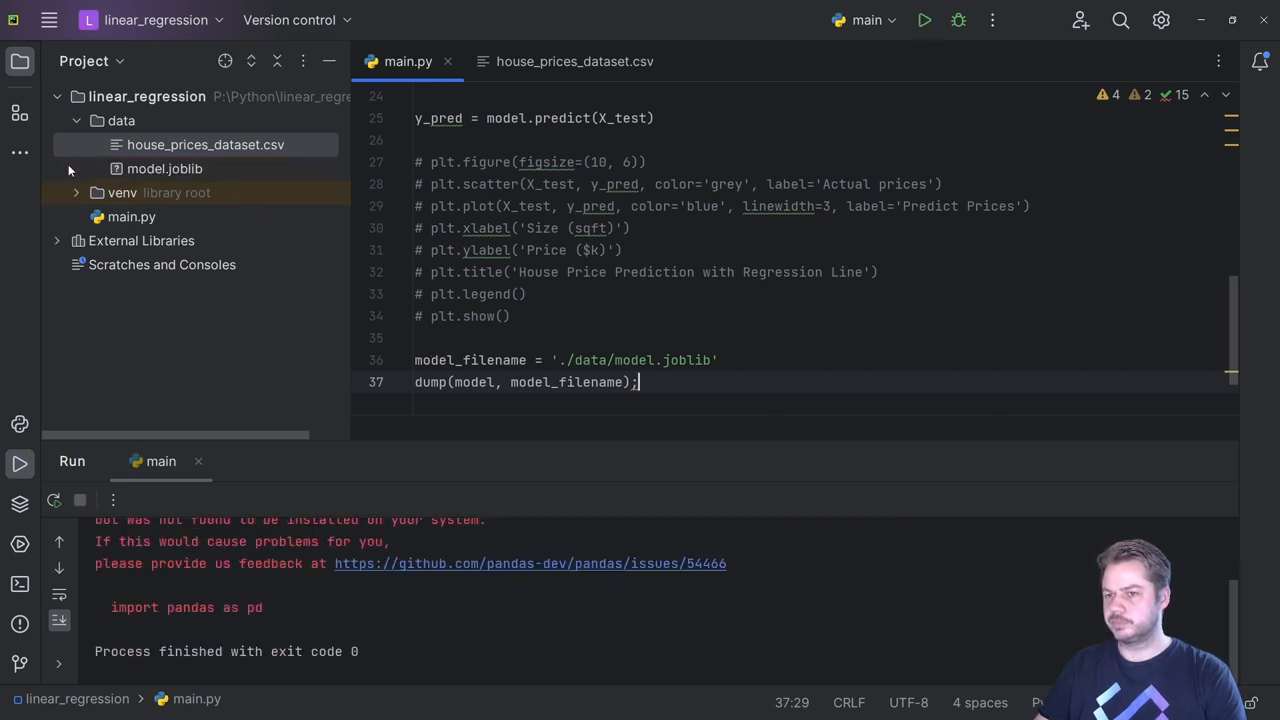
click(164, 168)
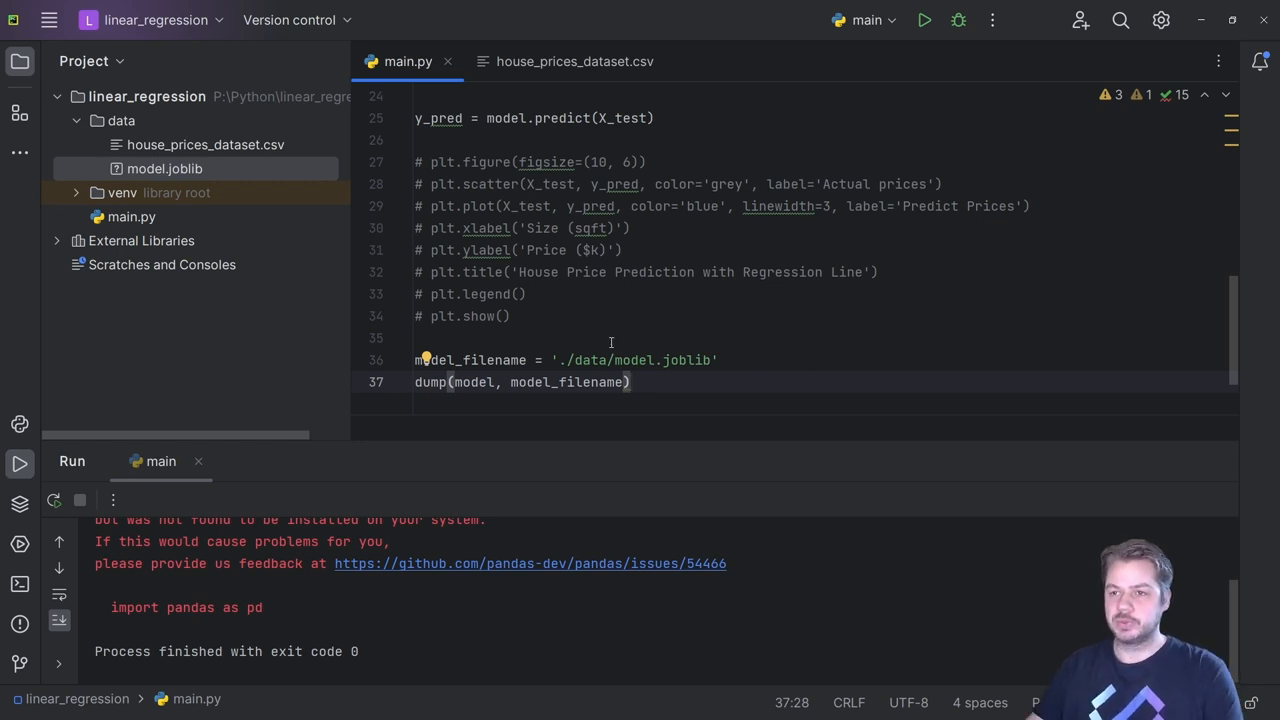
right_click(196, 168)
text(inf)
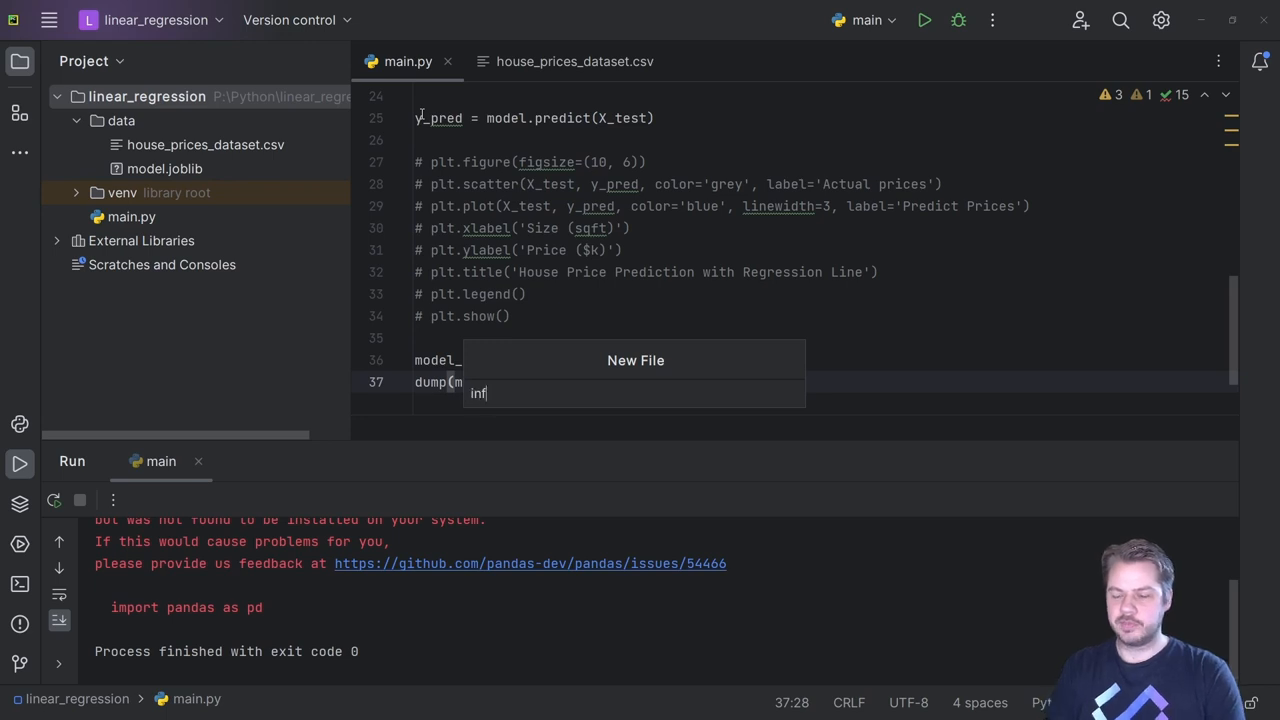
- Create infer.py and load the saved model from './data/model.joblib' with joblib load
key(Enter)
text(from joblib import)
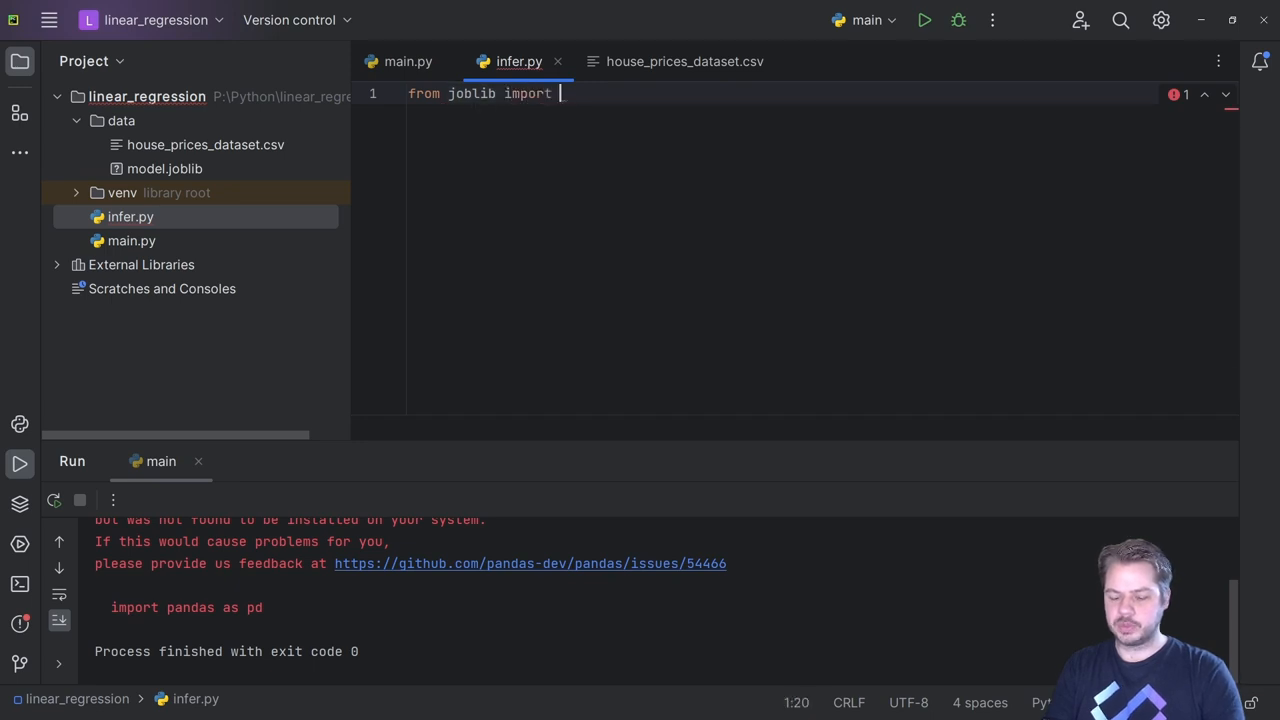
text(load)
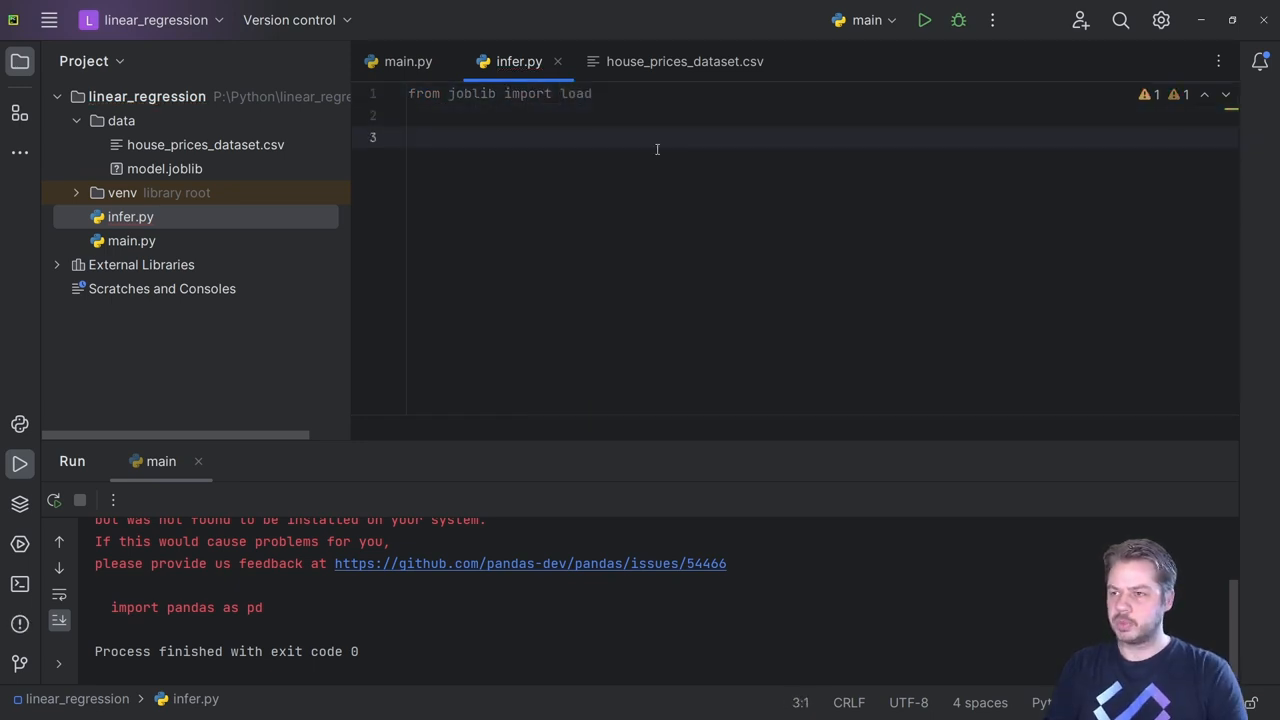
text(loaded)
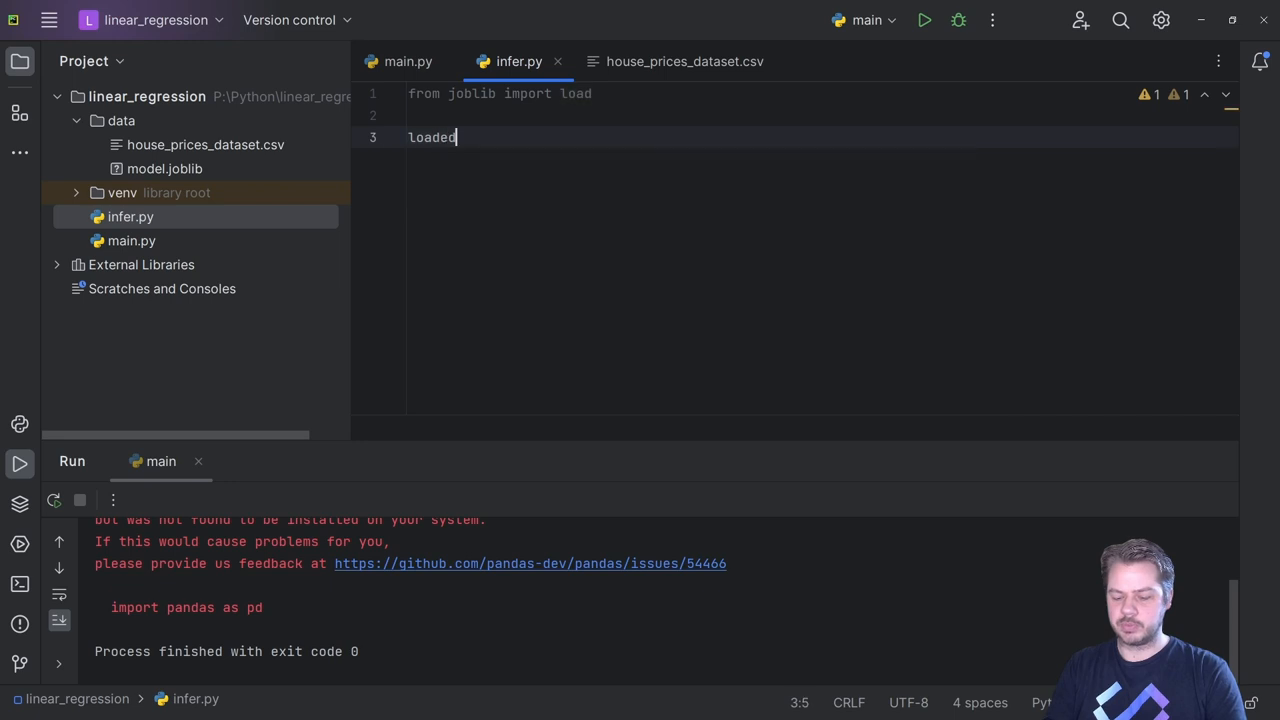
text(_model)
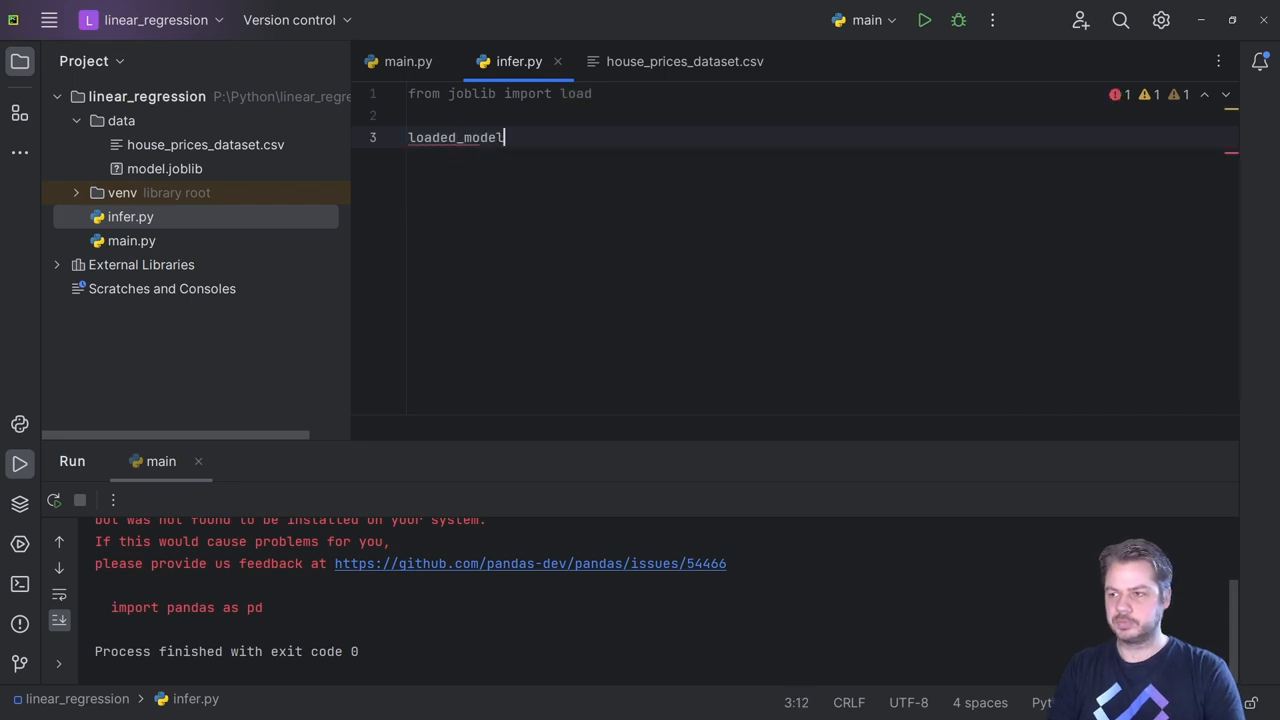
text(= load())
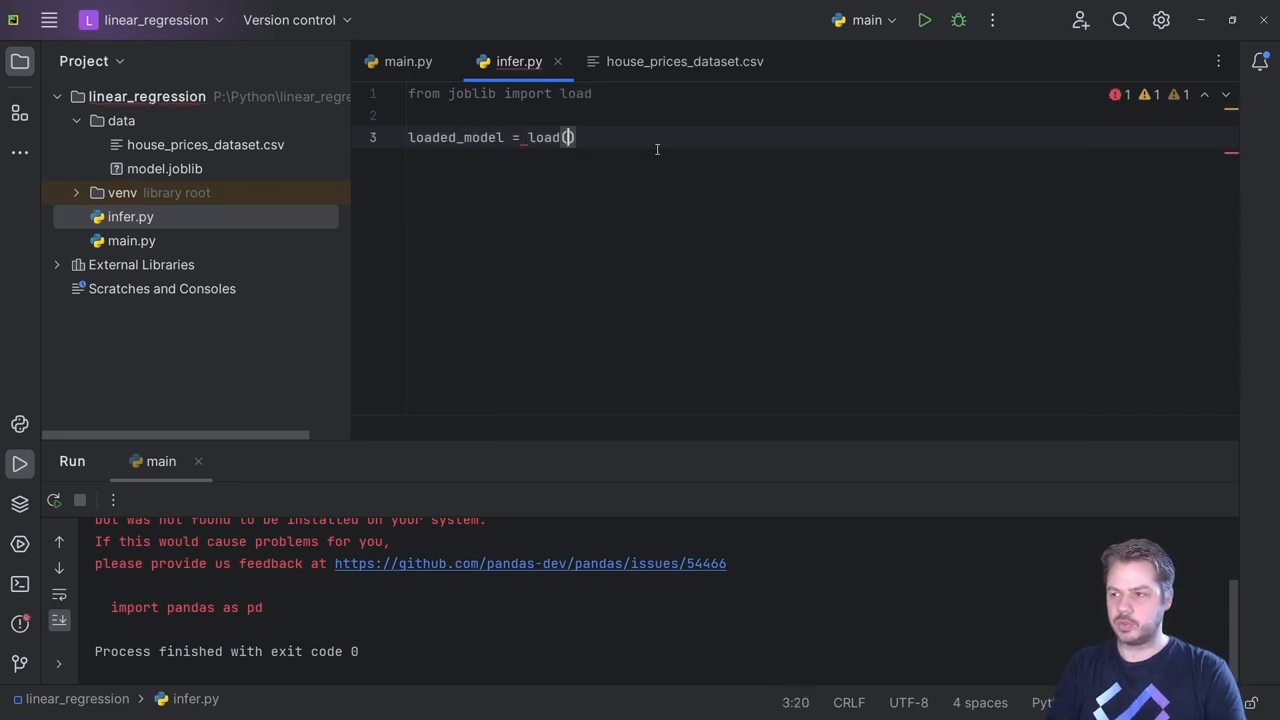
text('./)
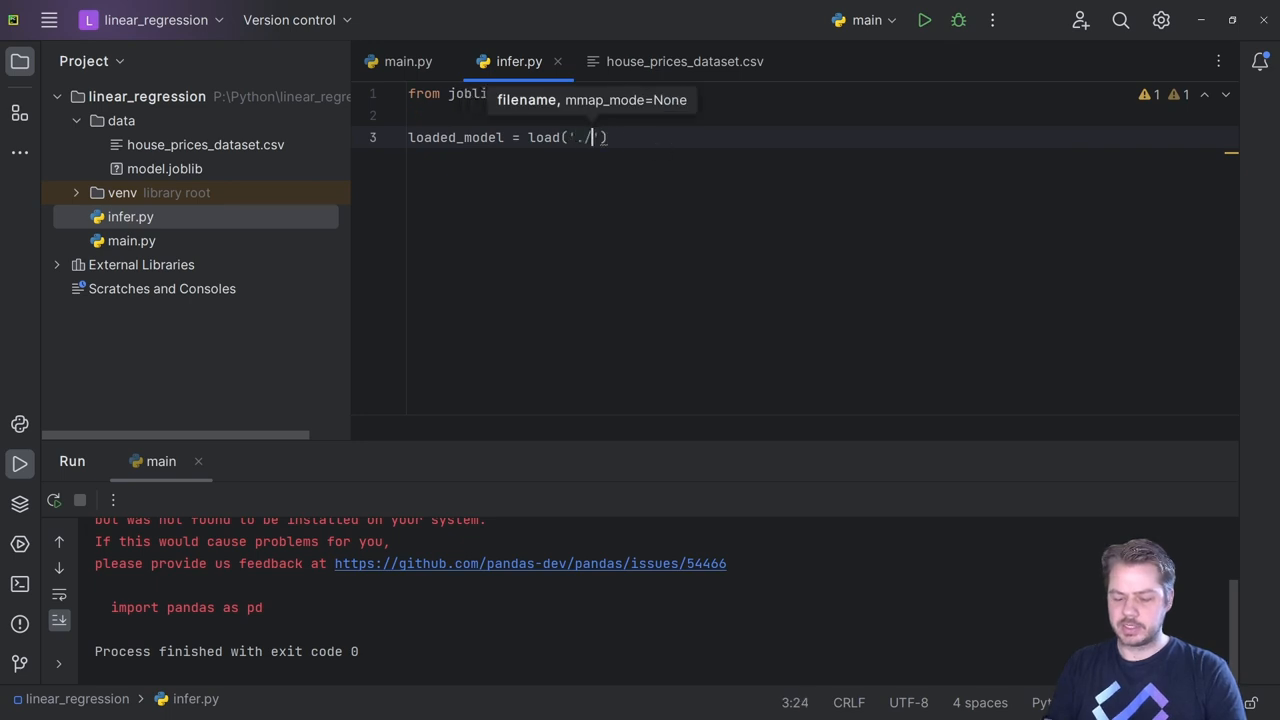
text(data/model.joblib)
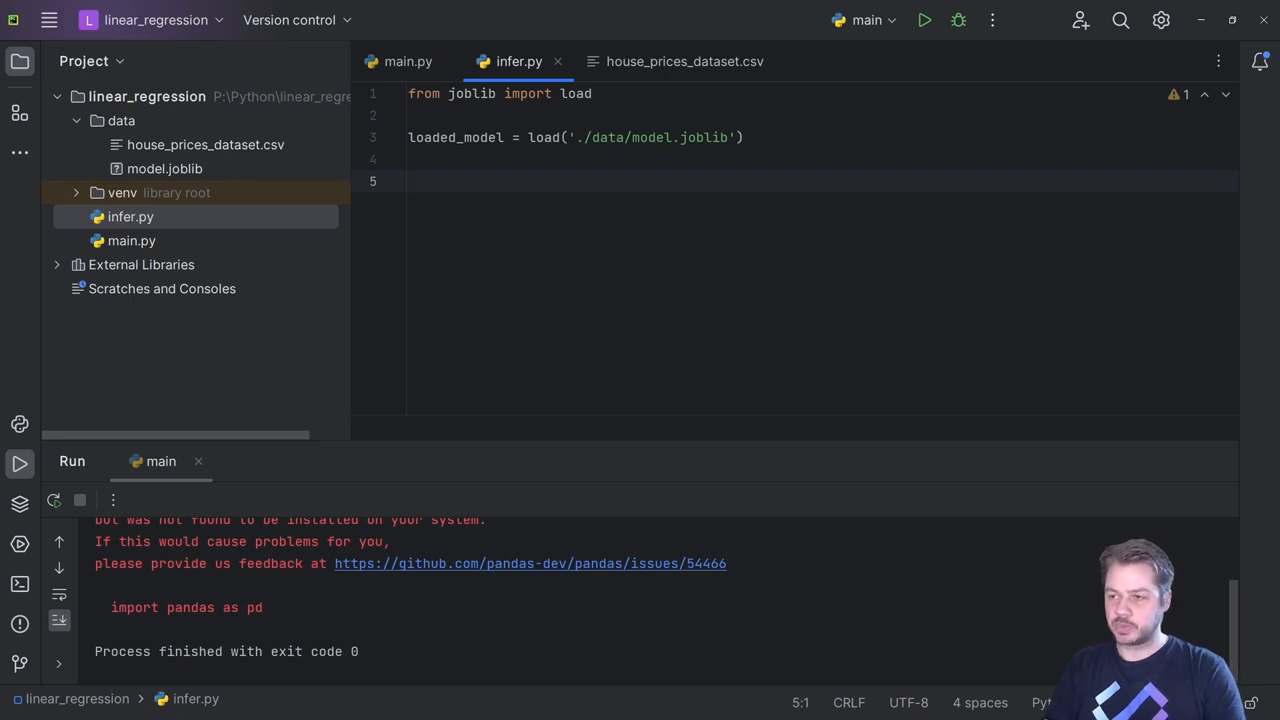
- Define newdata = [[2500]] and compute predicted_price = loaded_model.predict(newdata)
text(newdata = [[)
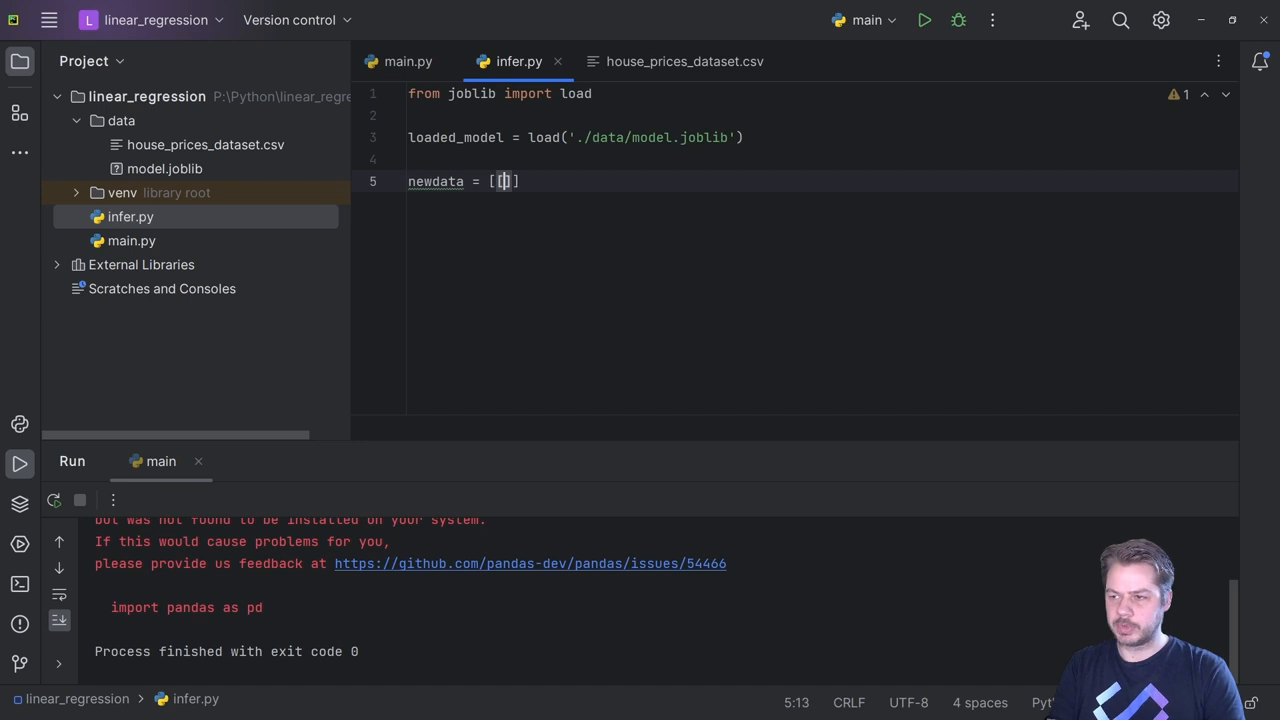
text(2500)
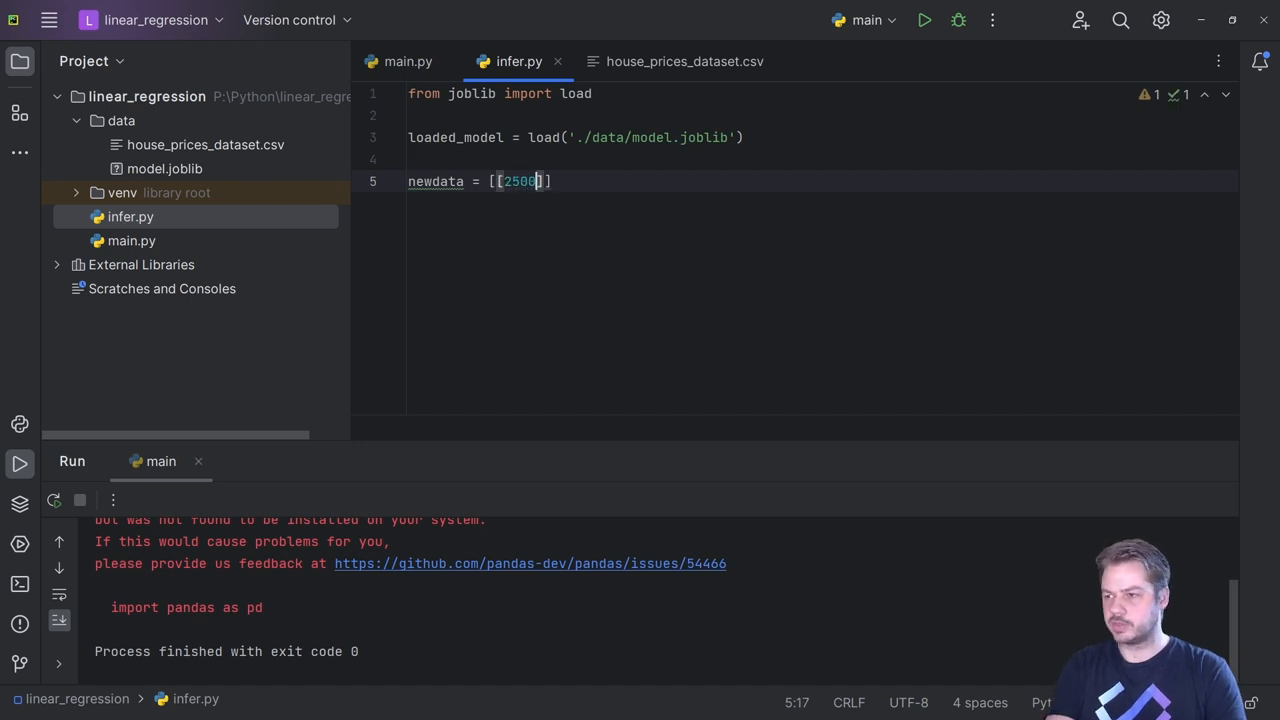
text(predicted)
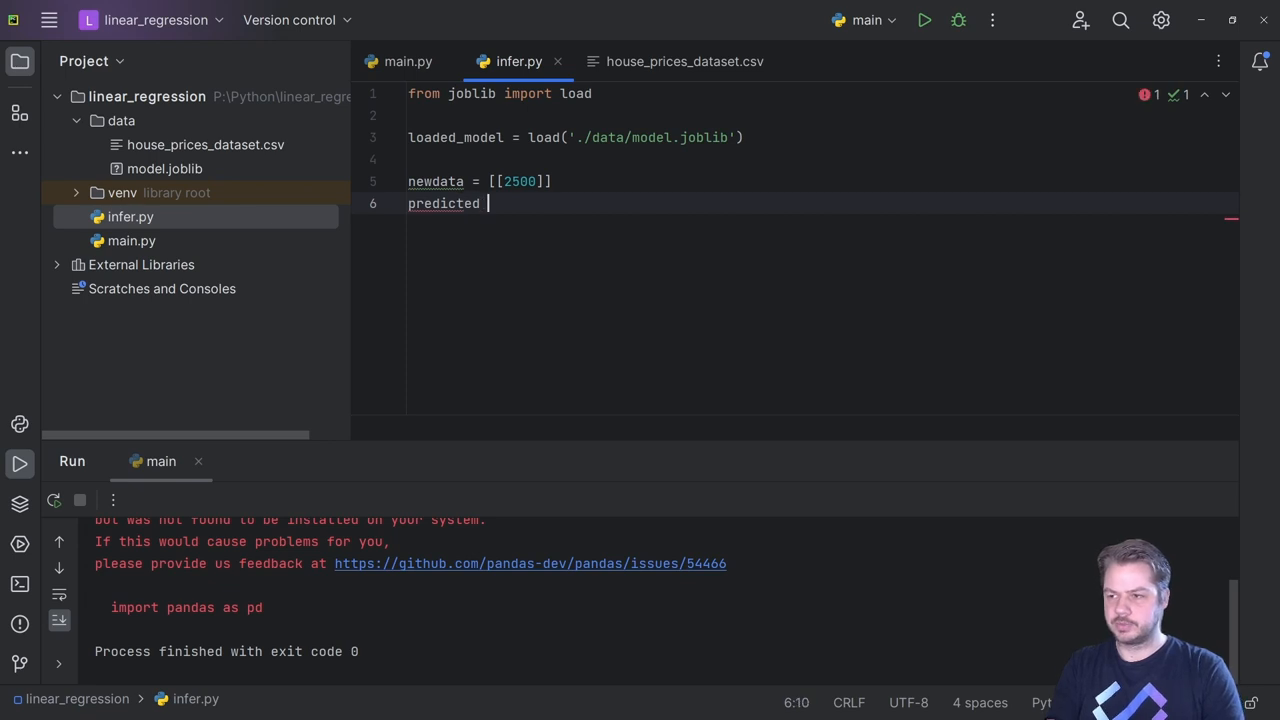
text(_price =)
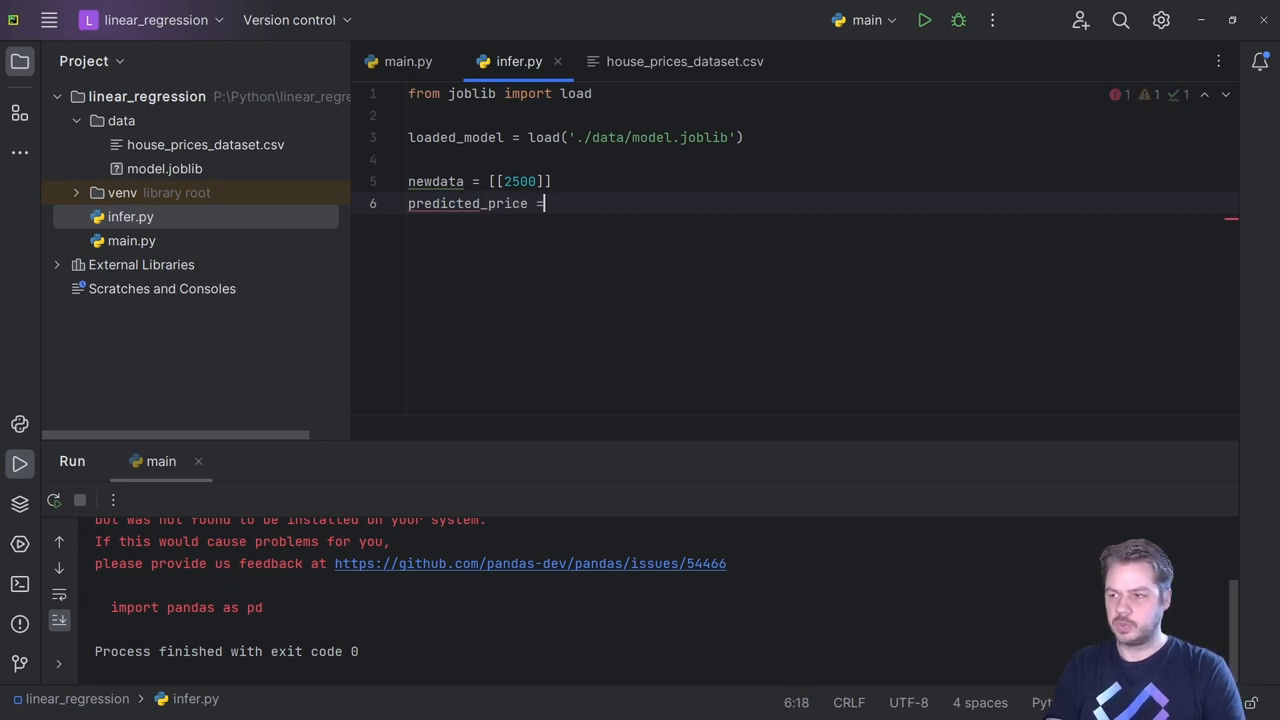
text(loaded_model.pre)
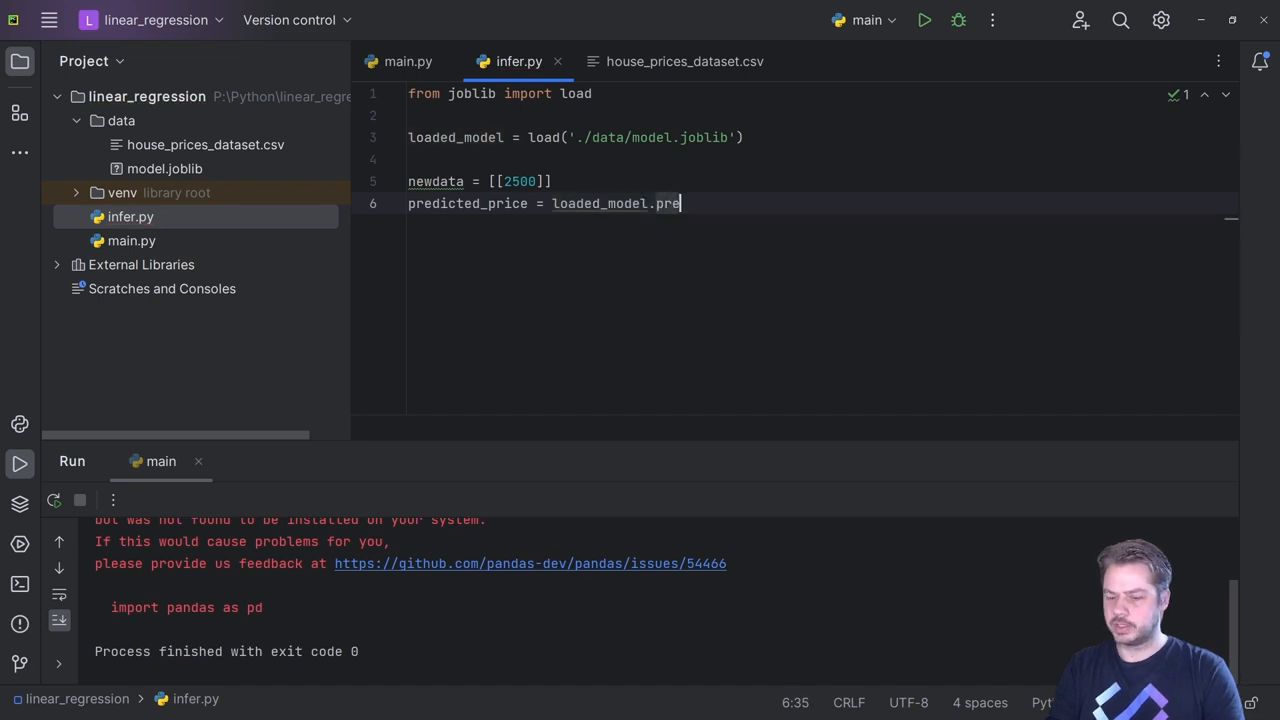
text(dict())
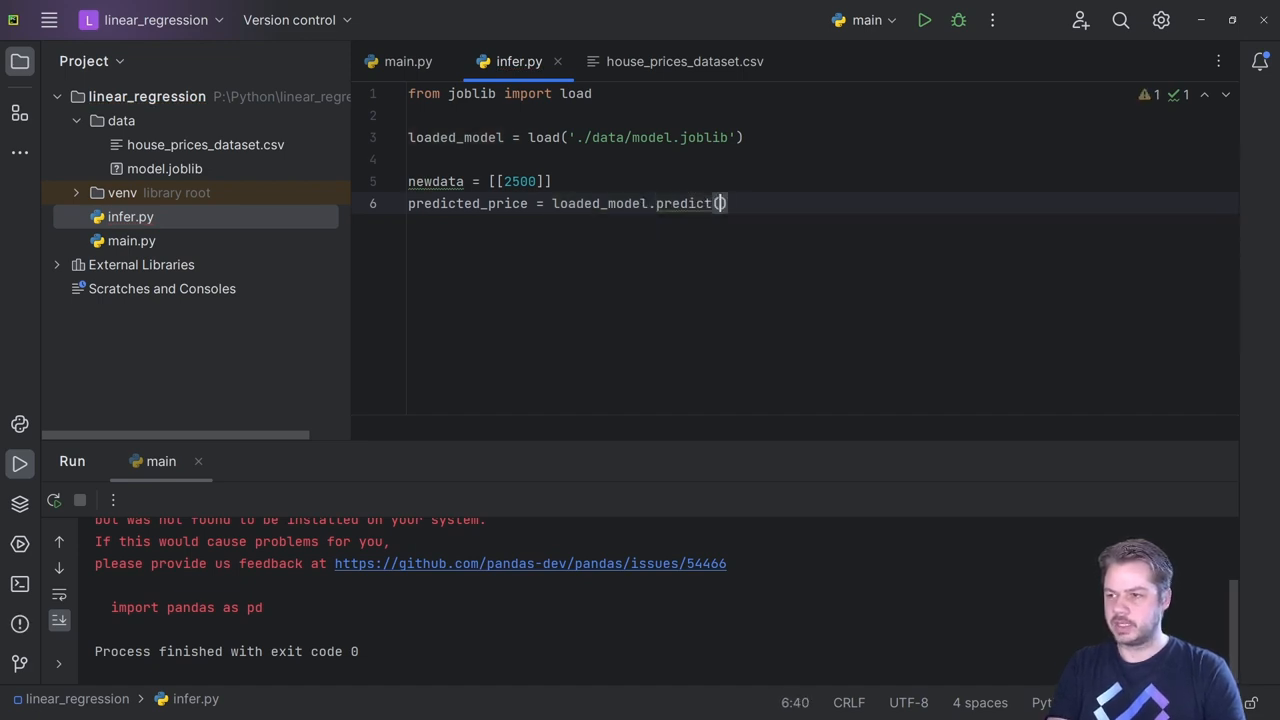
text(newdata)
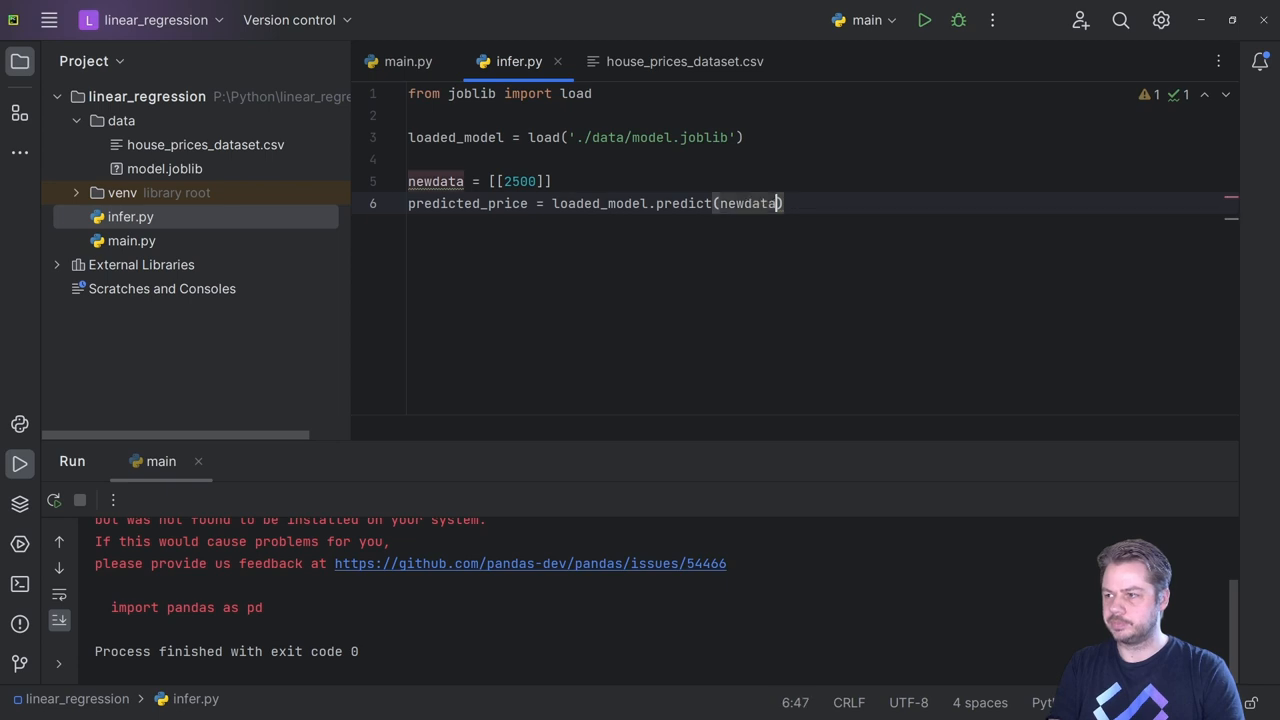
key(enter)
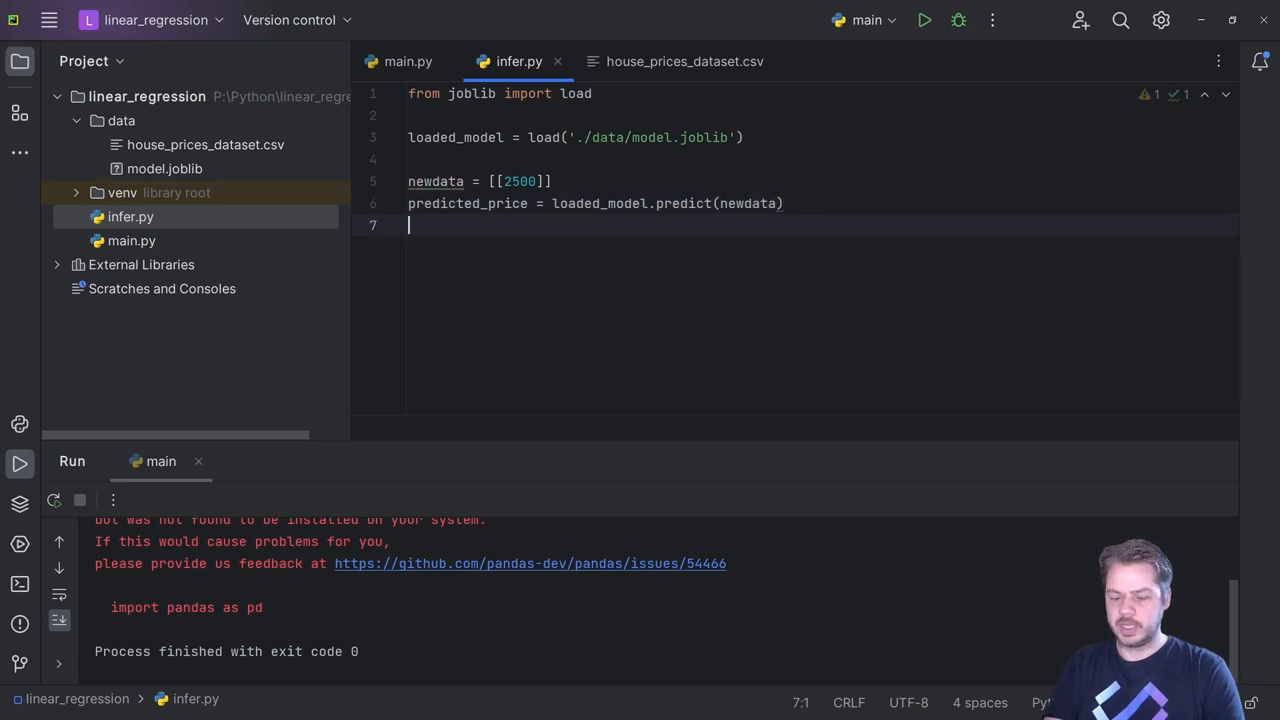
- Print the first predicted price with an f-string 'Predicted price' message
text(print())
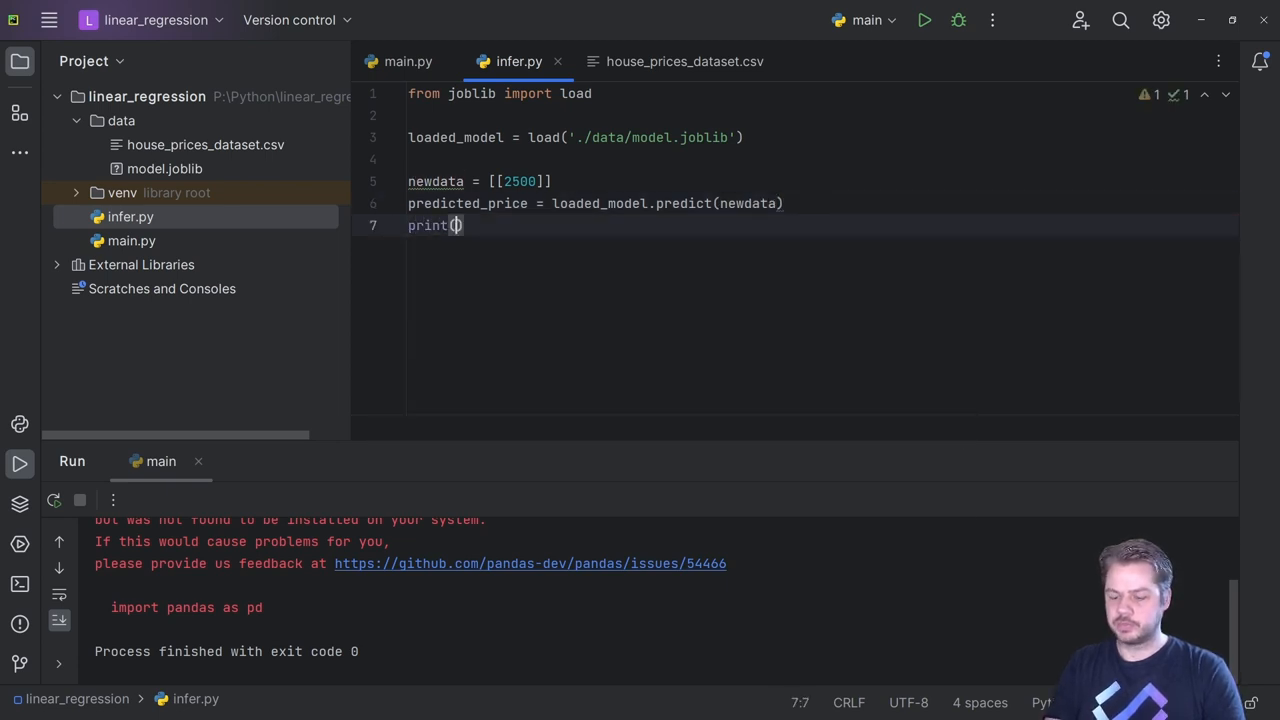
text(f'Predict p)
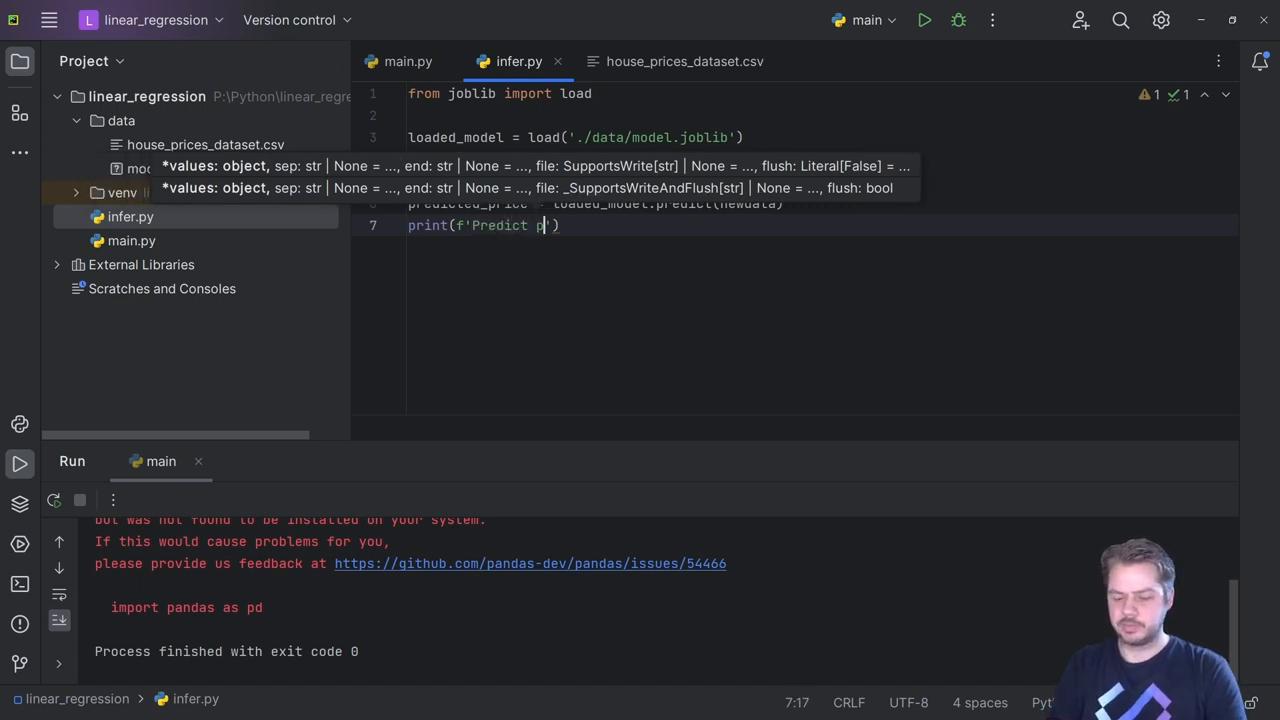
text(rice)
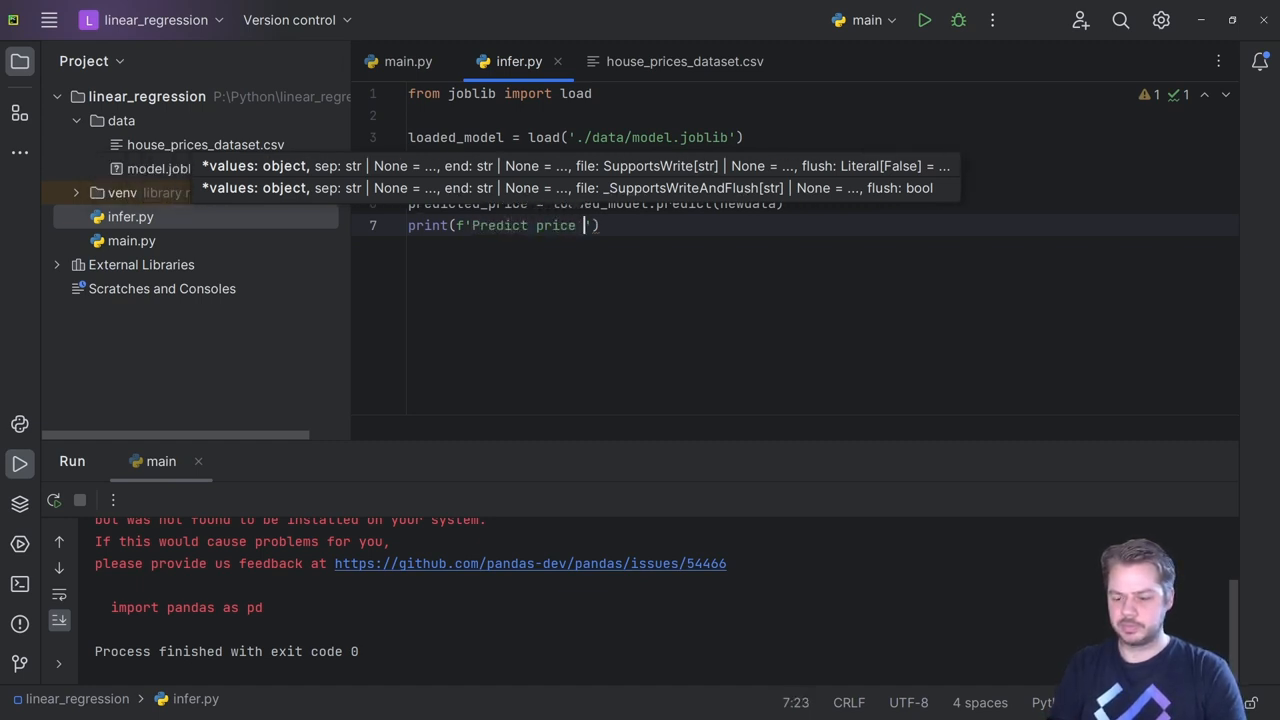
text({predicted_price[)
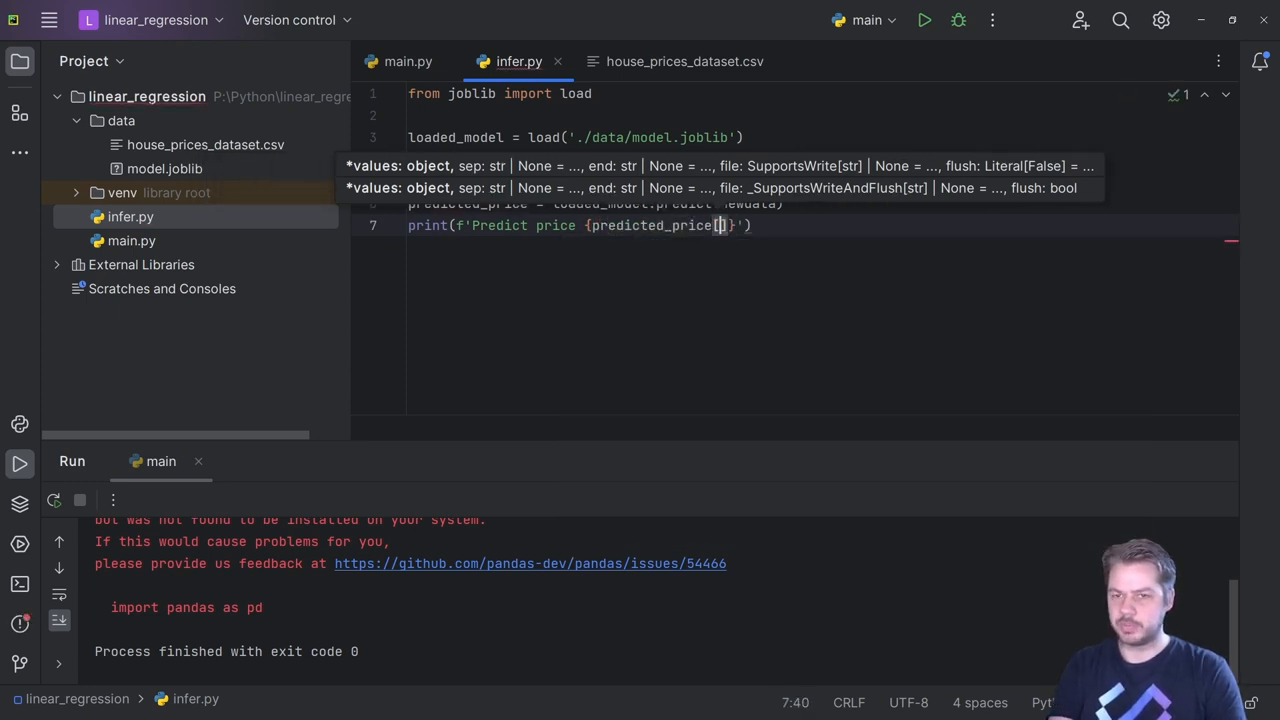
text(0)
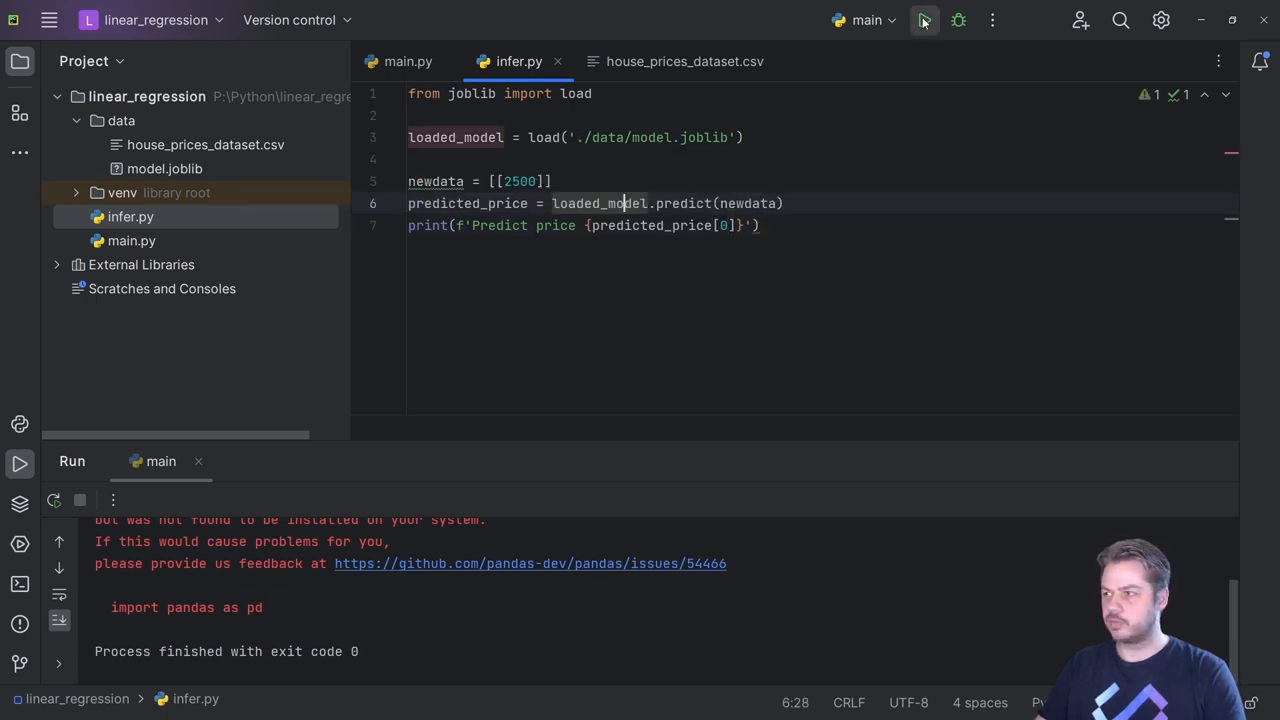
- Run infer.py as Current File, printing a predicted price of about 301.71 for 2500
click(864, 20)
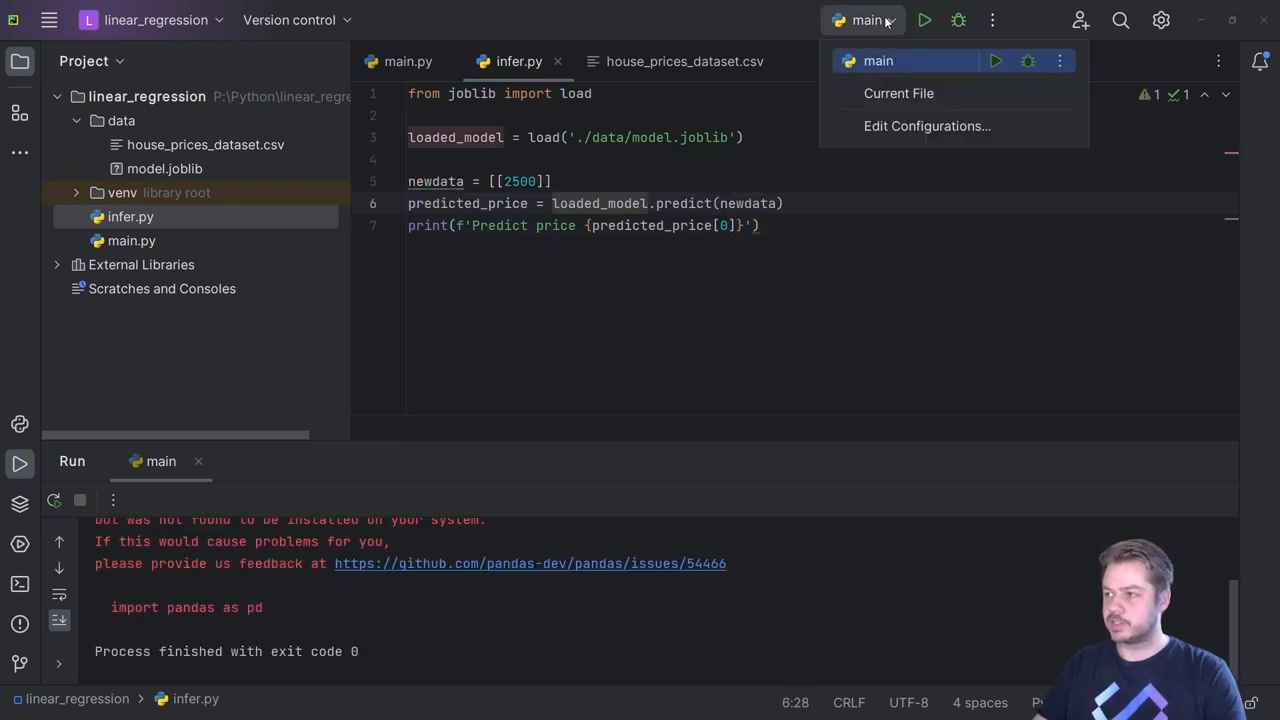
mouse_move(896, 94)
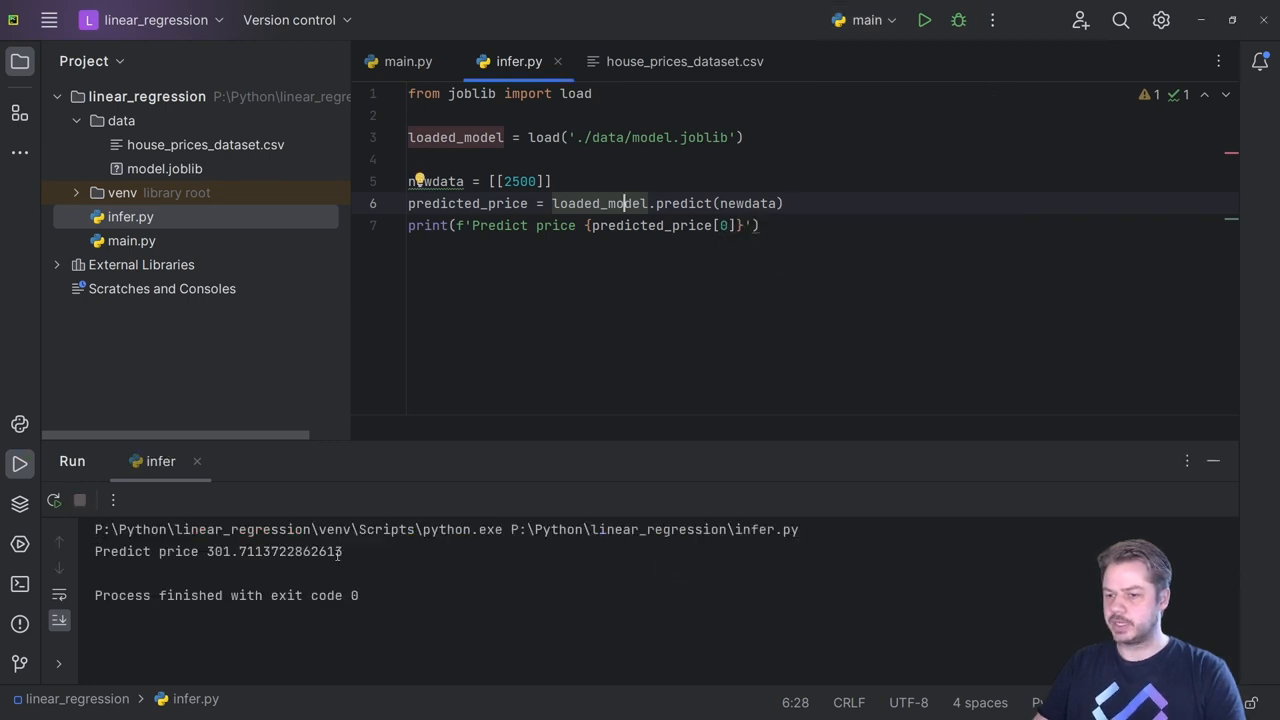
double_click(520, 180)
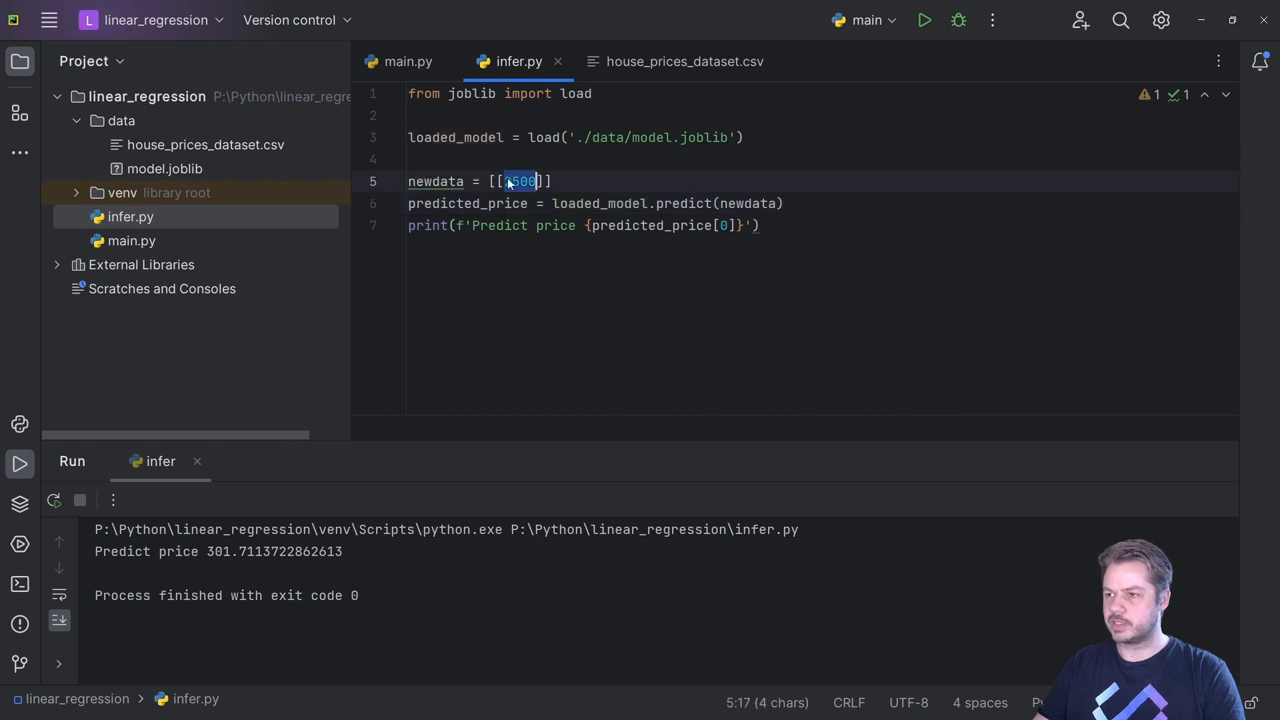